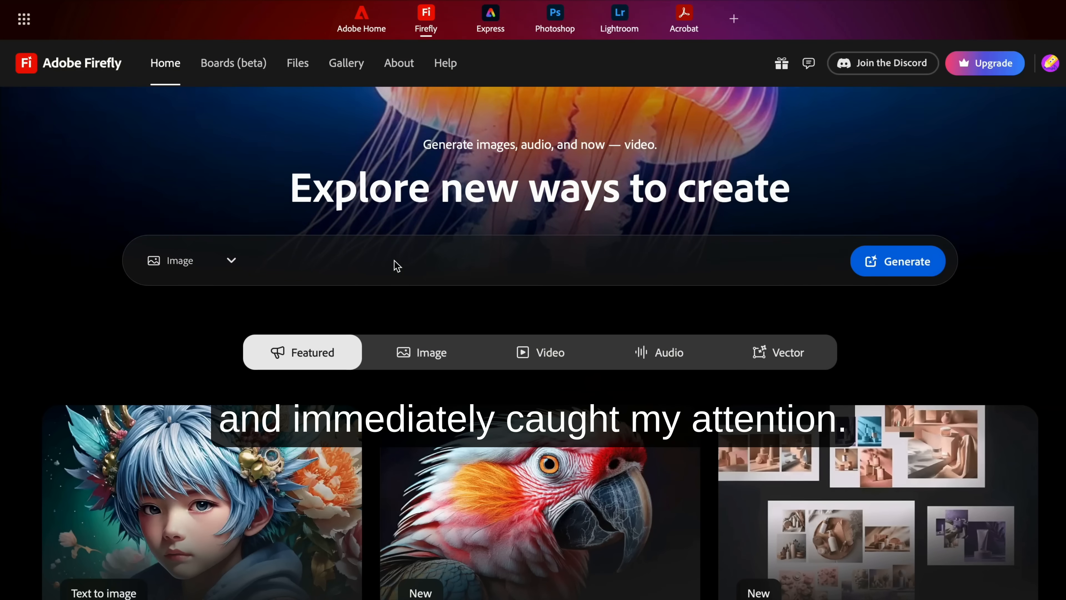
# Generate images from the hyper-detailed miniature fantasy world snail-town prompt.
pyautogui.write('hyper-detailed miniature fantasy world, soft depth of field, enchanted storybook style')
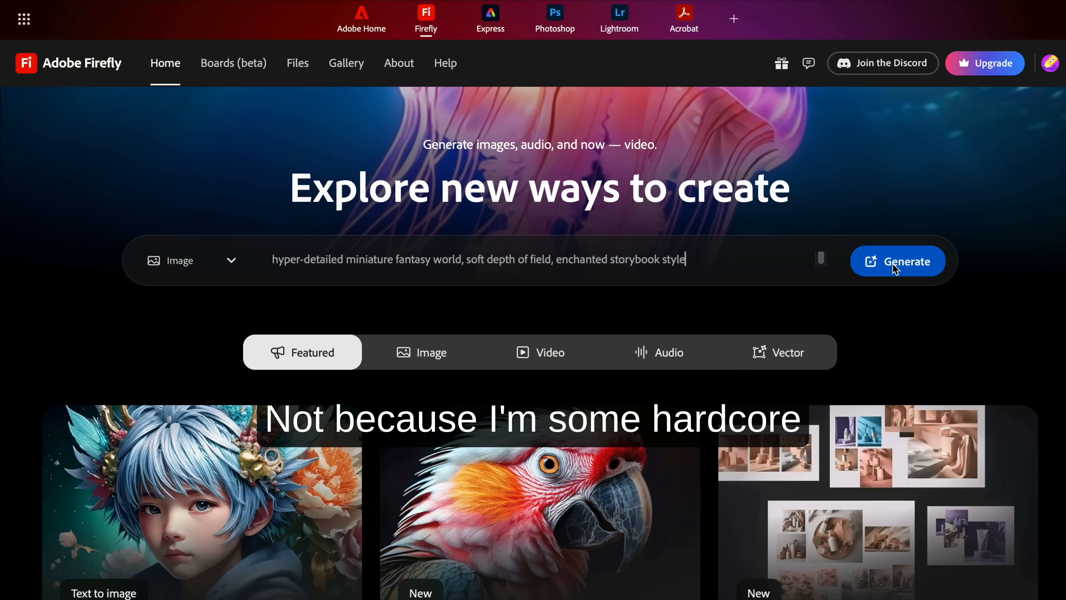
pyautogui.click(897, 260)
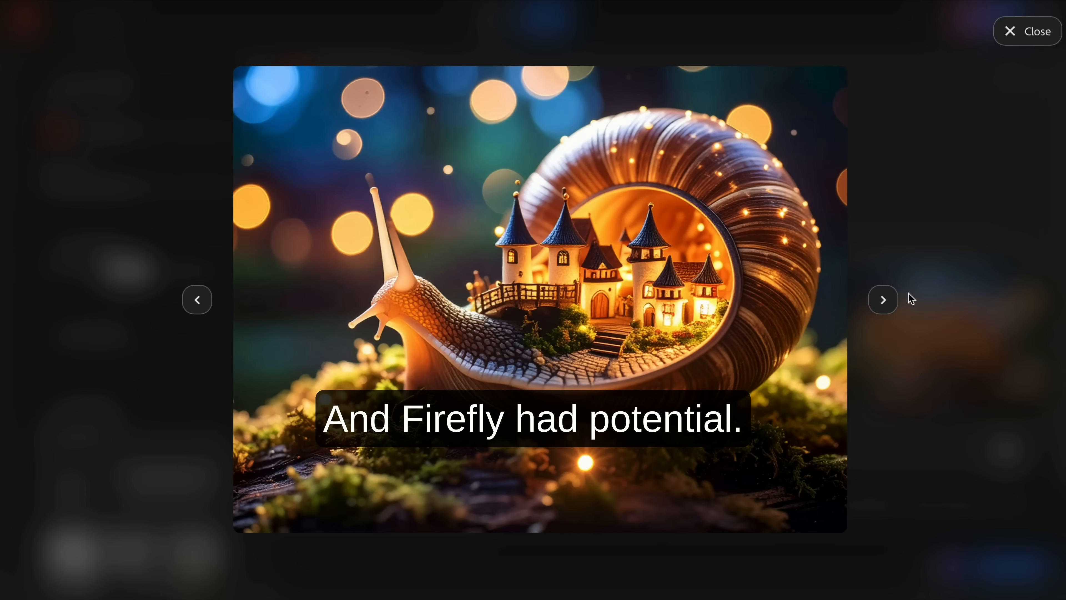
# Step through all four enlarged snail-town variations, then close the preview.
pyautogui.click(882, 299)
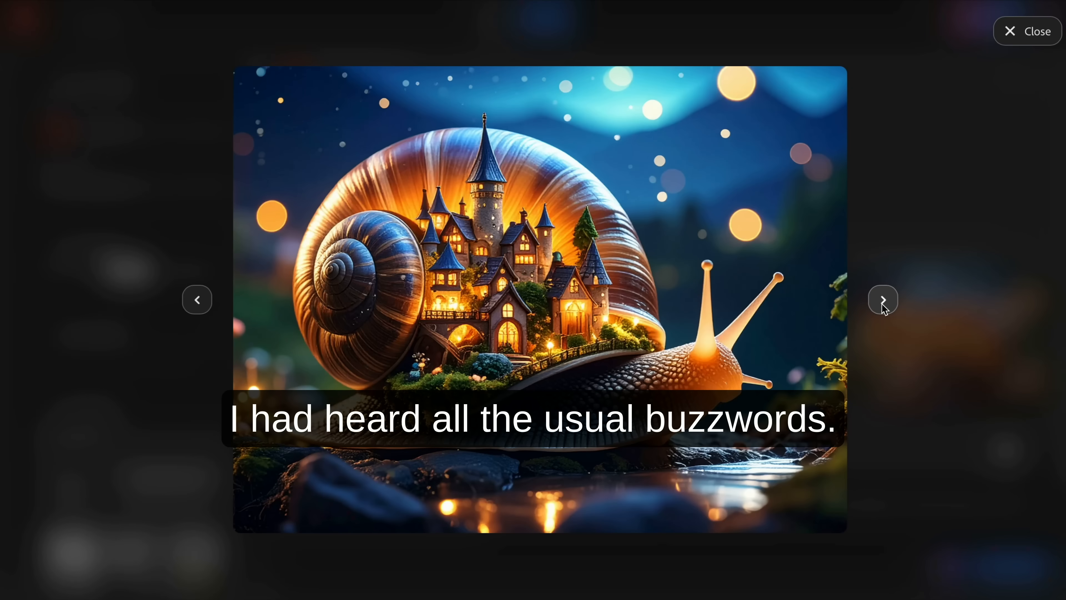
pyautogui.click(882, 299)
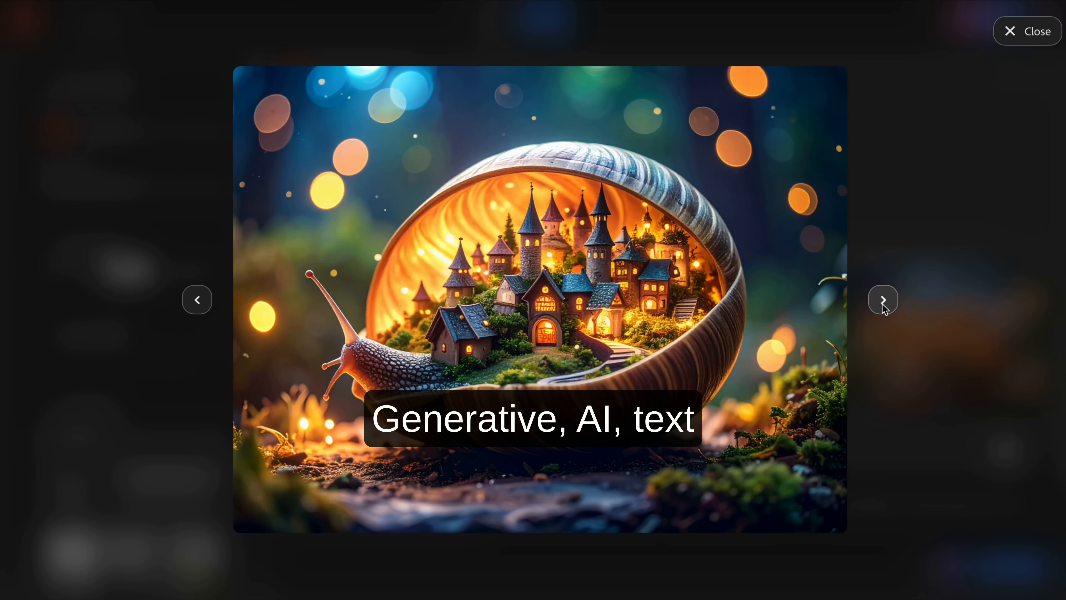
pyautogui.click(882, 299)
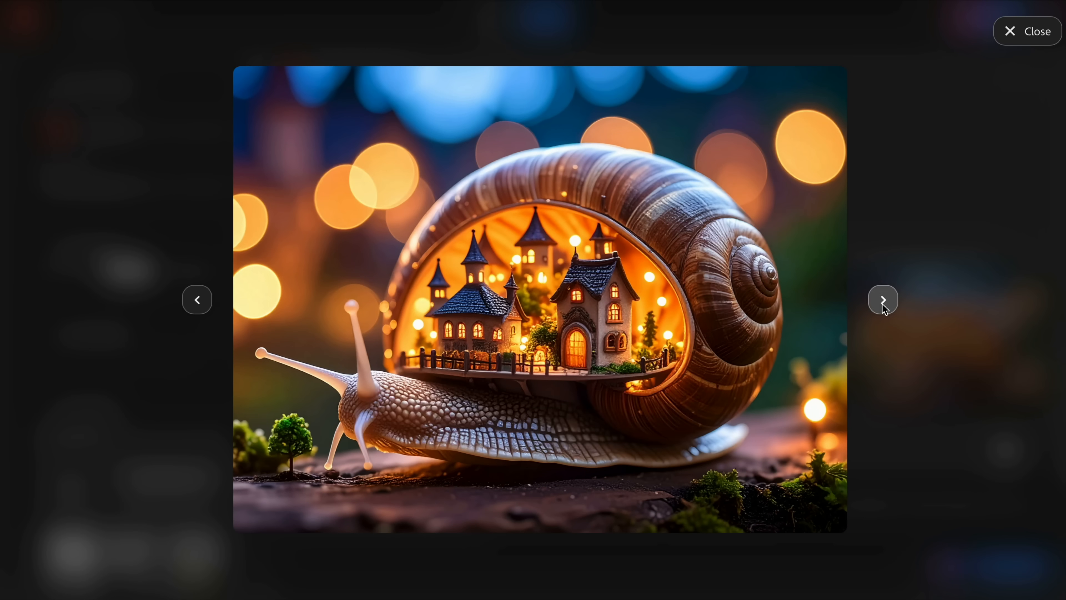
pyautogui.click(882, 300)
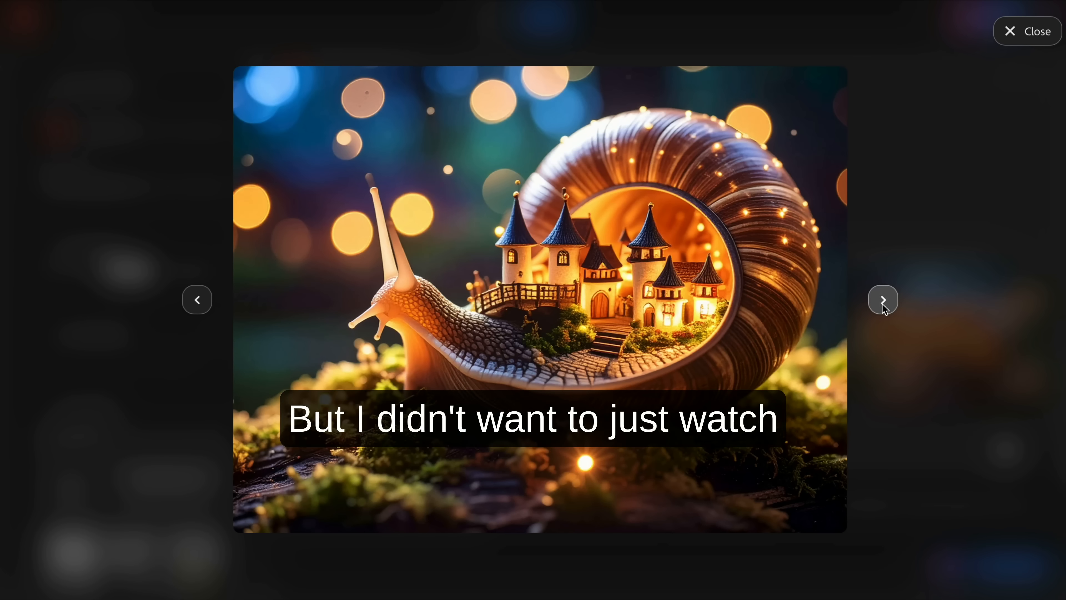
pyautogui.click(1029, 31)
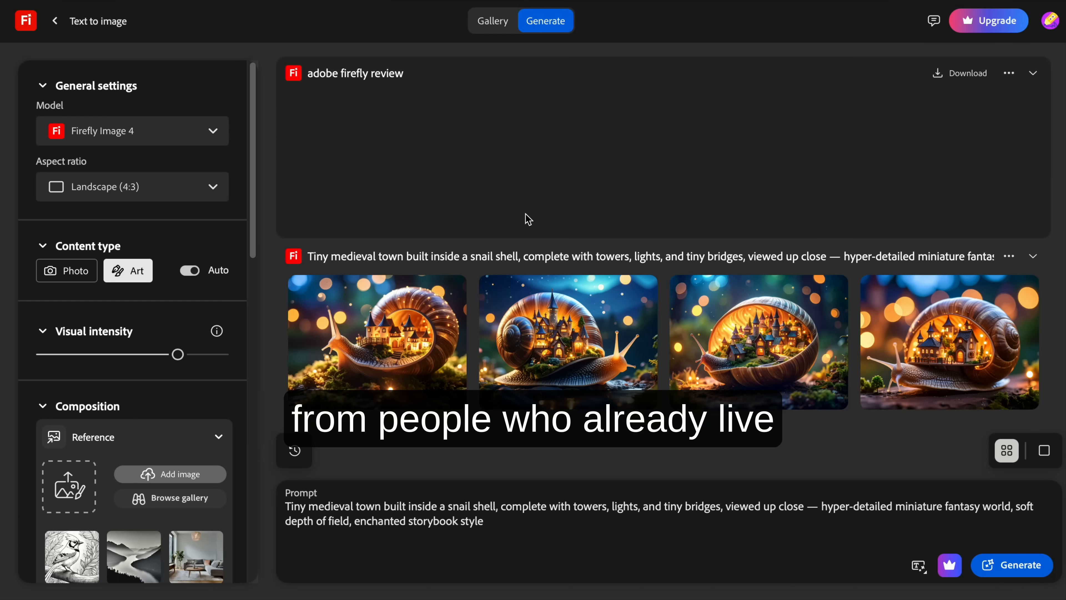
# Drag the Visual intensity slider down to a lower setting.
pyautogui.moveTo(176, 354); pyautogui.dragTo(133, 355)
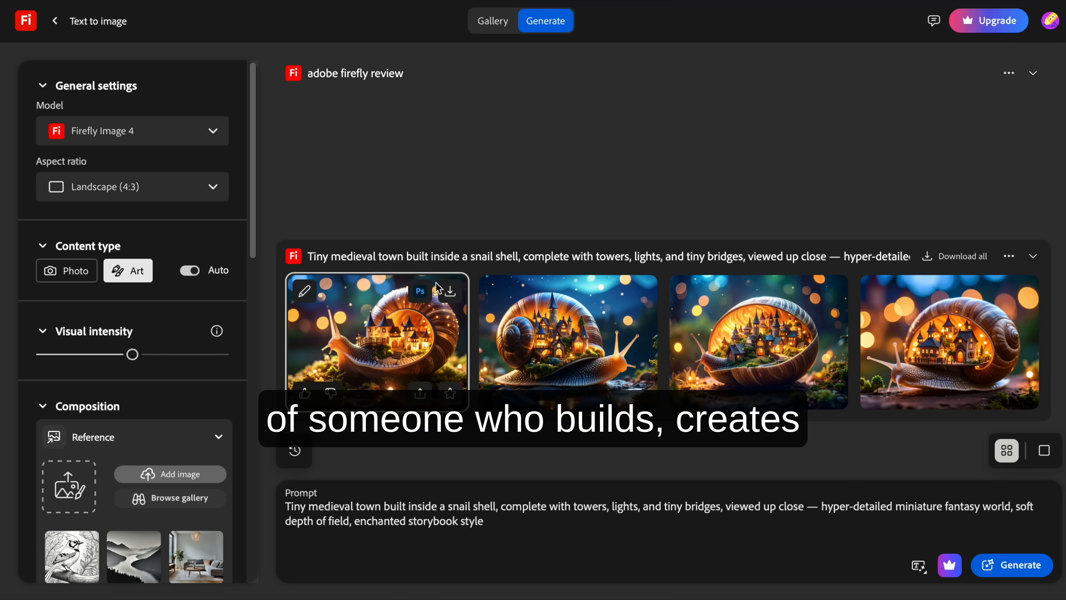
pyautogui.moveTo(420, 291)
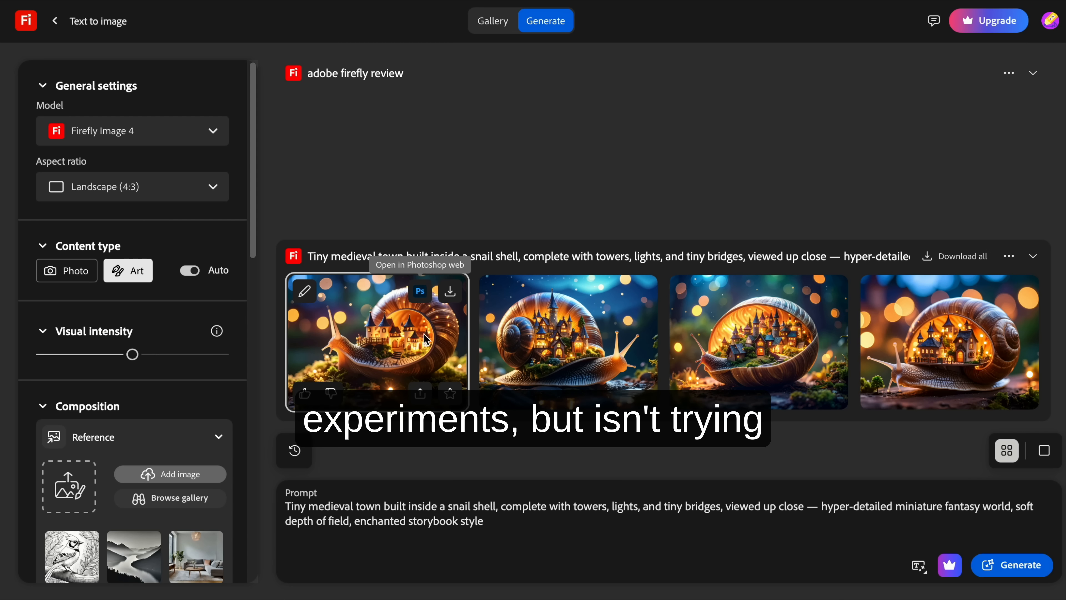
pyautogui.moveTo(450, 394)
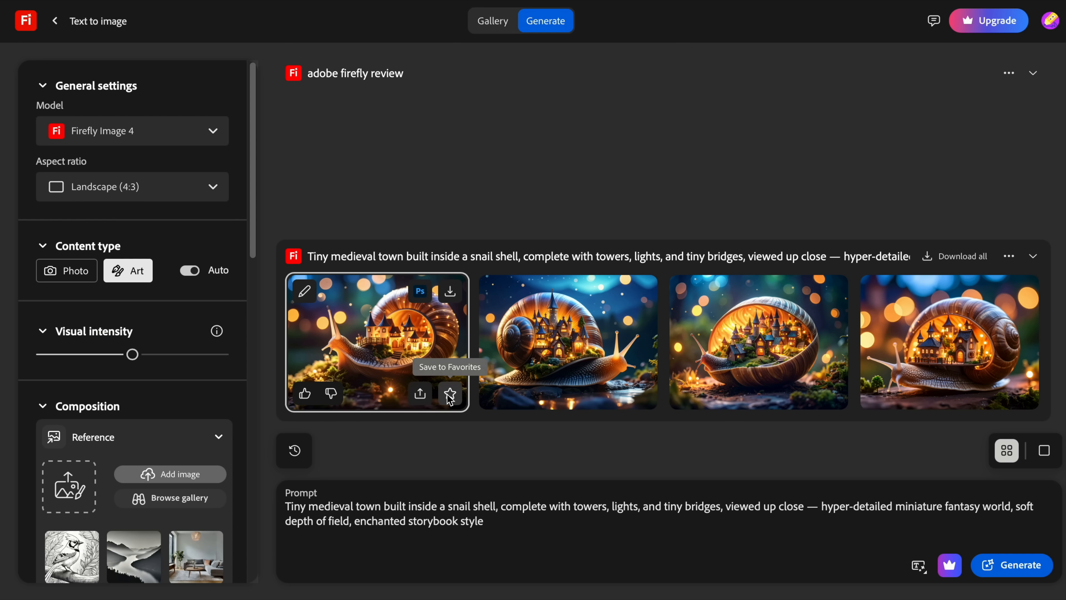
pyautogui.moveTo(165, 302)
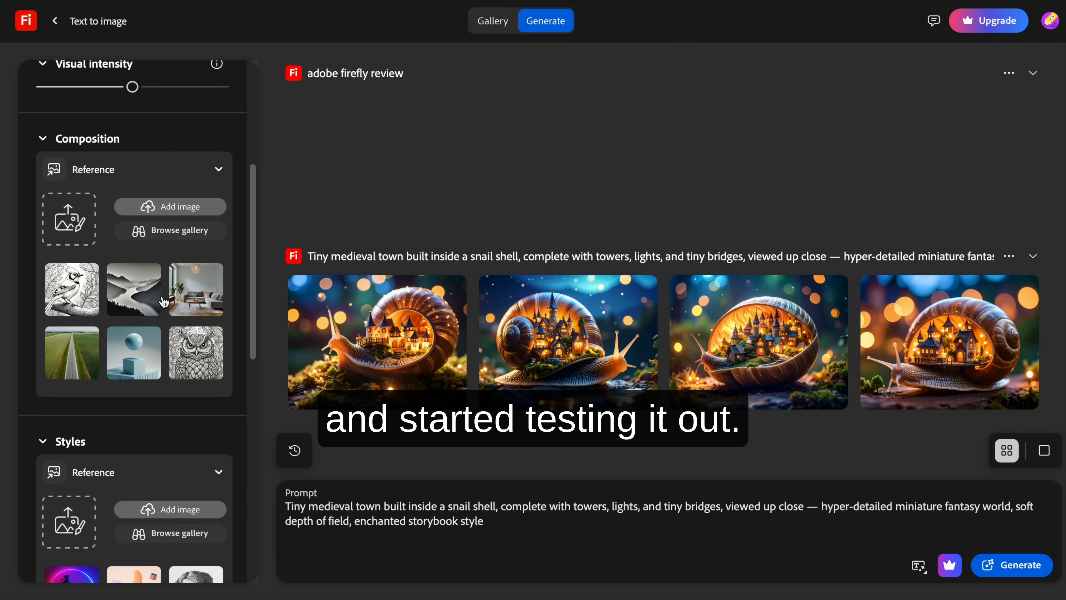
# Regenerate the snail town with the neon figure style reference and Scandinavian effect.
pyautogui.scroll(-3)
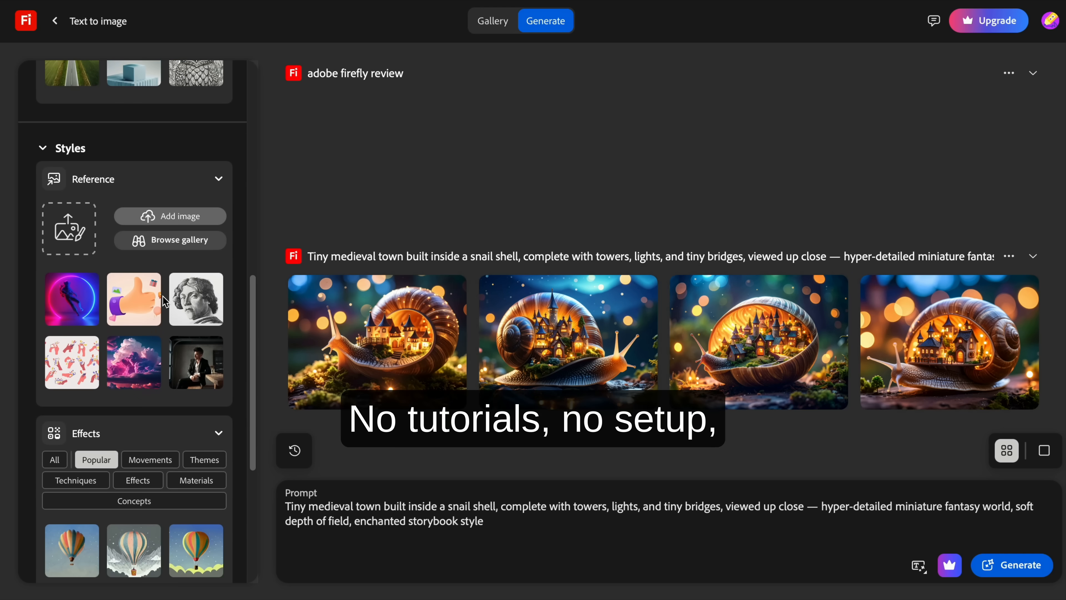
pyautogui.click(72, 299)
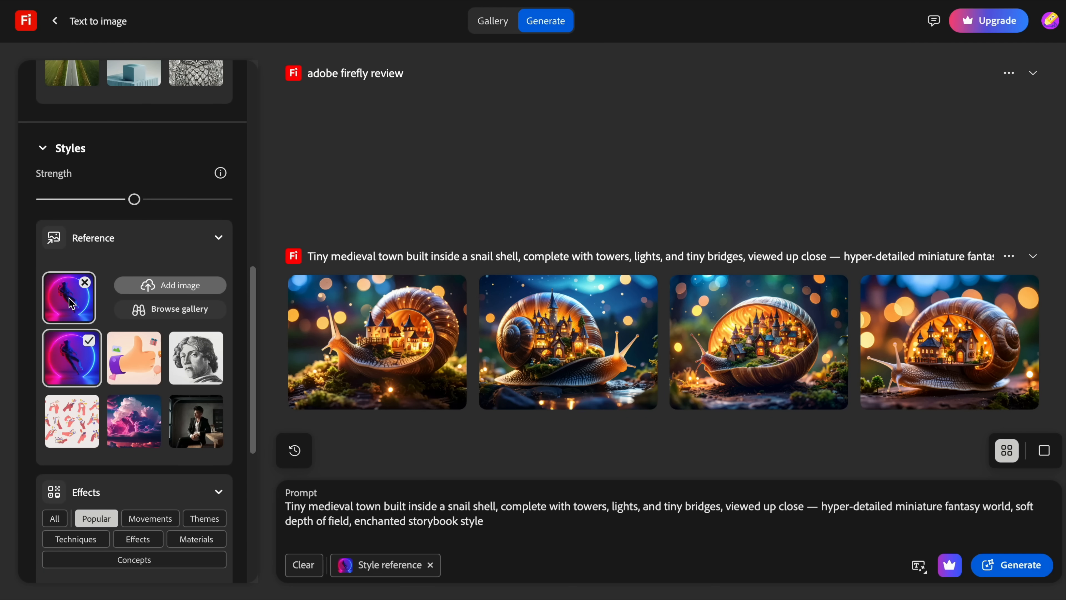
pyautogui.scroll(-3)
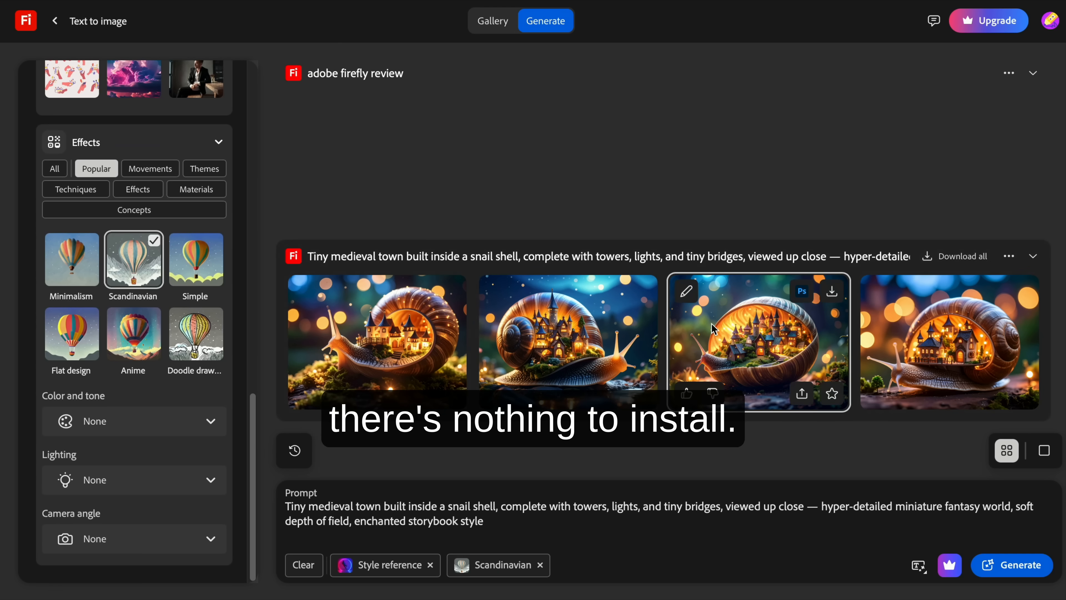
pyautogui.click(1011, 564)
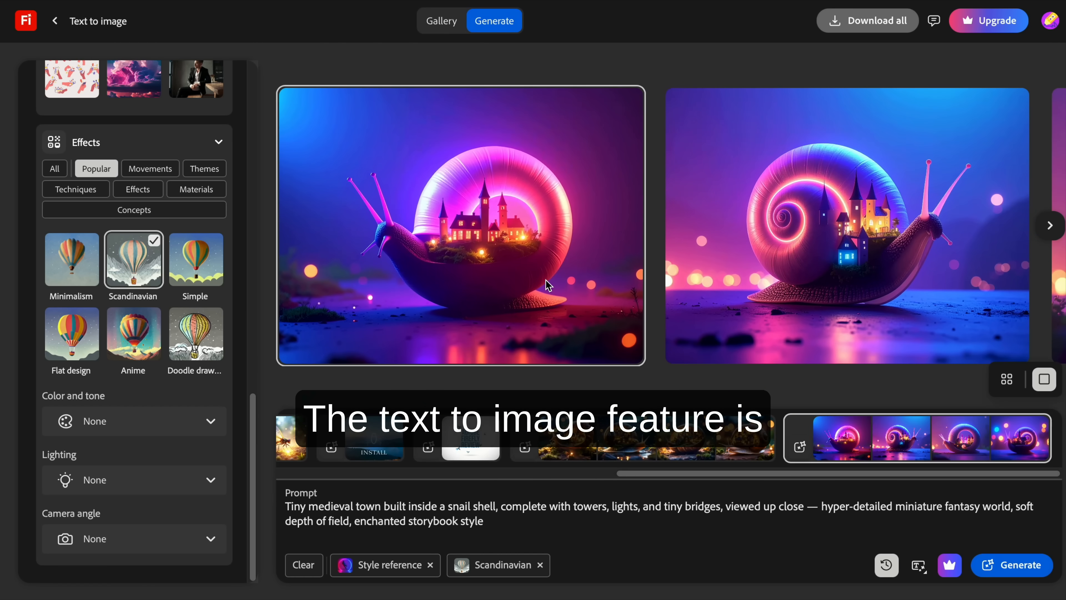
# Go back from Text to image to the Firefly home page.
pyautogui.click(1048, 225)
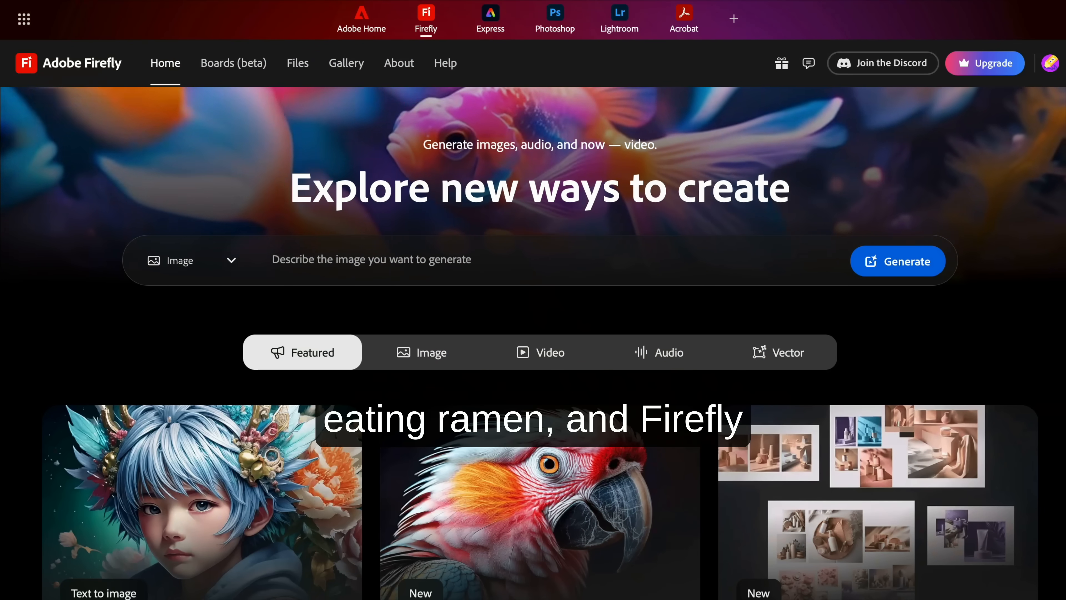
pyautogui.scroll(-3)
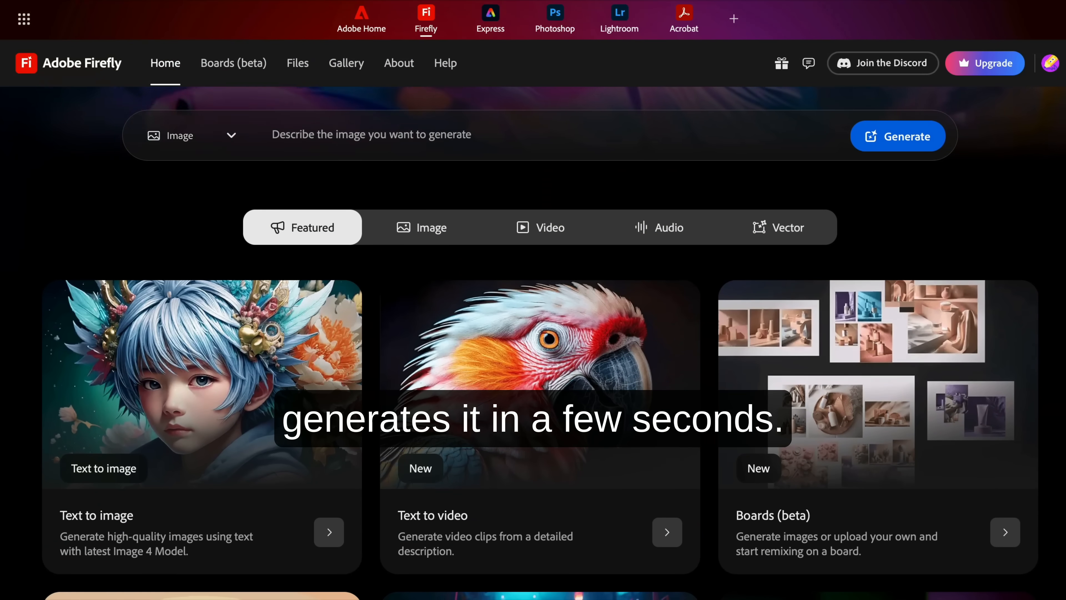
pyautogui.scroll(-3)
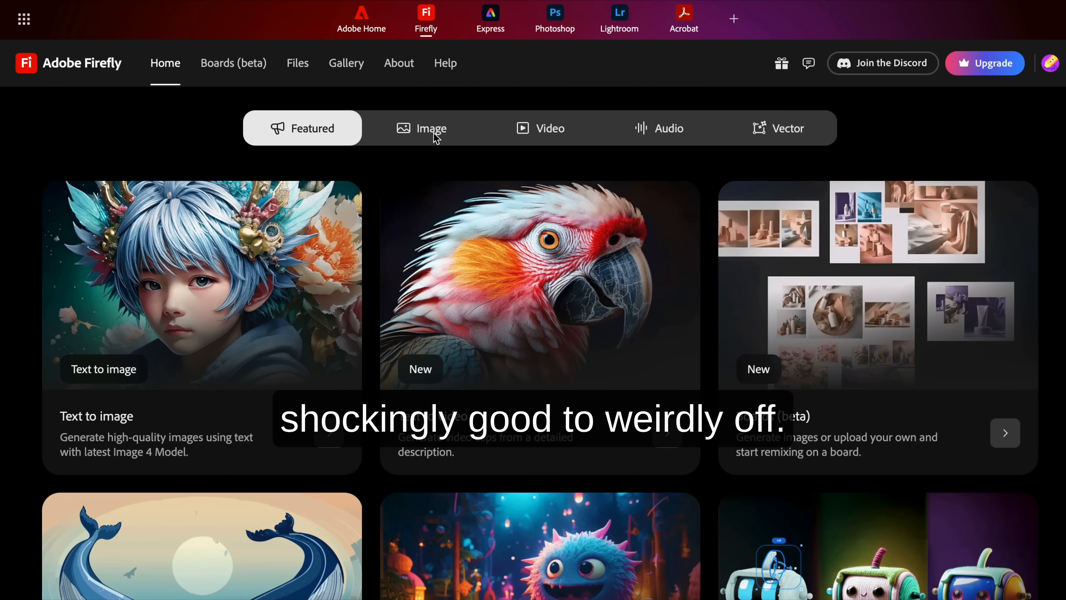
pyautogui.click(421, 127)
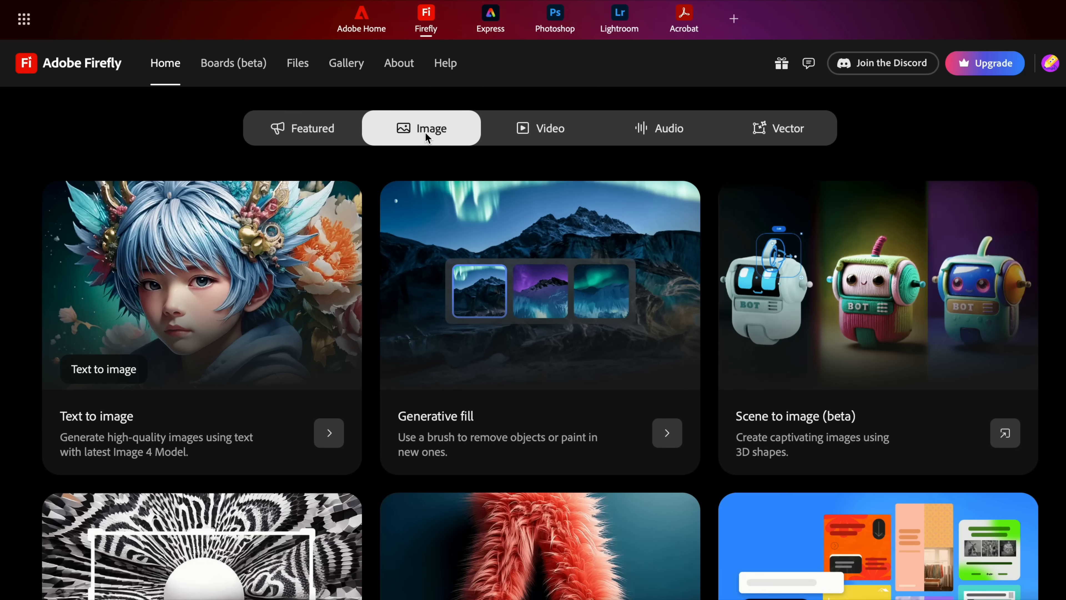
pyautogui.click(539, 128)
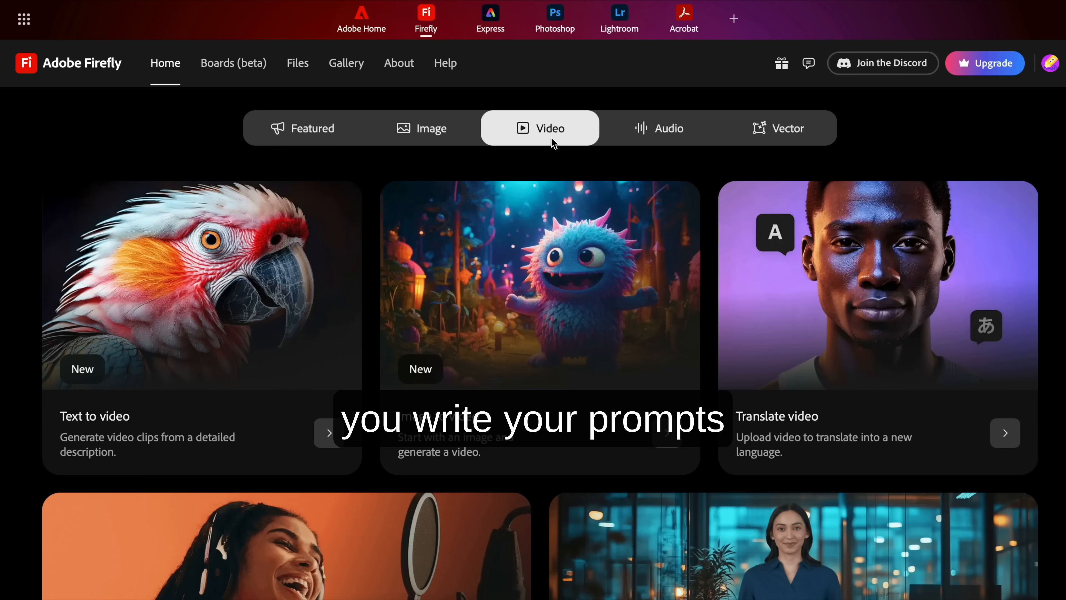
pyautogui.moveTo(664, 140)
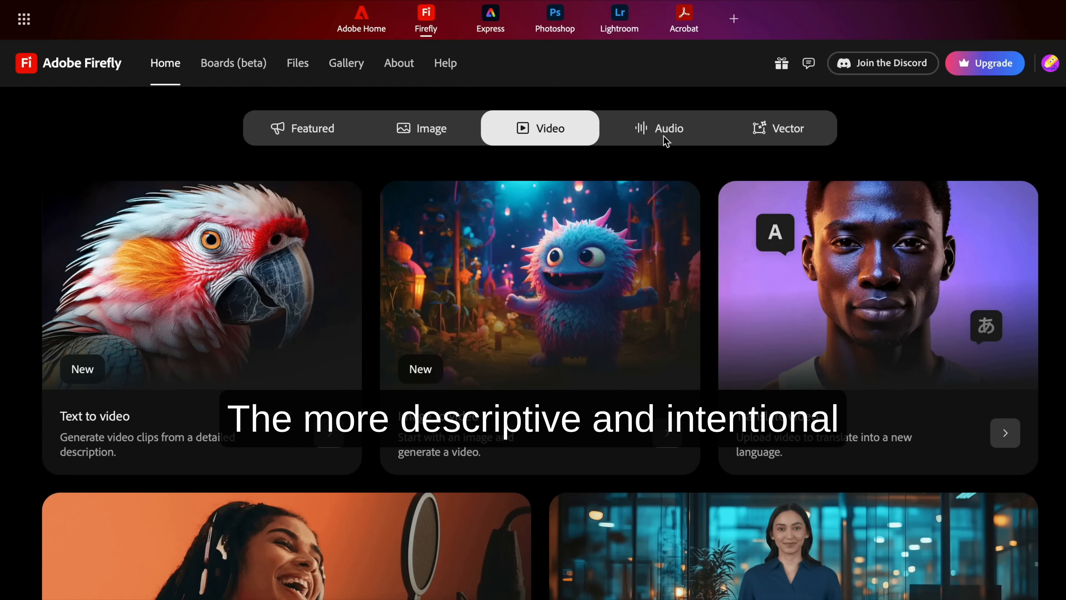
pyautogui.click(658, 127)
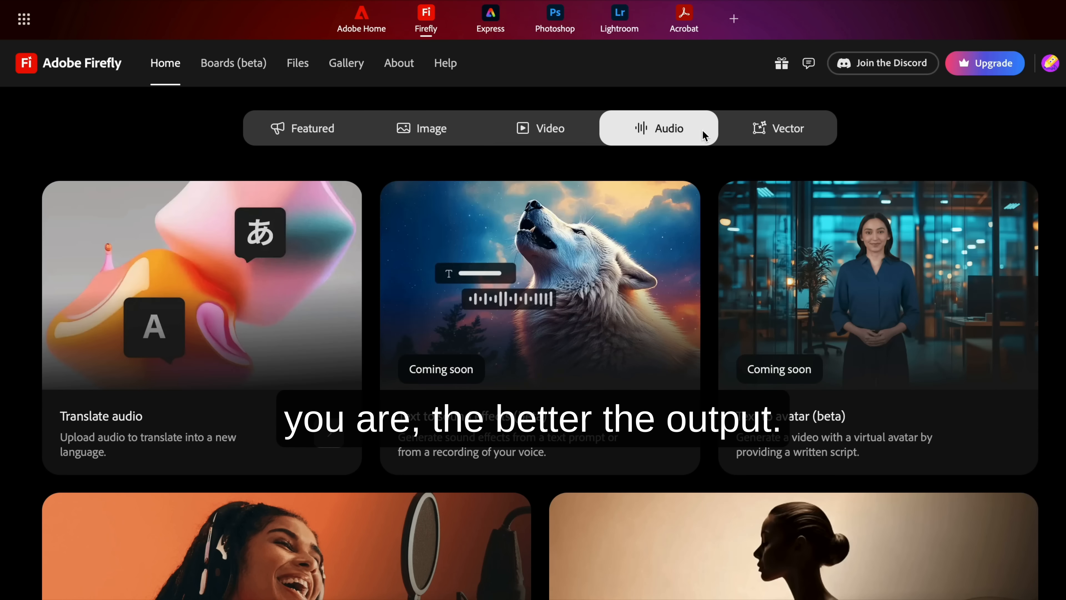
pyautogui.click(777, 128)
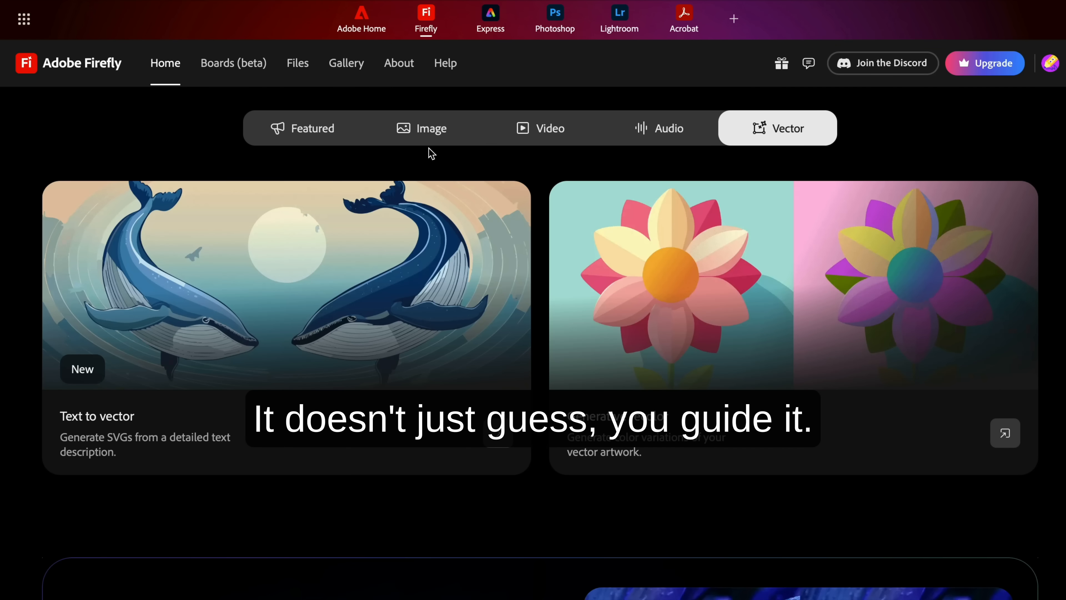
pyautogui.click(302, 128)
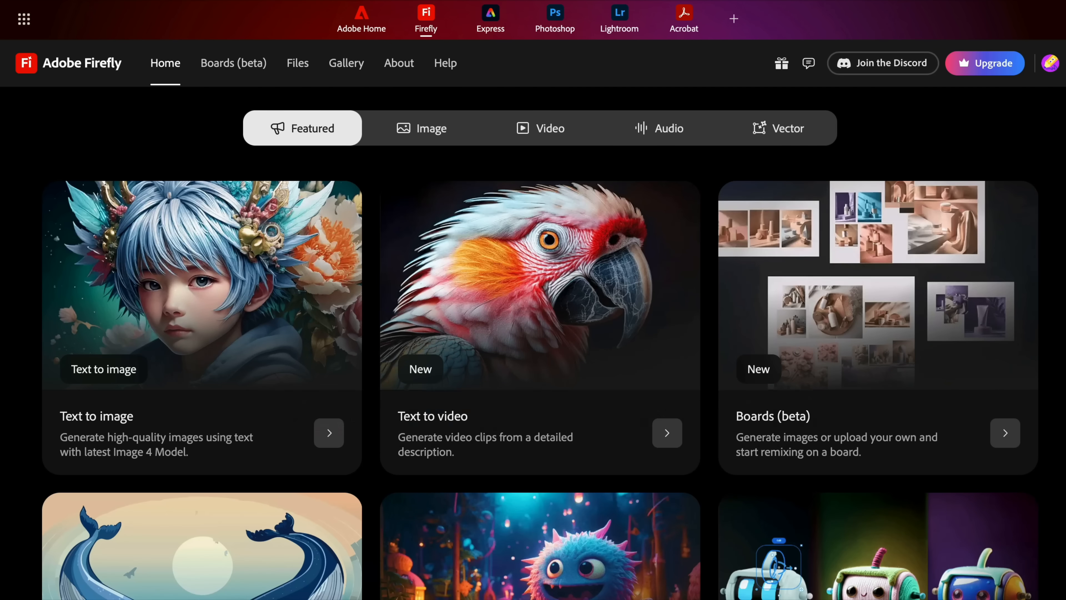
# Scroll the home page down past 'What makes Firefly unique' to the inspiration gallery and footer.
pyautogui.scroll(-3)
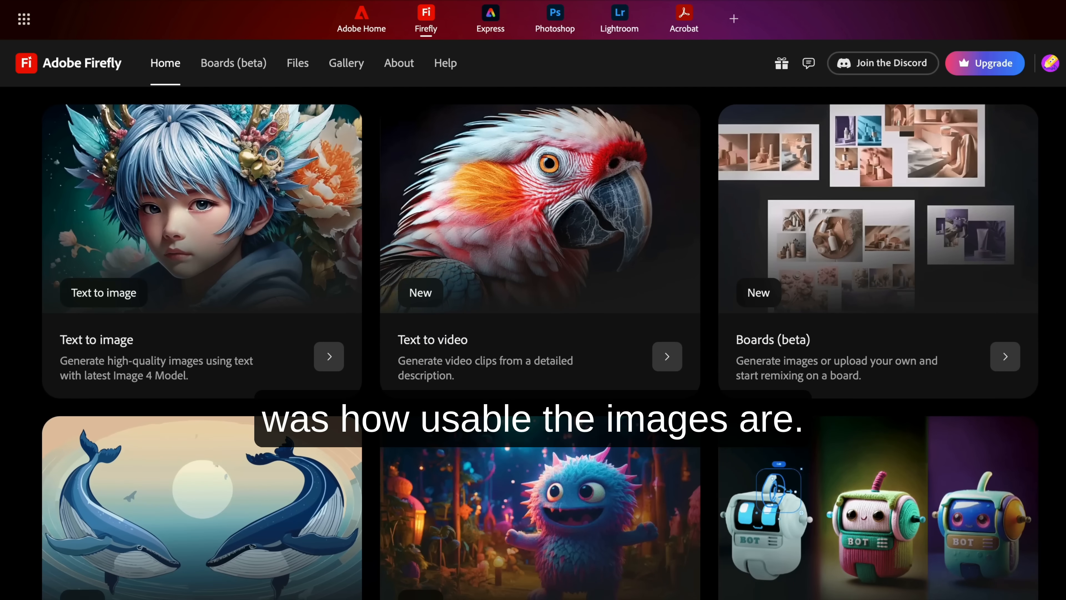
pyautogui.scroll(-3)
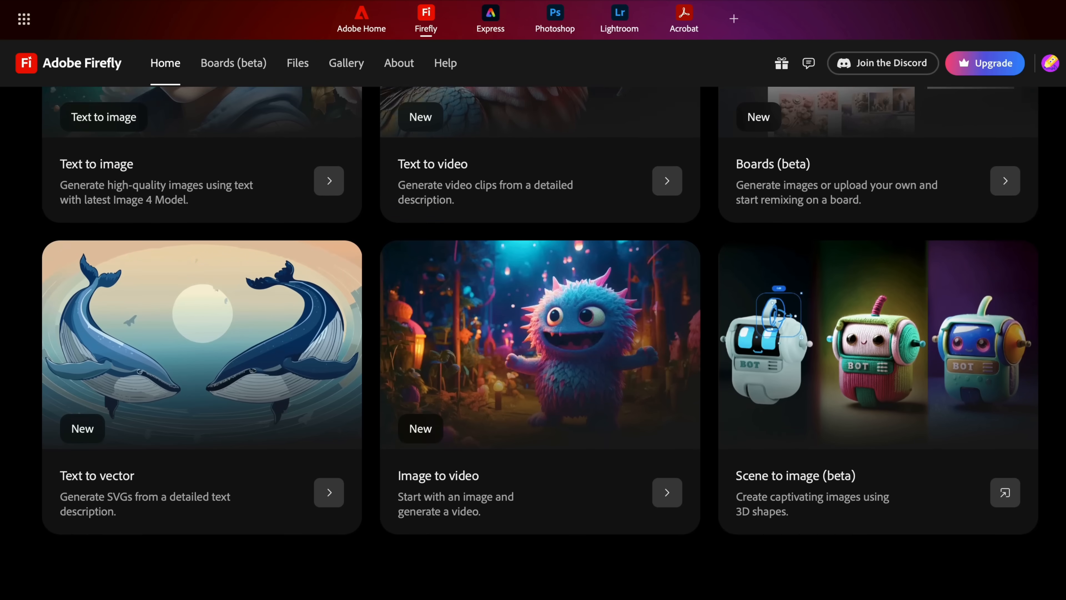
pyautogui.scroll(-3)
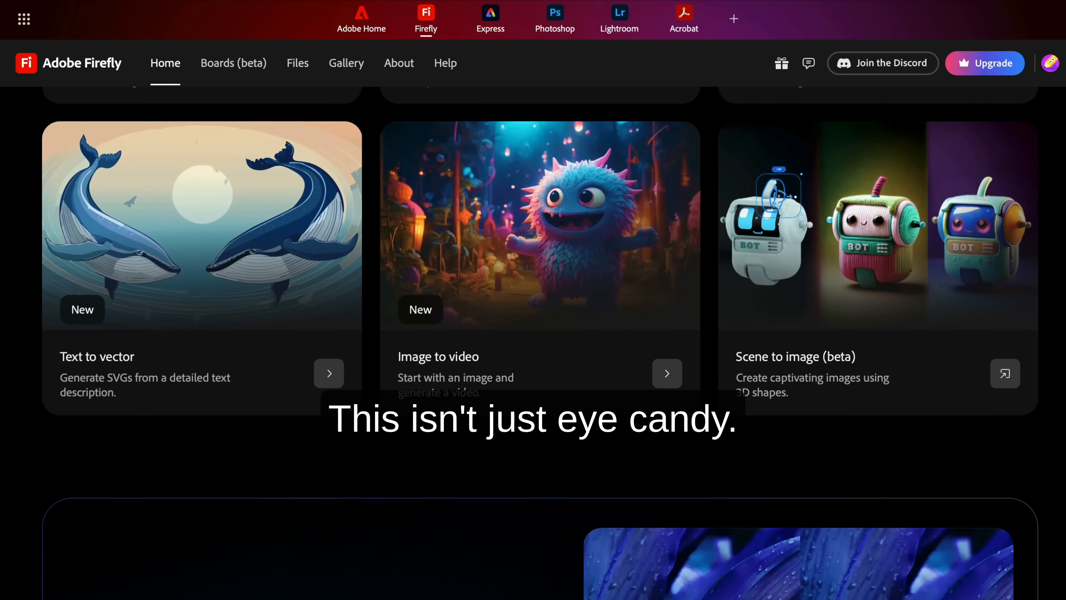
pyautogui.scroll(-3)
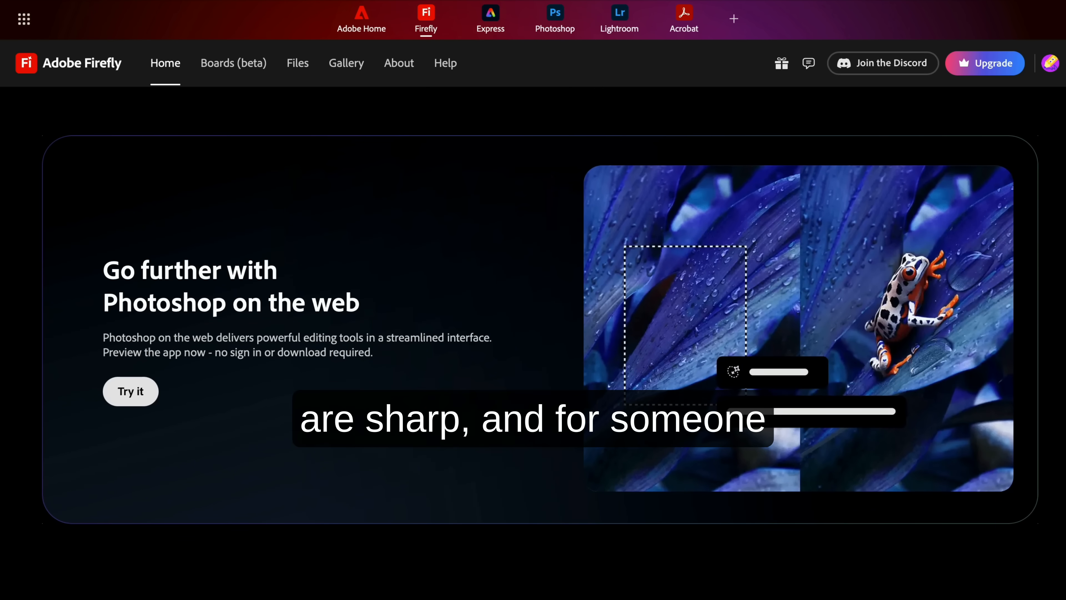
pyautogui.scroll(-3)
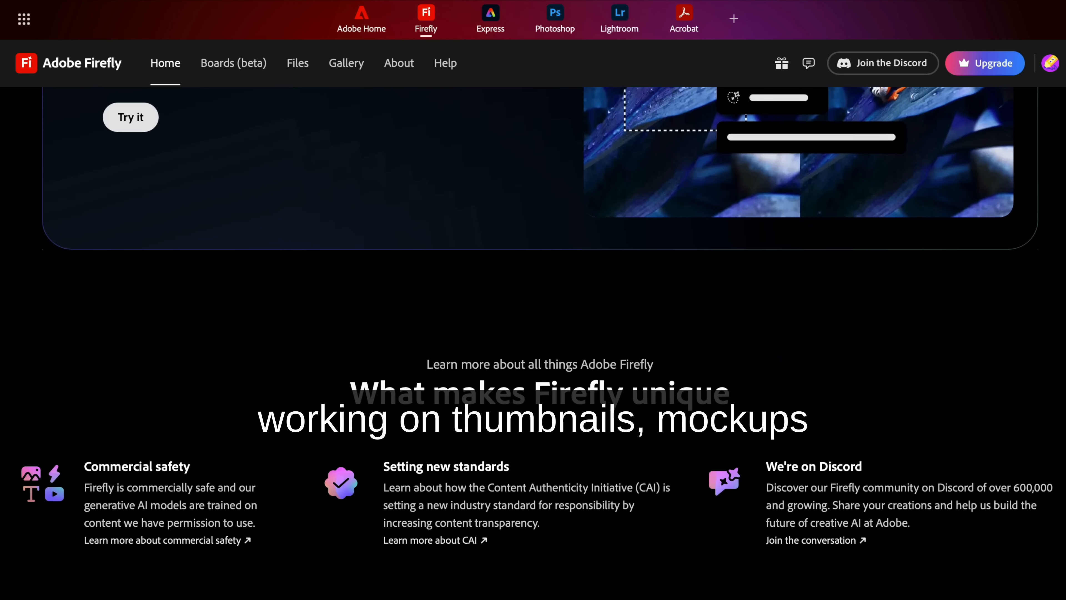
pyautogui.scroll(-3)
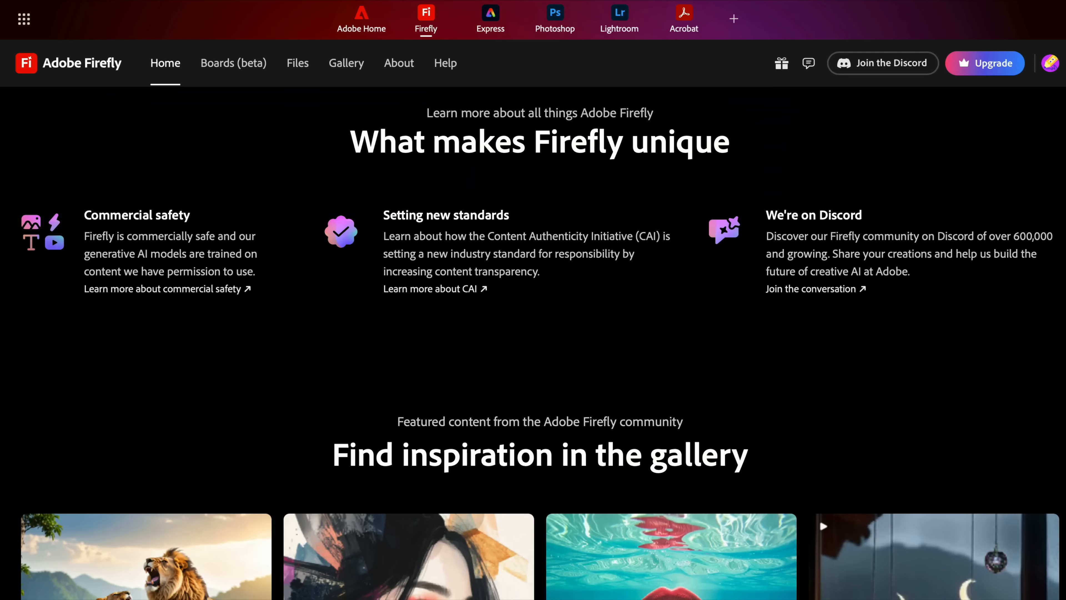
pyautogui.scroll(-3)
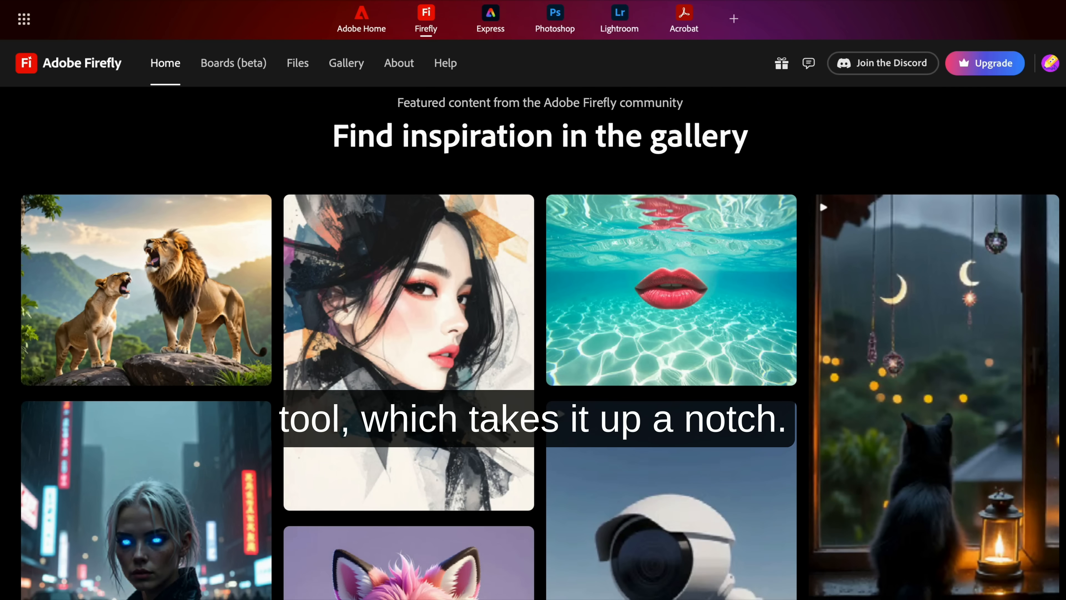
pyautogui.scroll(-3)
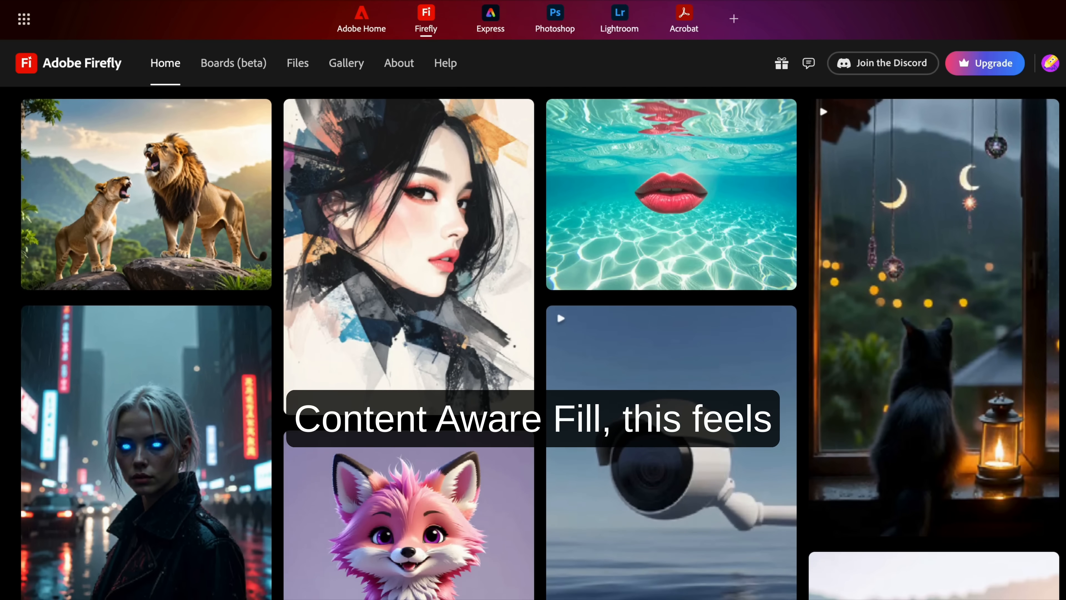
pyautogui.scroll(-3)
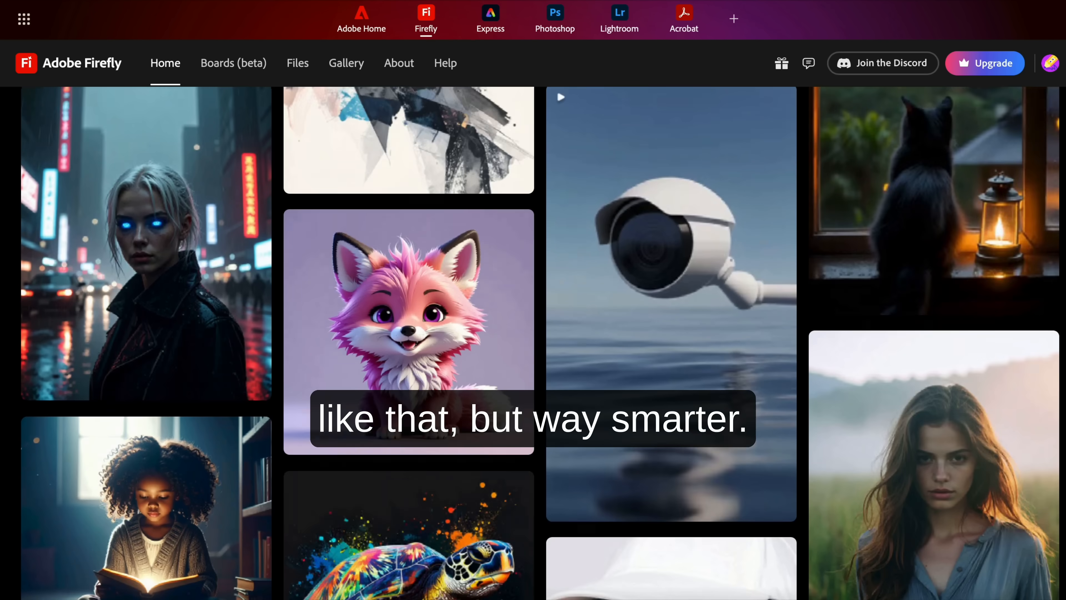
pyautogui.scroll(-3)
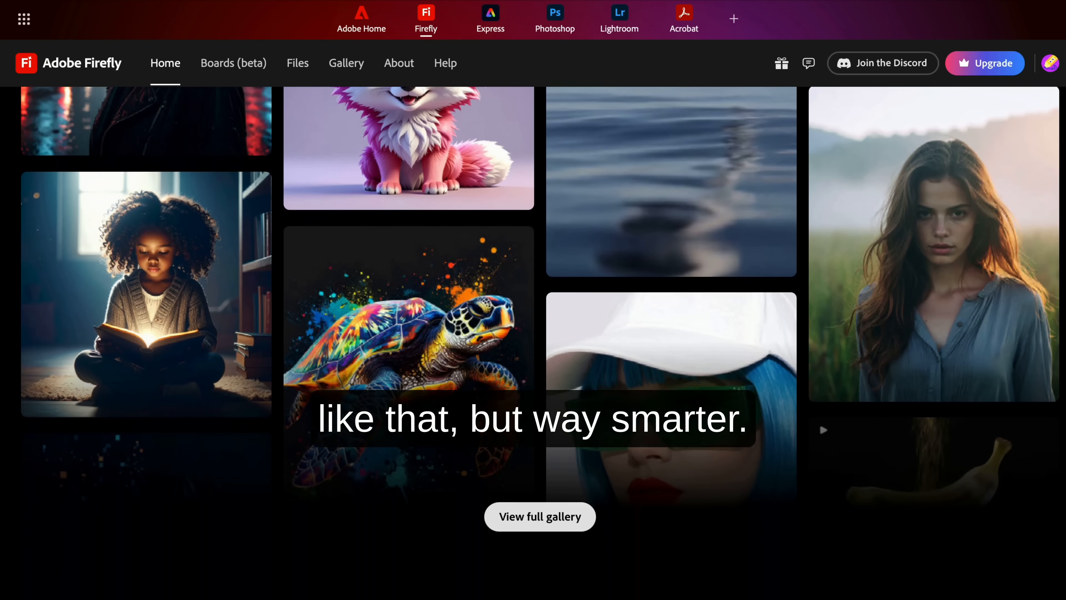
pyautogui.scroll(-3)
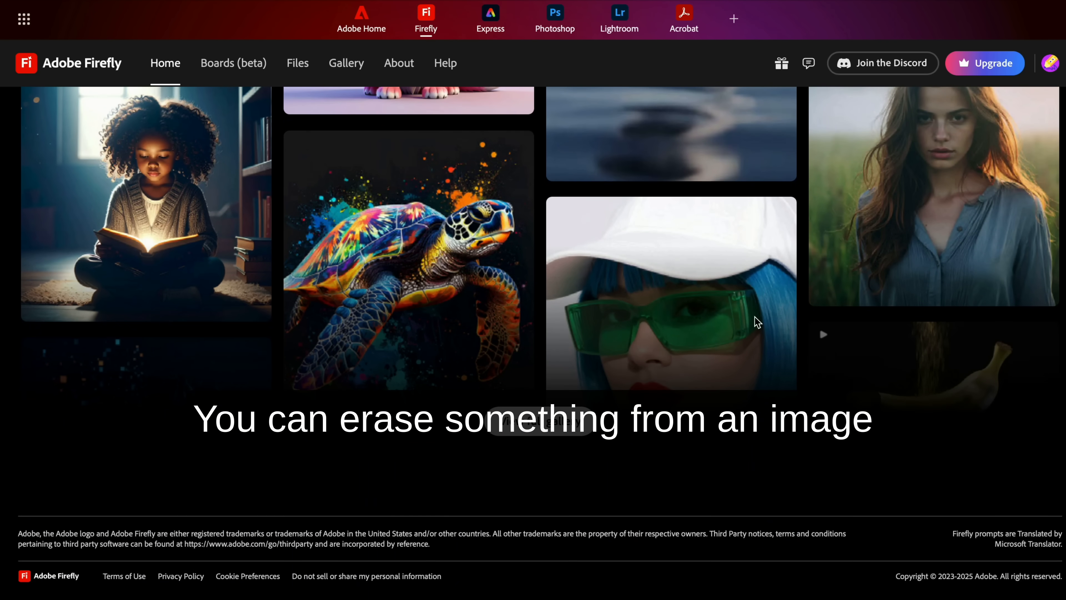
# Browse the community Gallery page, scrolling down through shared images and videos.
pyautogui.click(345, 63)
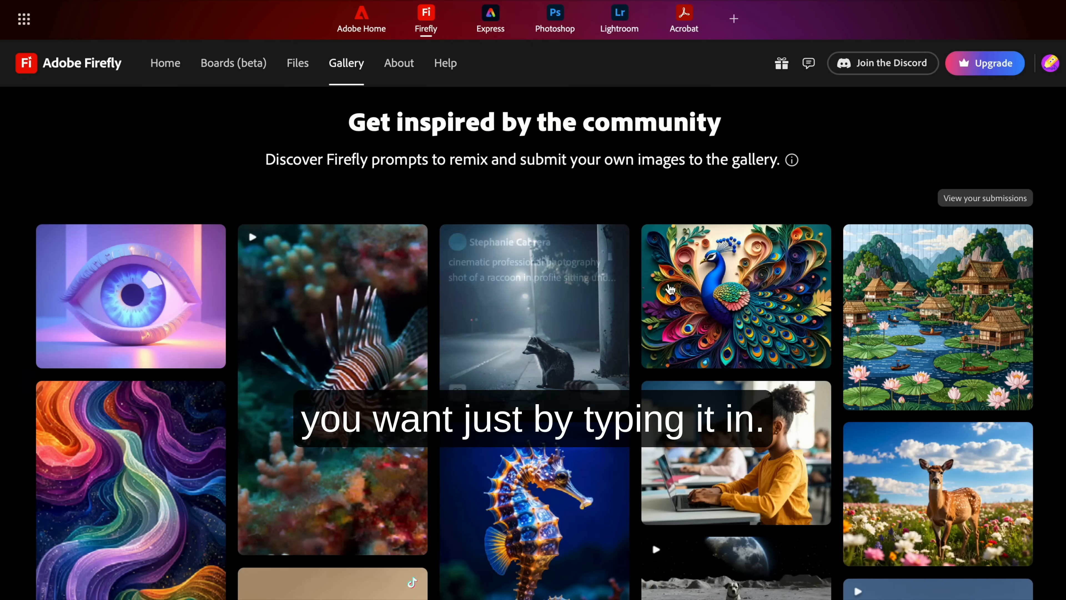
pyautogui.scroll(-3)
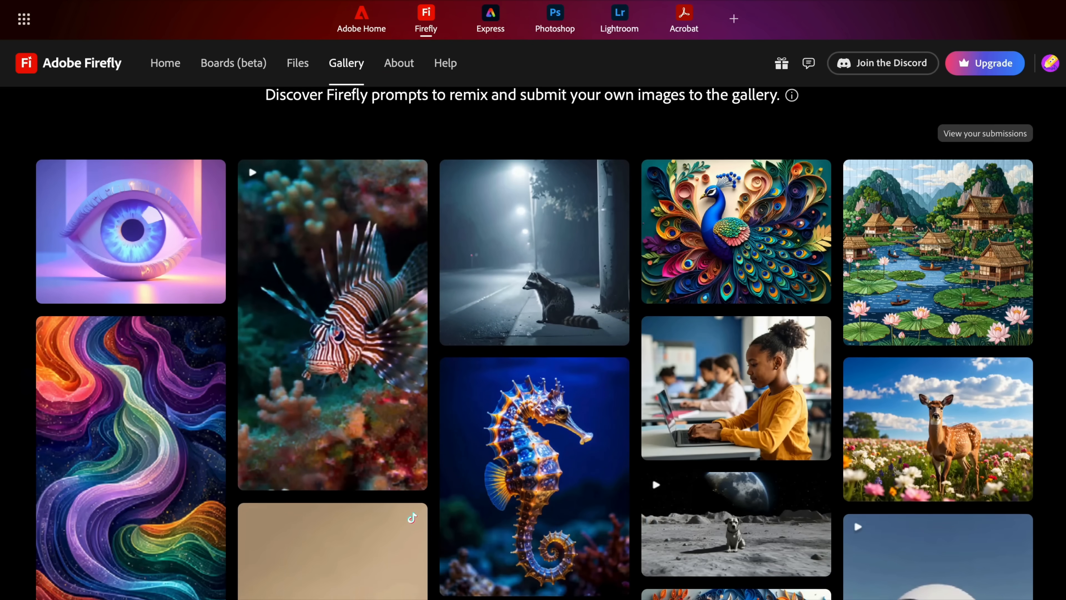
pyautogui.scroll(-3)
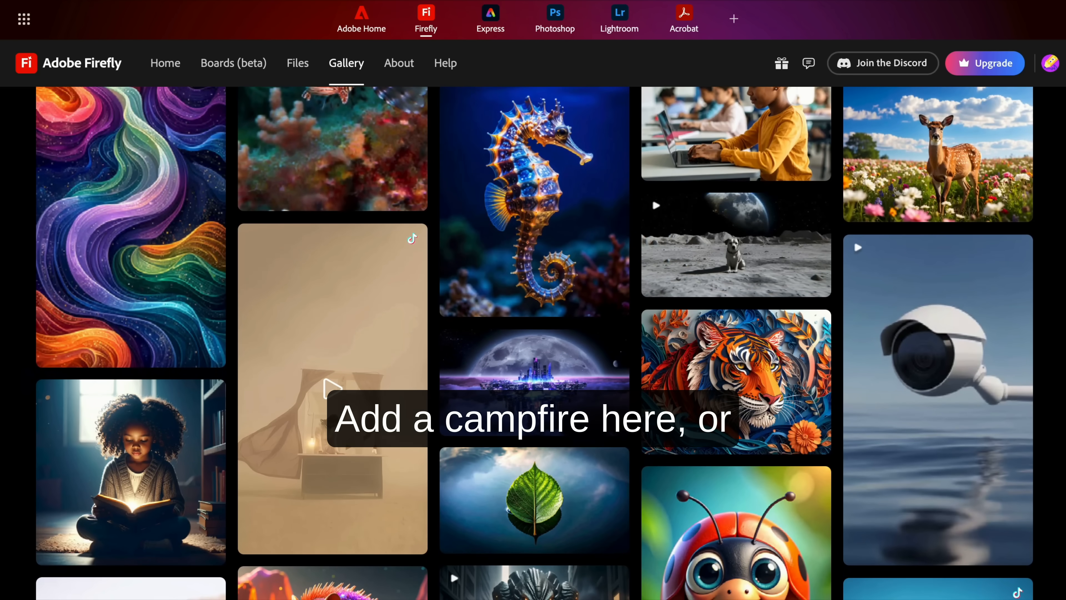
pyautogui.scroll(-3)
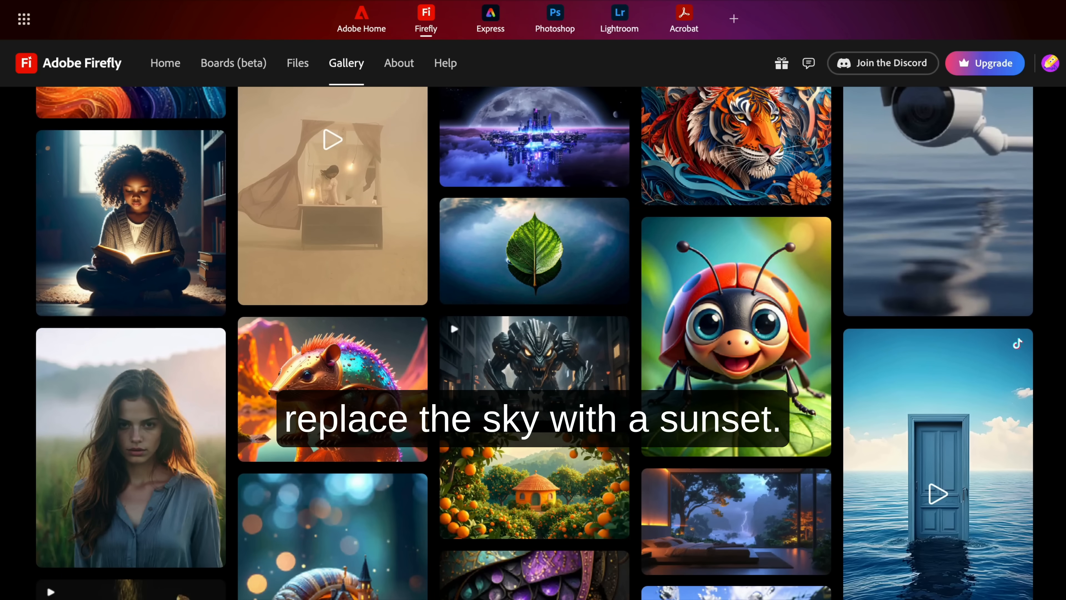
pyautogui.scroll(-3)
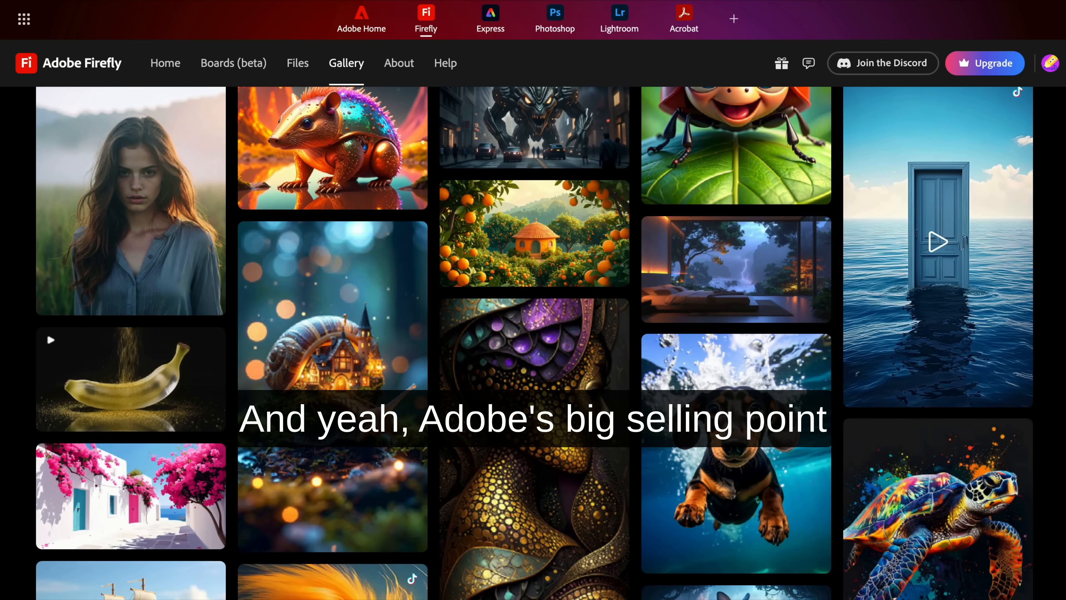
pyautogui.scroll(-3)
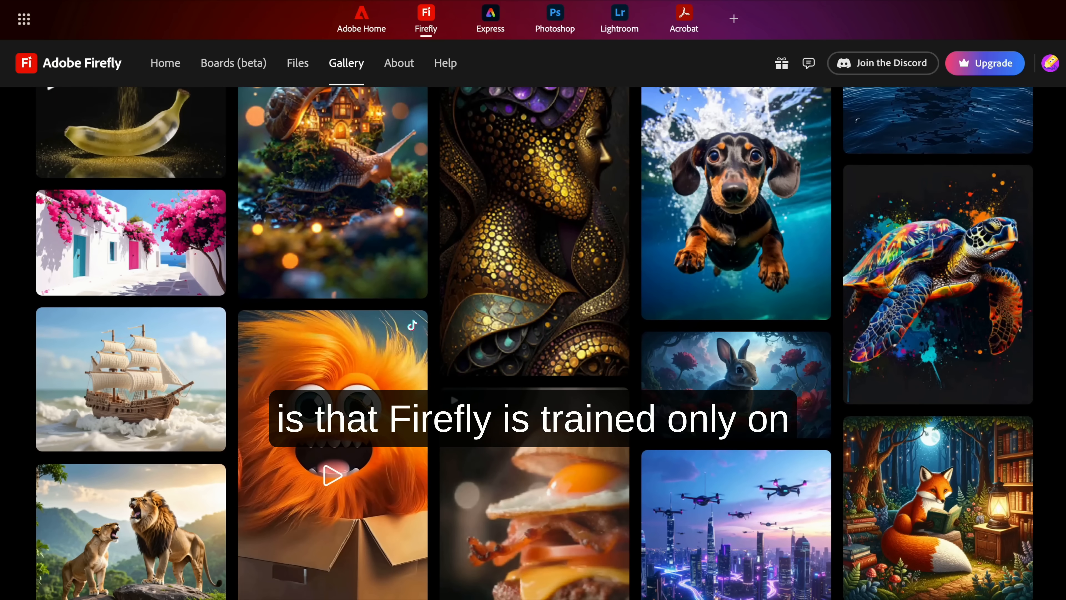
pyautogui.scroll(-3)
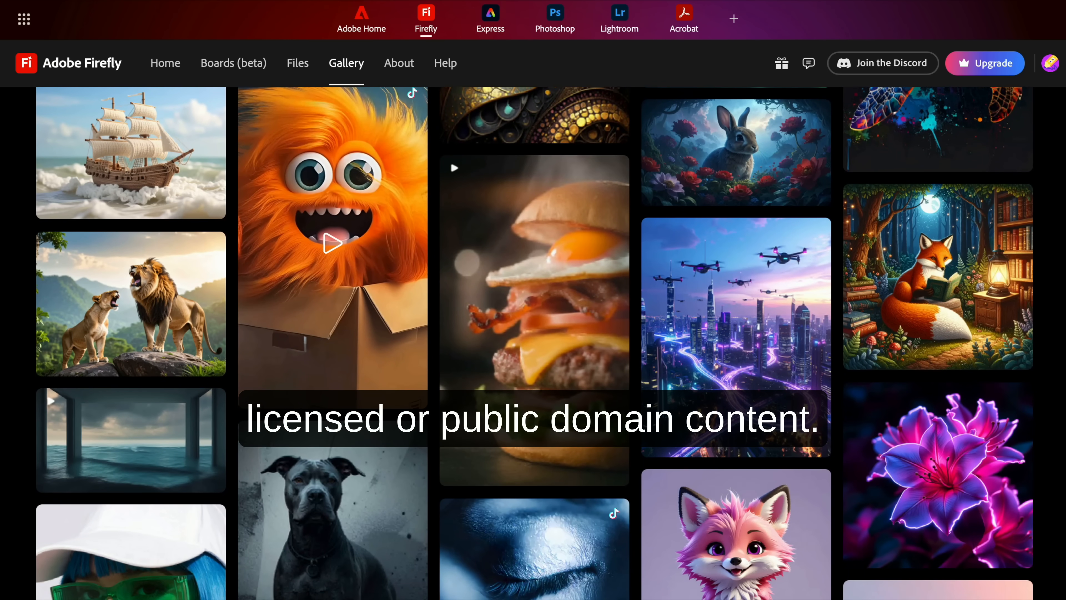
pyautogui.scroll(-3)
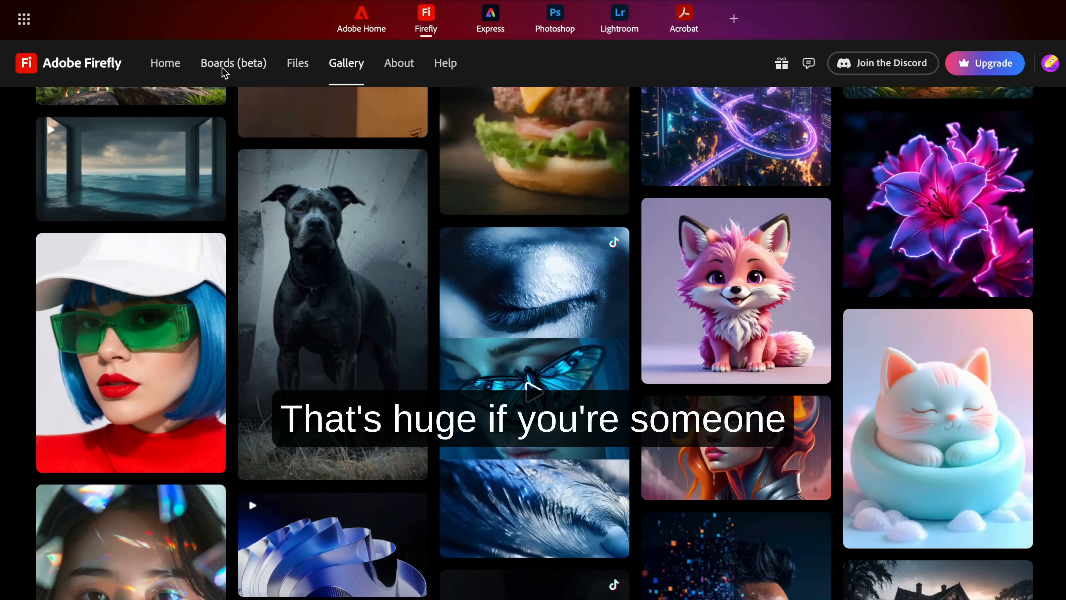
# Go to the Boards (beta) page and scroll to its Featured projects.
pyautogui.click(233, 63)
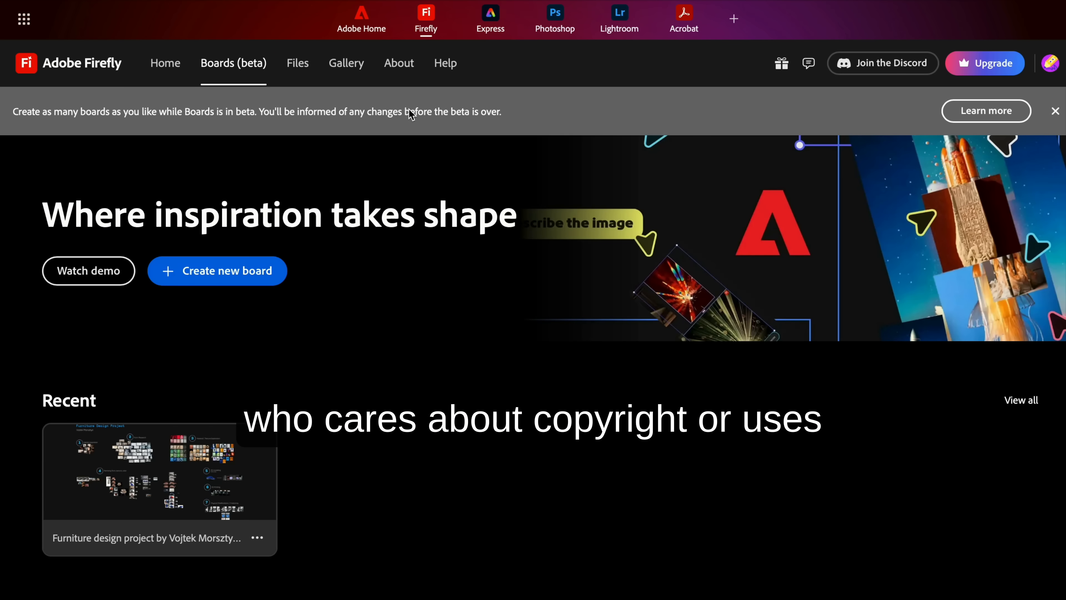
pyautogui.scroll(-3)
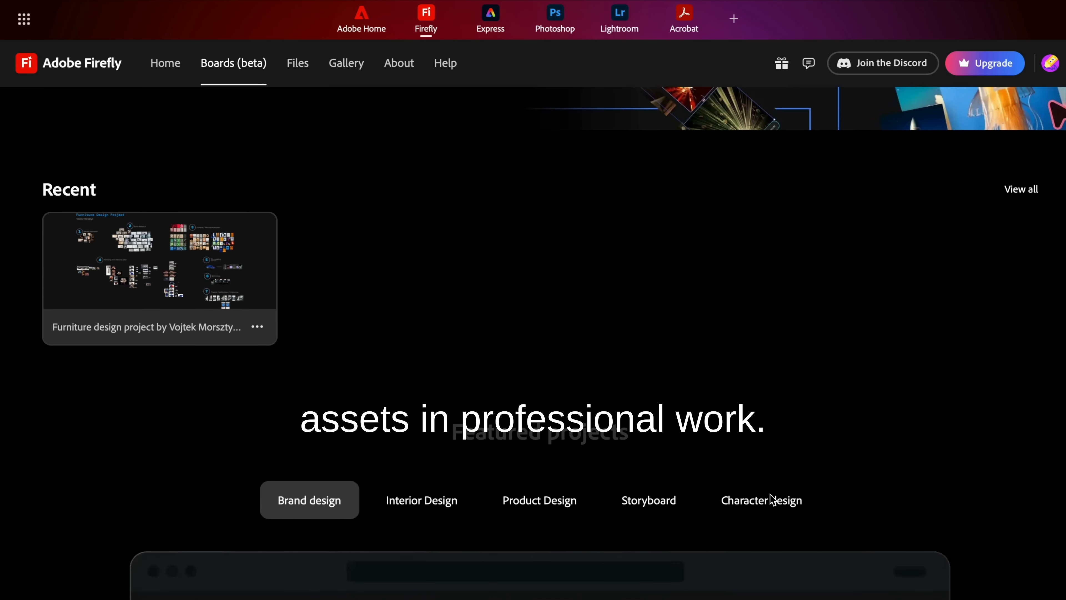
pyautogui.scroll(-3)
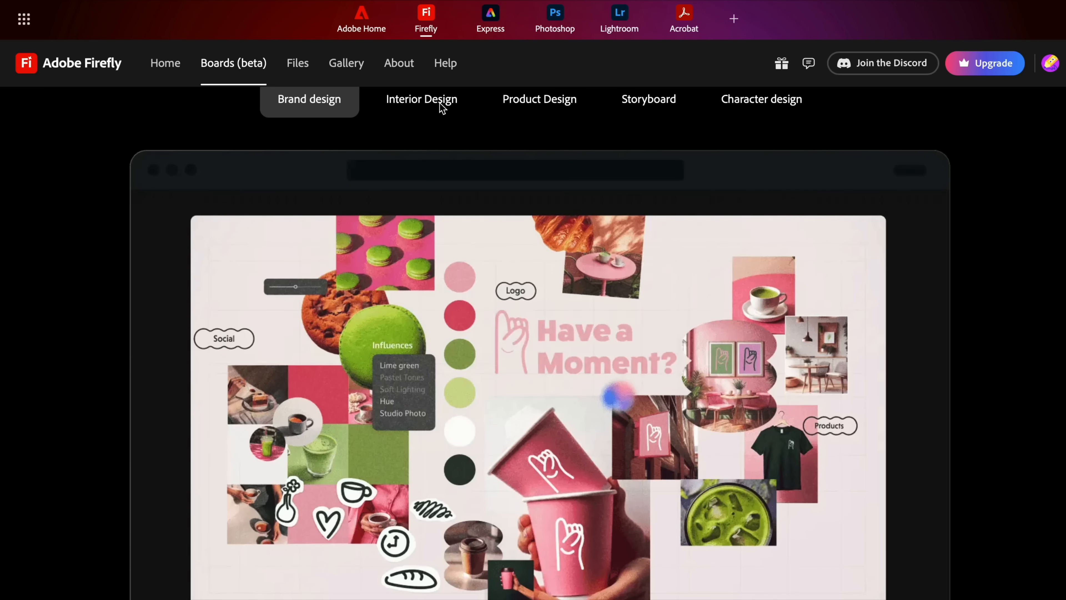
# View the Interior Design, Product Design, Storyboard and Character design examples, reaching board creation.
pyautogui.click(421, 99)
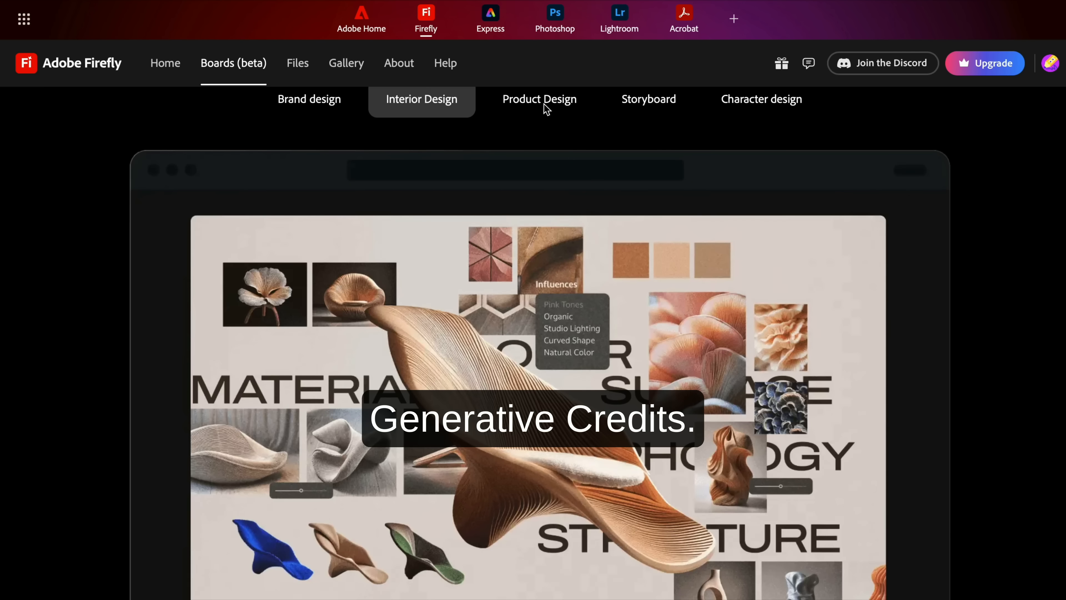
pyautogui.click(539, 99)
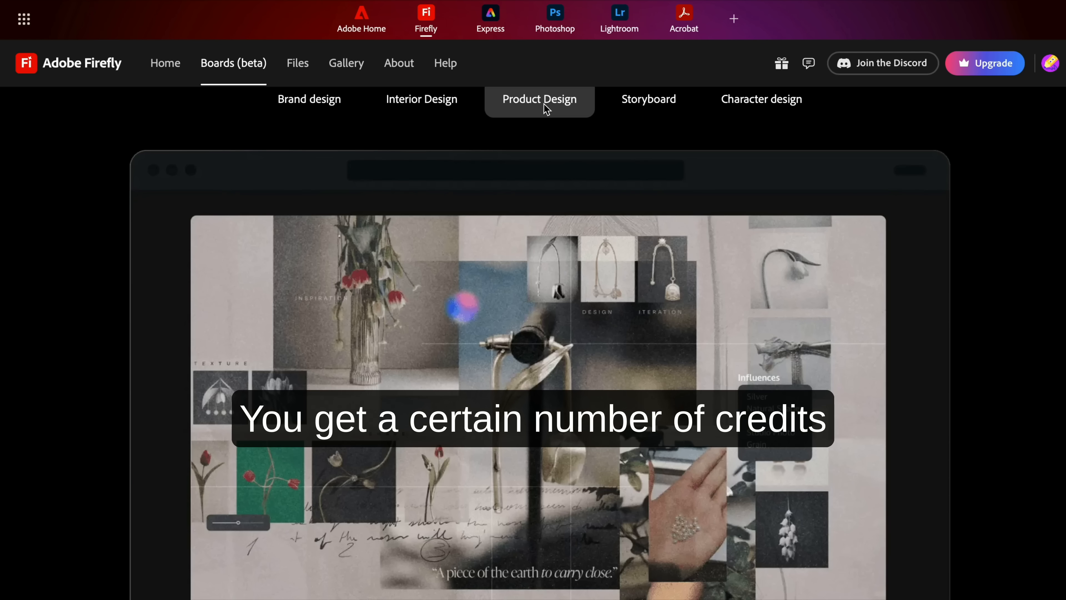
pyautogui.moveTo(665, 107)
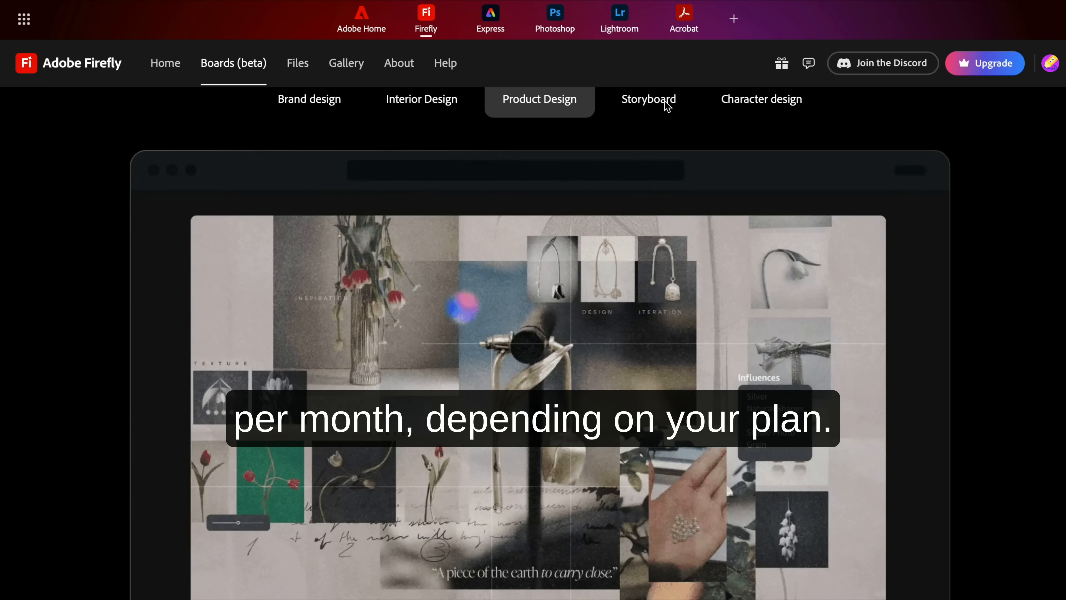
pyautogui.click(648, 99)
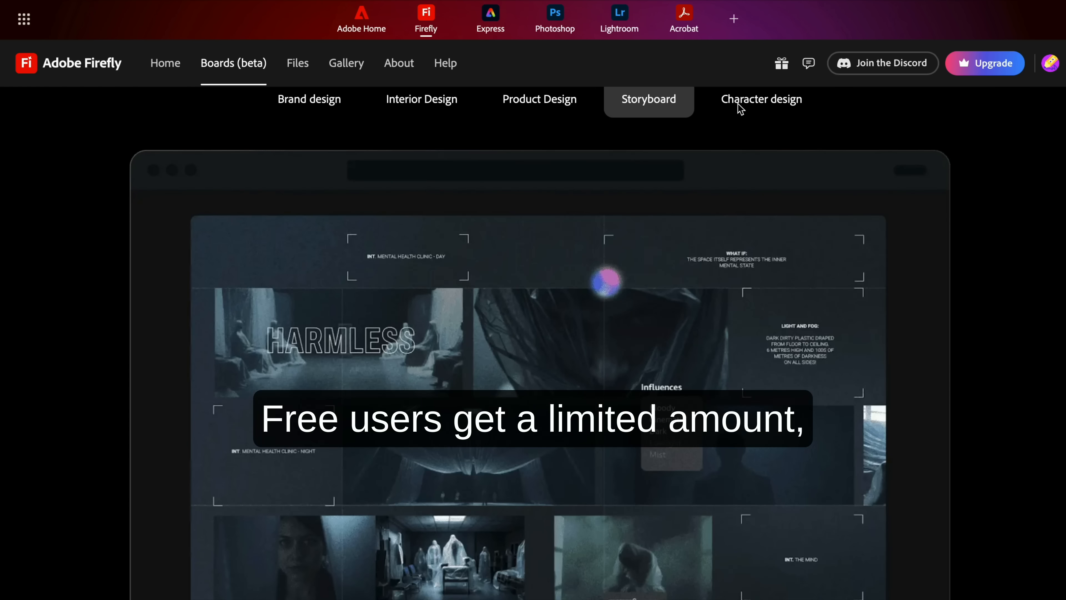
pyautogui.click(761, 99)
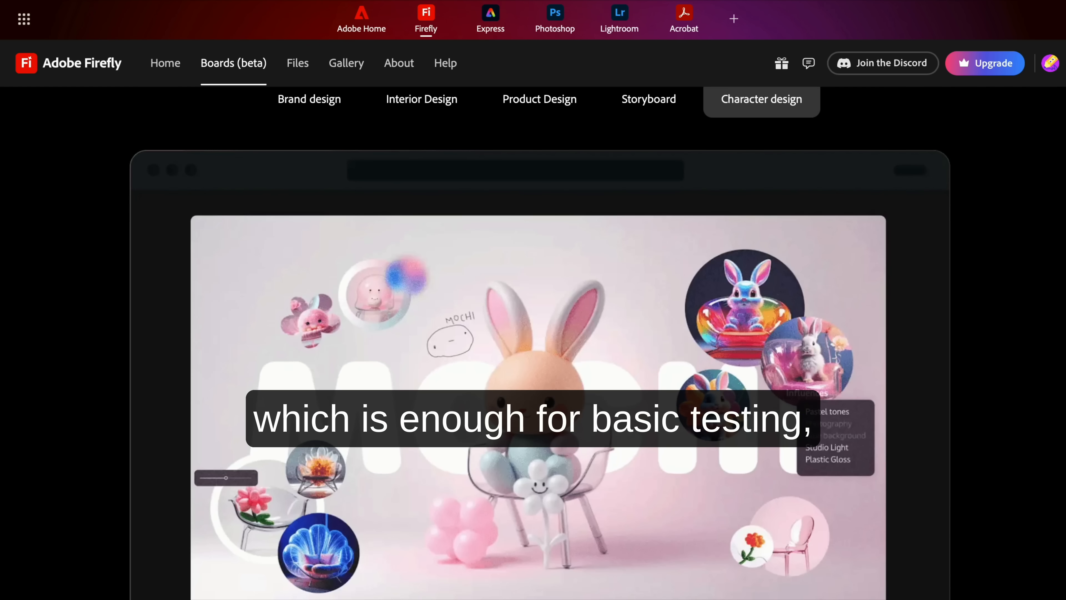
pyautogui.scroll(-3)
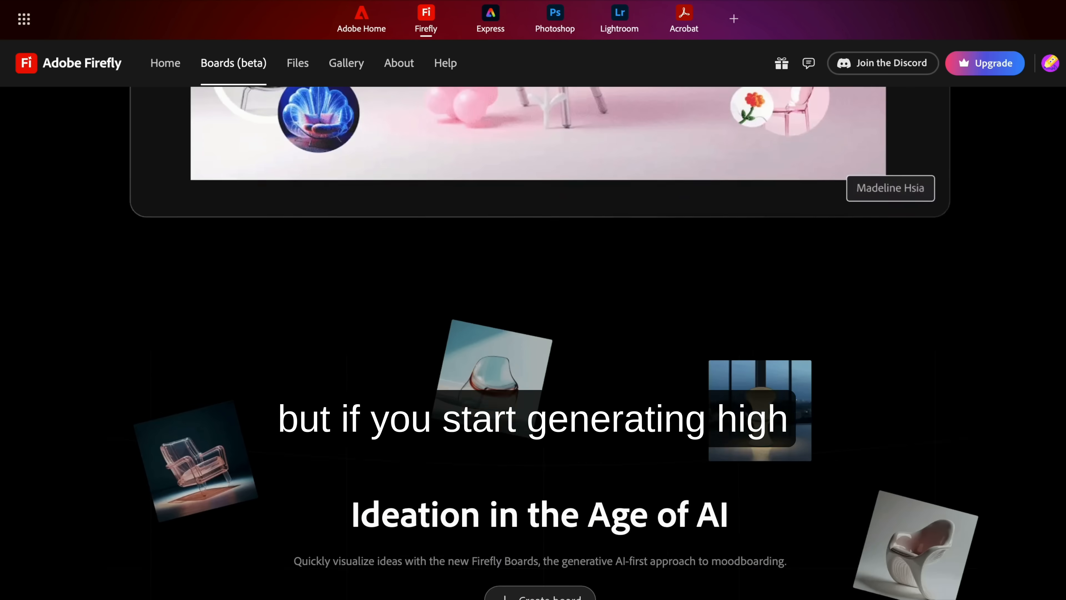
pyautogui.scroll(-3)
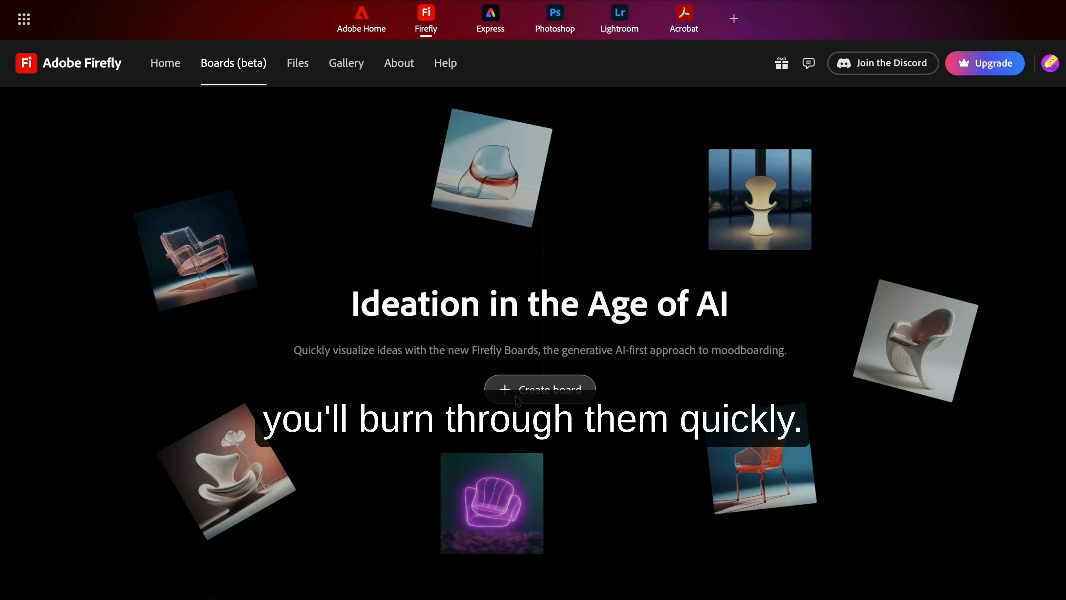
# Start a new board, place the jellyfish image pair on the canvas and expand the prompt panel.
pyautogui.click(539, 389)
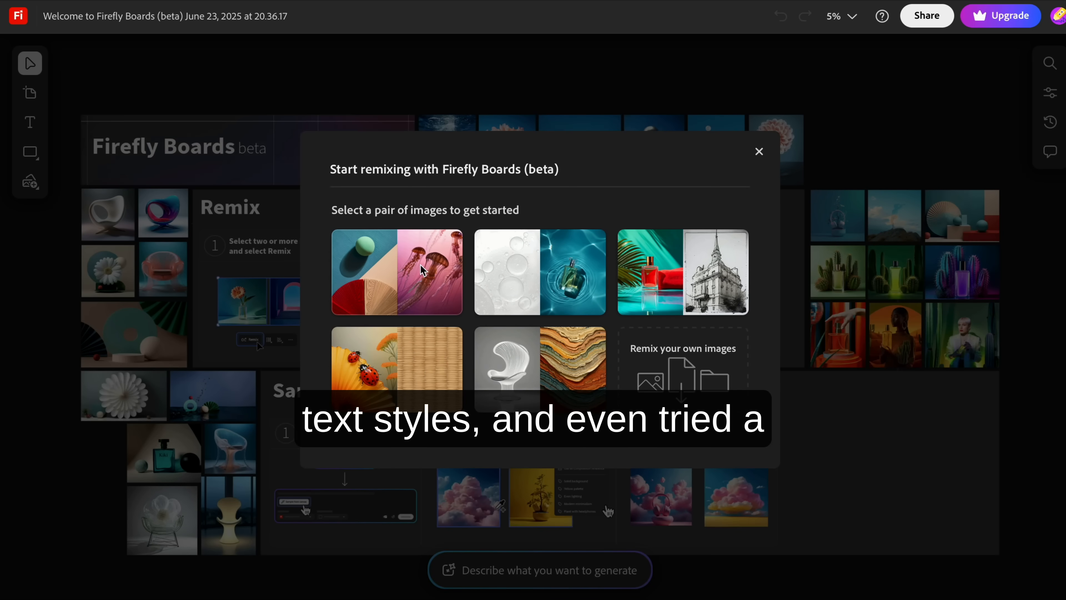
pyautogui.click(759, 151)
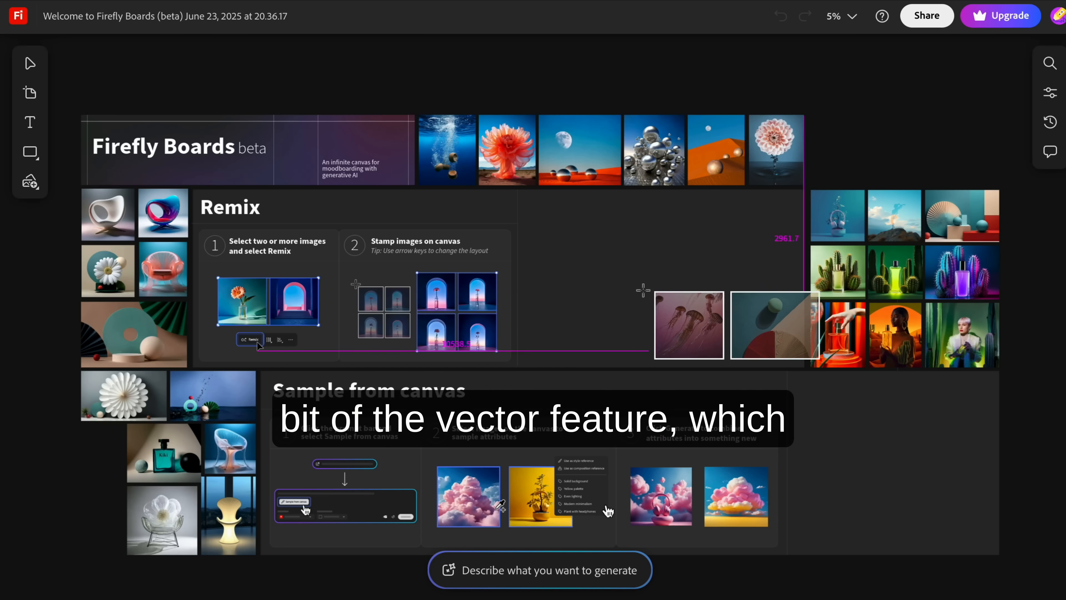
pyautogui.click(687, 324)
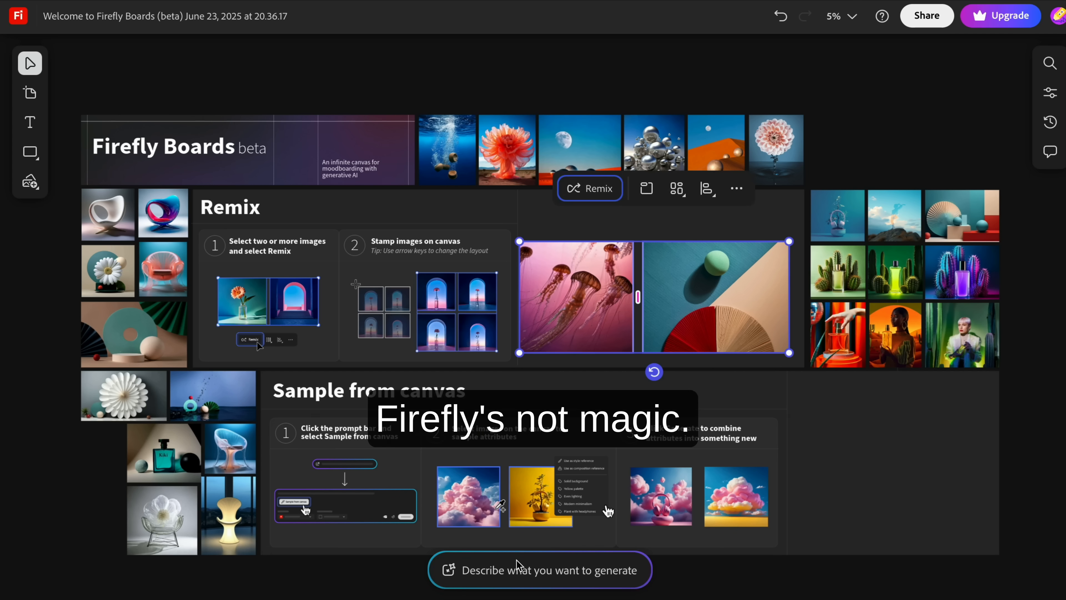
pyautogui.click(539, 570)
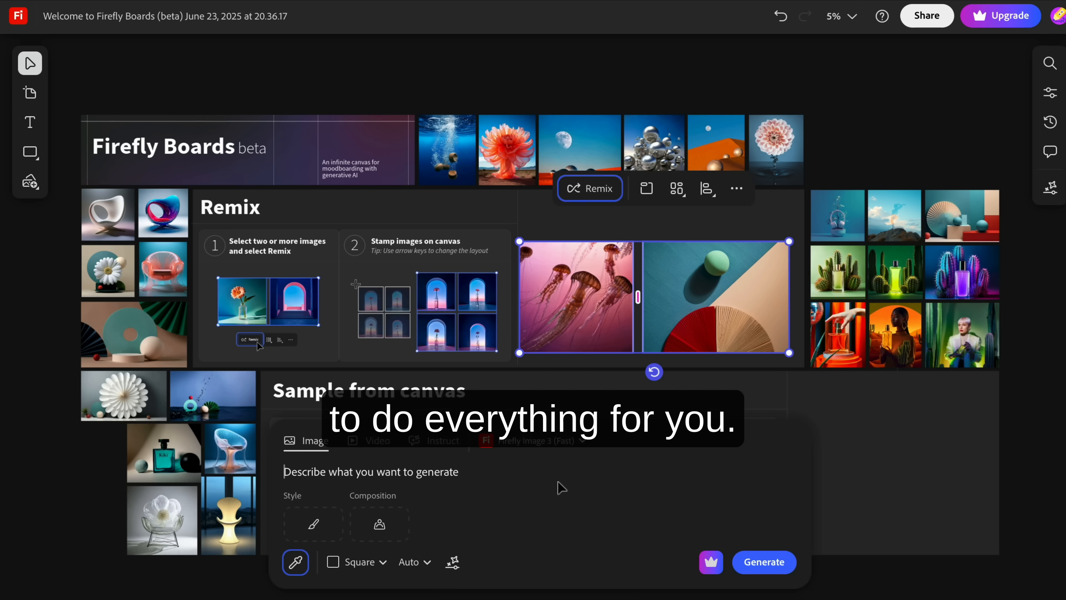
pyautogui.moveTo(197, 102)
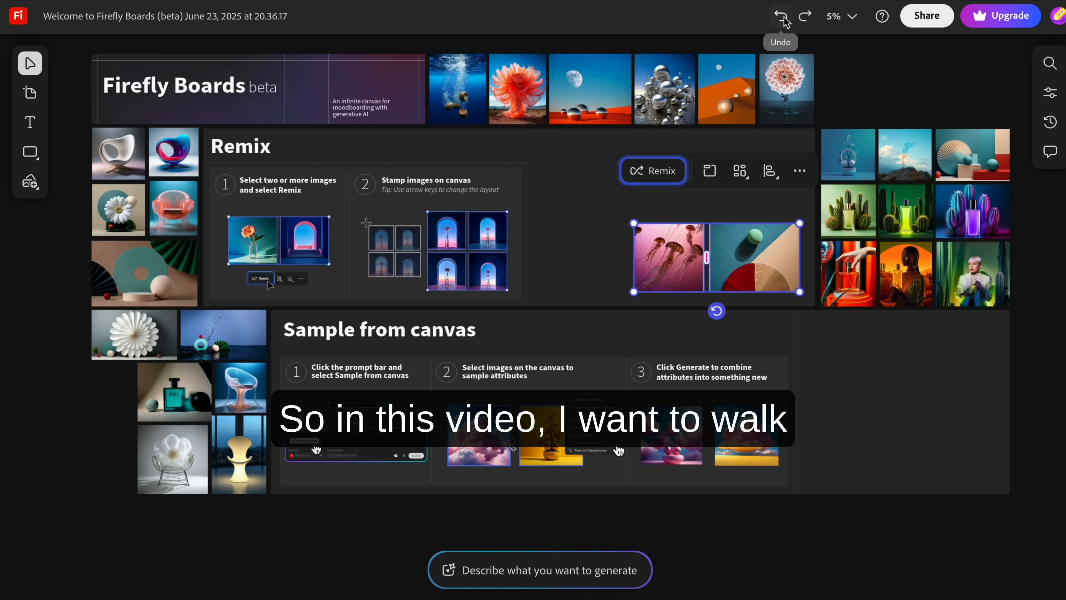
# Select the Sample from canvas frame, then navigate to the Adobe Firefly product page on adobe.com.
pyautogui.click(800, 170)
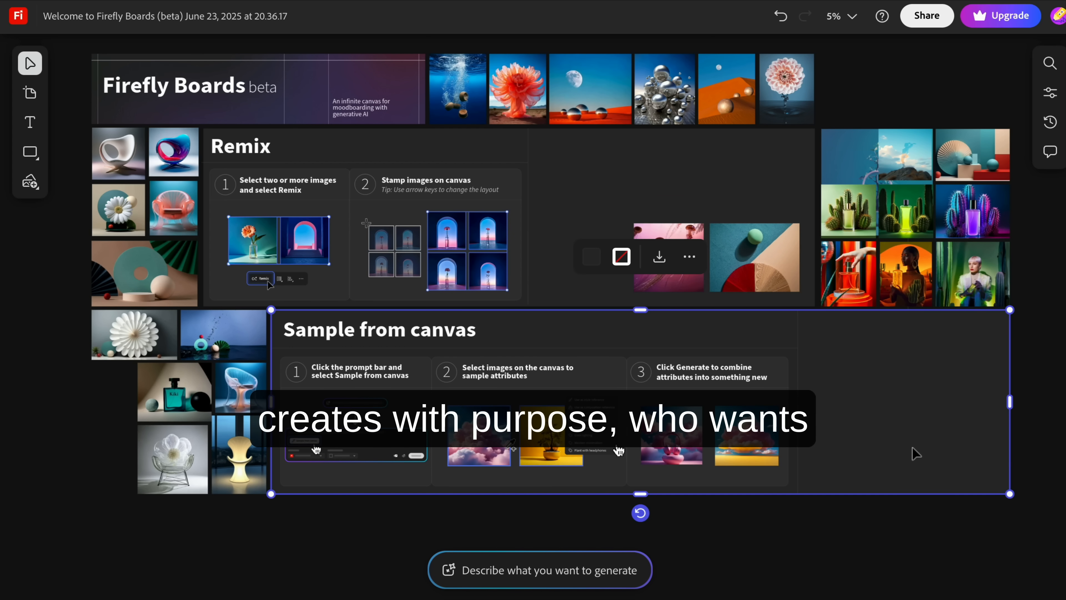
pyautogui.moveTo(967, 100)
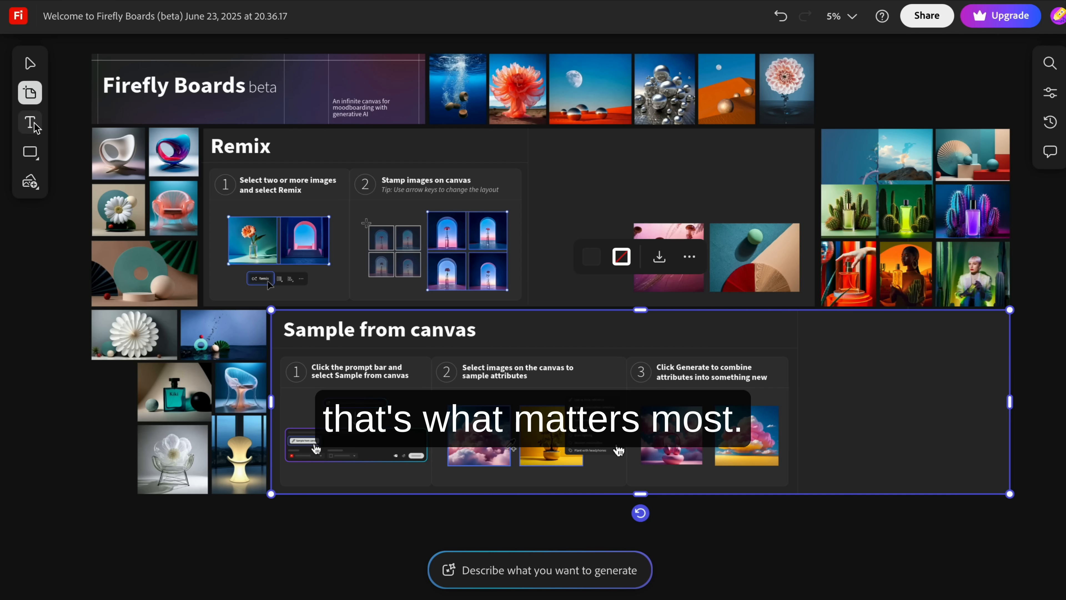
pyautogui.click(30, 152)
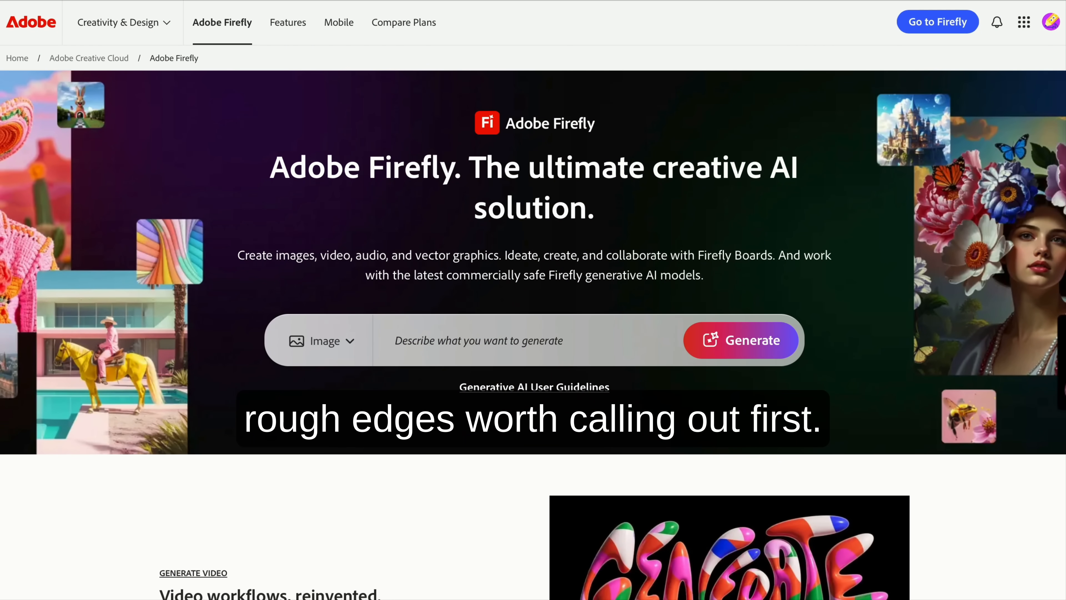
# Scroll the product page through its translation, Boards and scene-to-image feature sections.
pyautogui.scroll(-3)
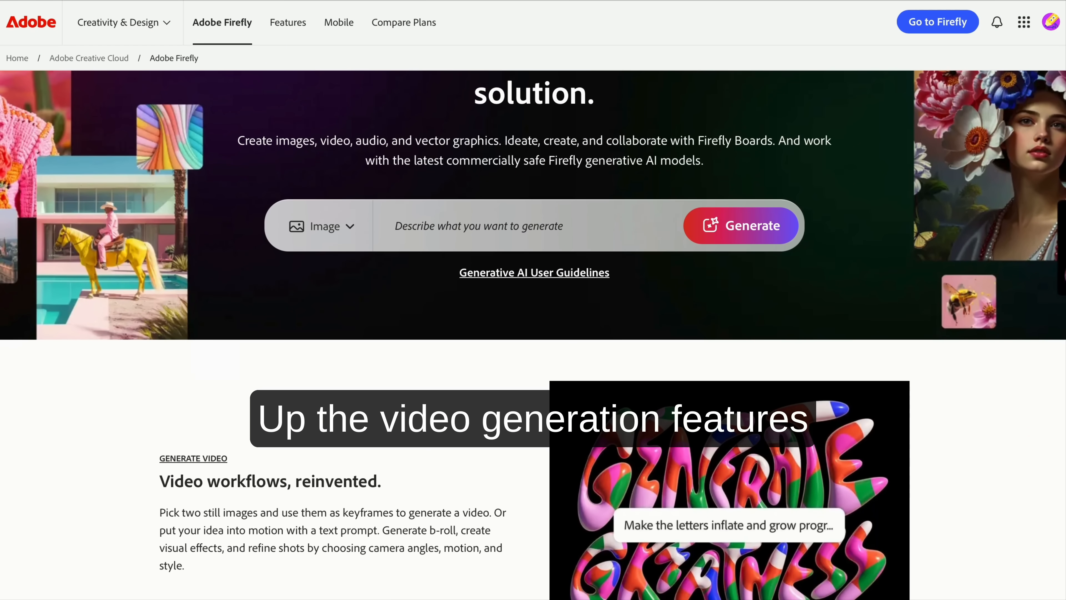
pyautogui.scroll(-3)
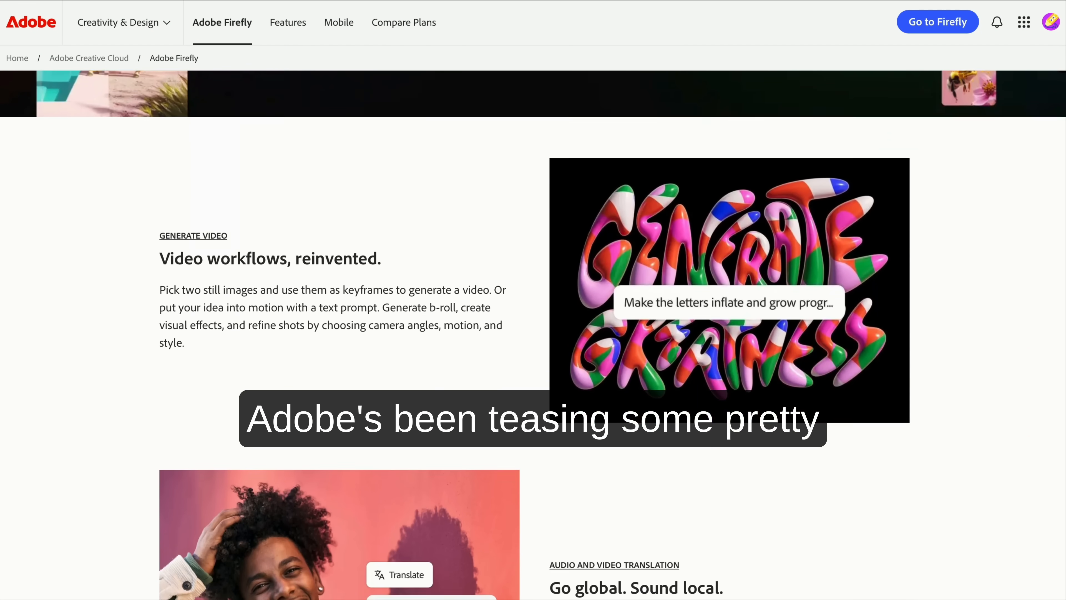
pyautogui.scroll(-3)
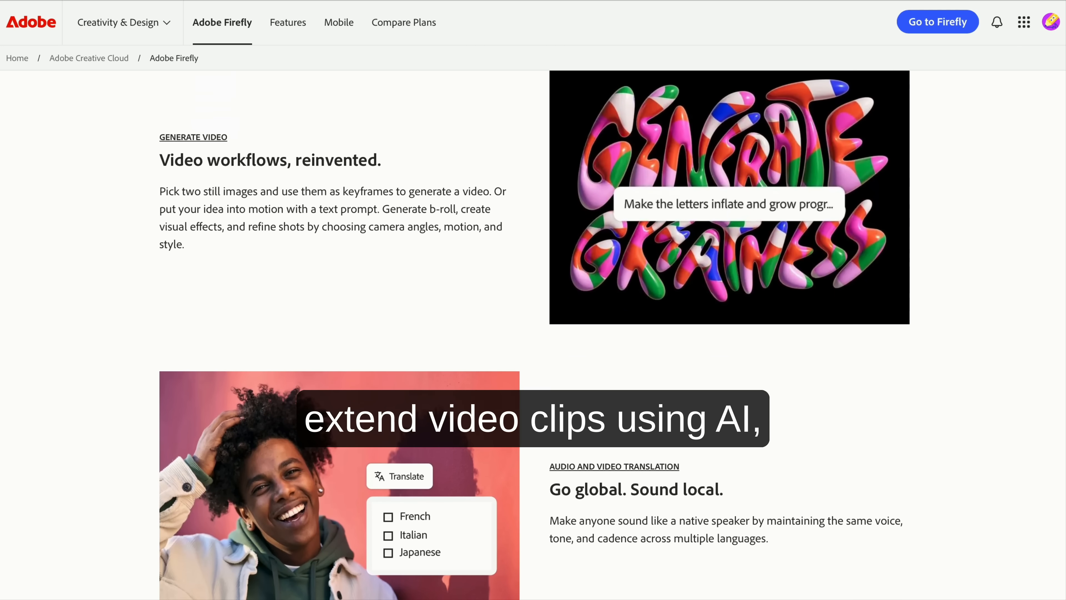
pyautogui.scroll(-3)
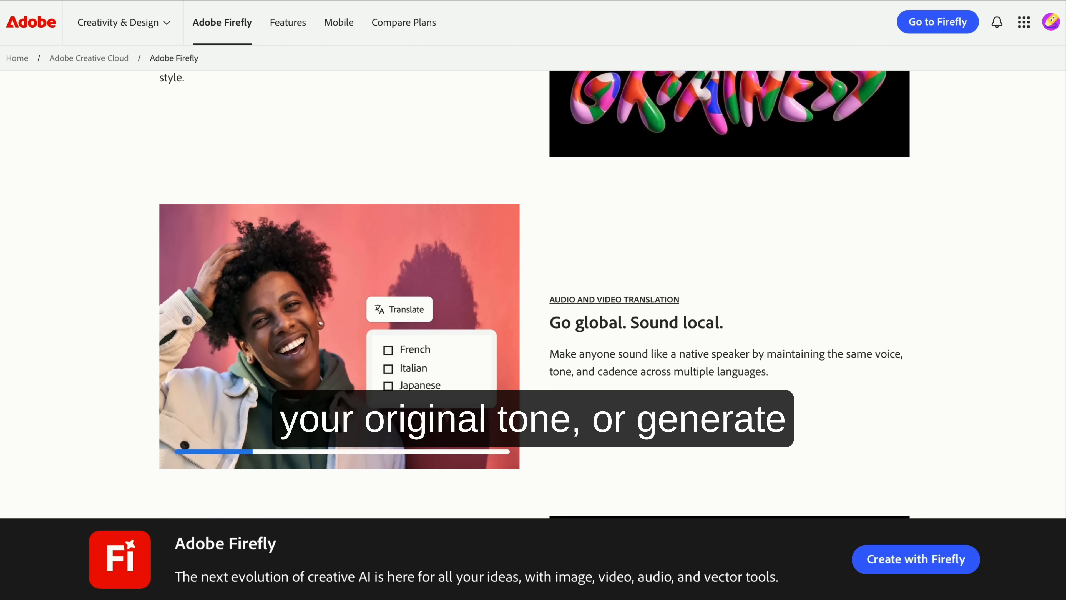
pyautogui.scroll(-3)
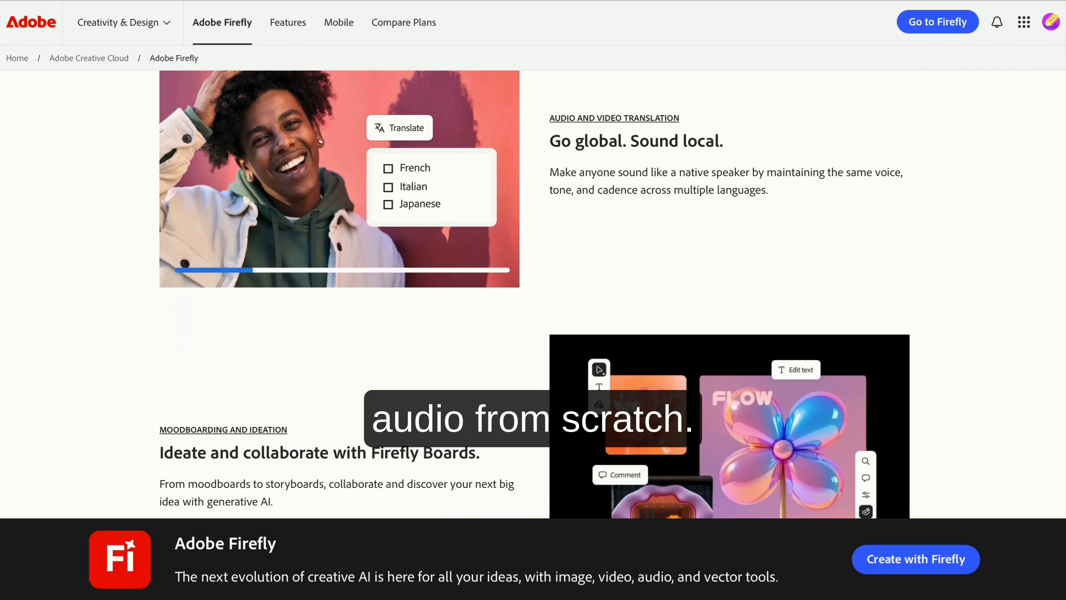
pyautogui.scroll(-3)
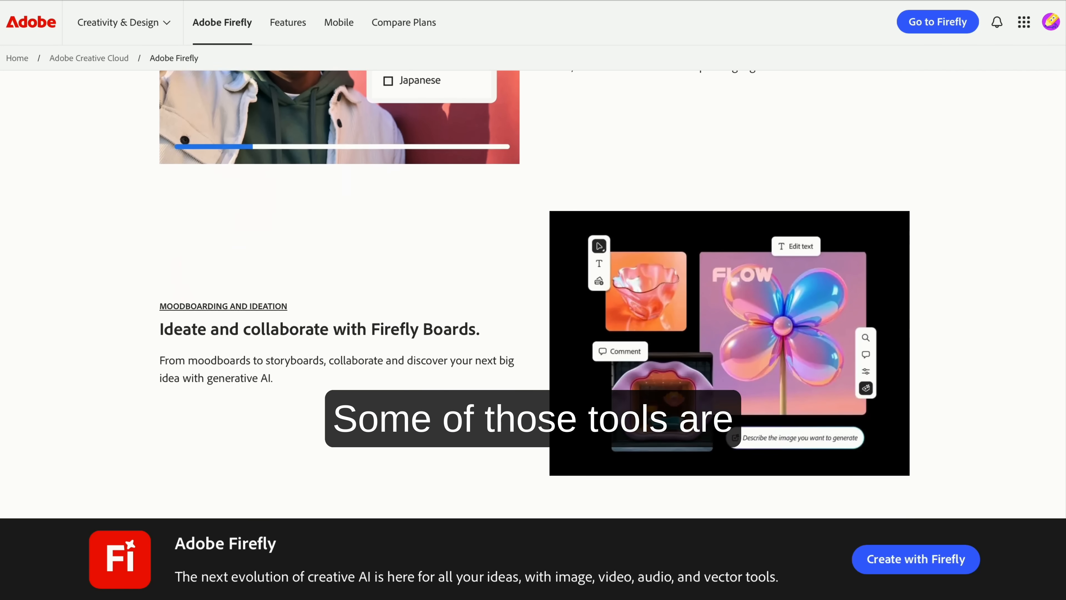
pyautogui.scroll(-3)
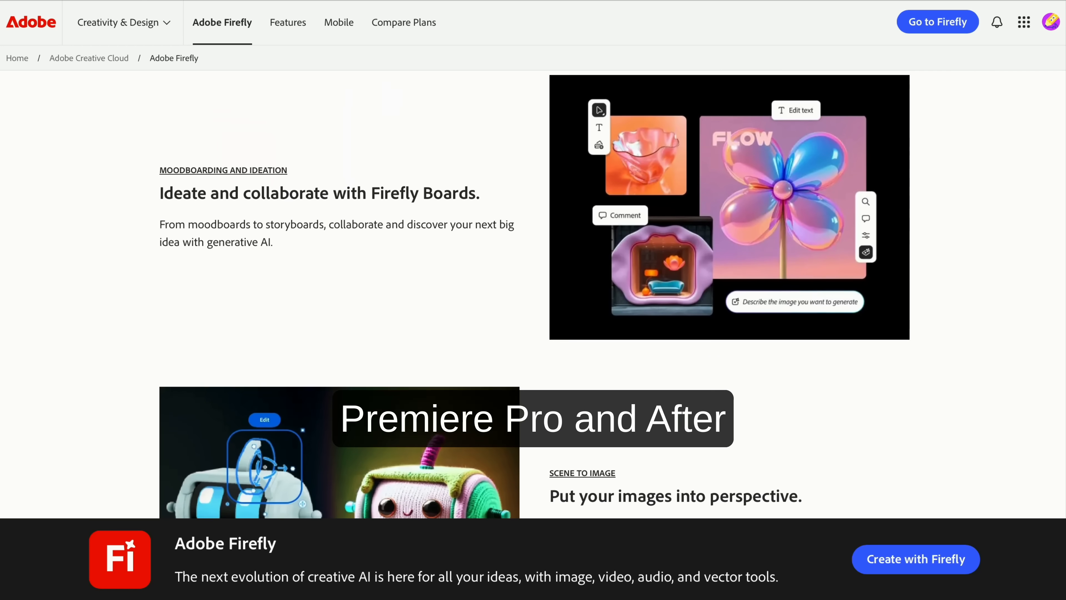
pyautogui.scroll(-3)
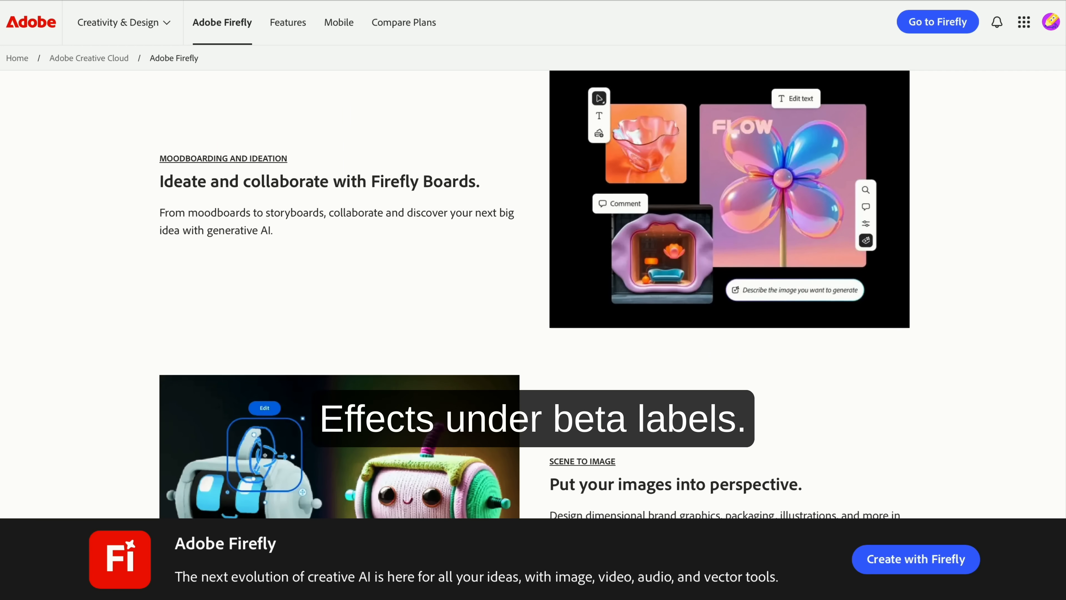
pyautogui.scroll(-3)
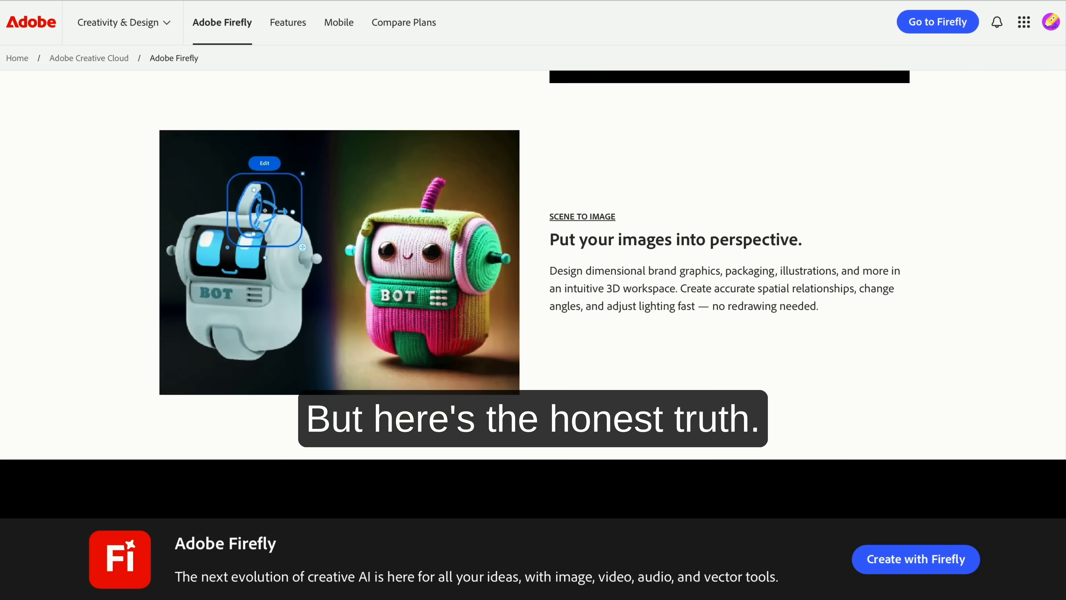
pyautogui.scroll(-3)
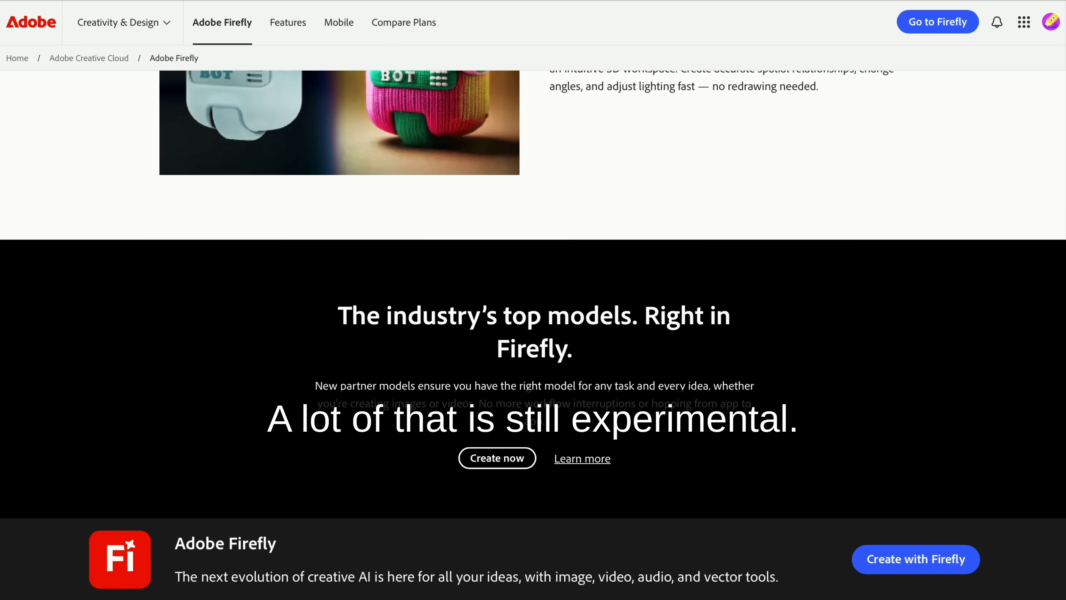
pyautogui.scroll(-3)
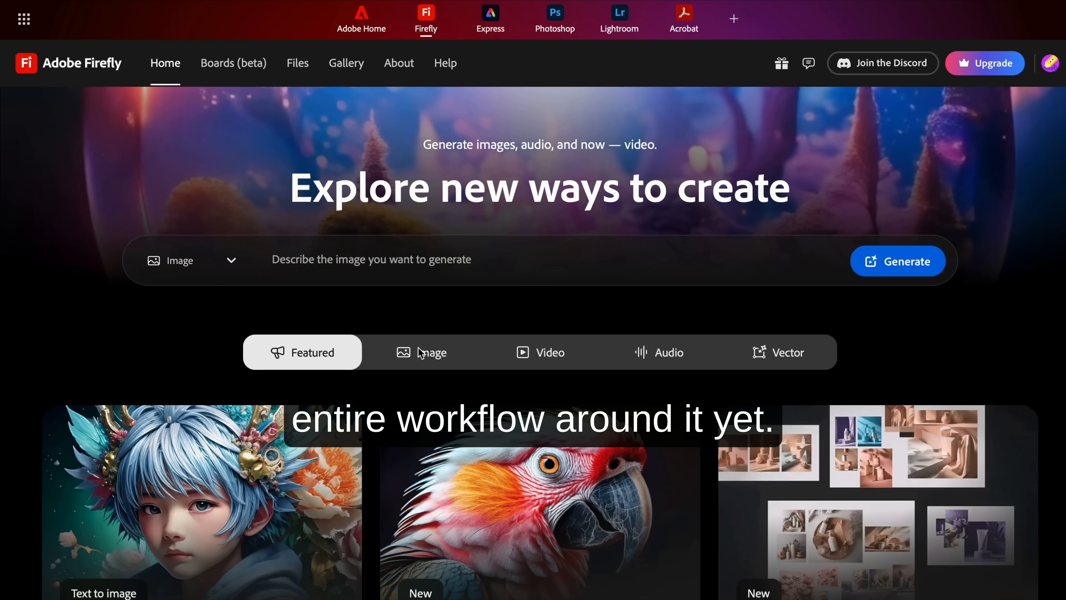
# Filter the home page to Video tools and scroll past the tool cards to 'What makes Firefly unique'.
pyautogui.click(540, 352)
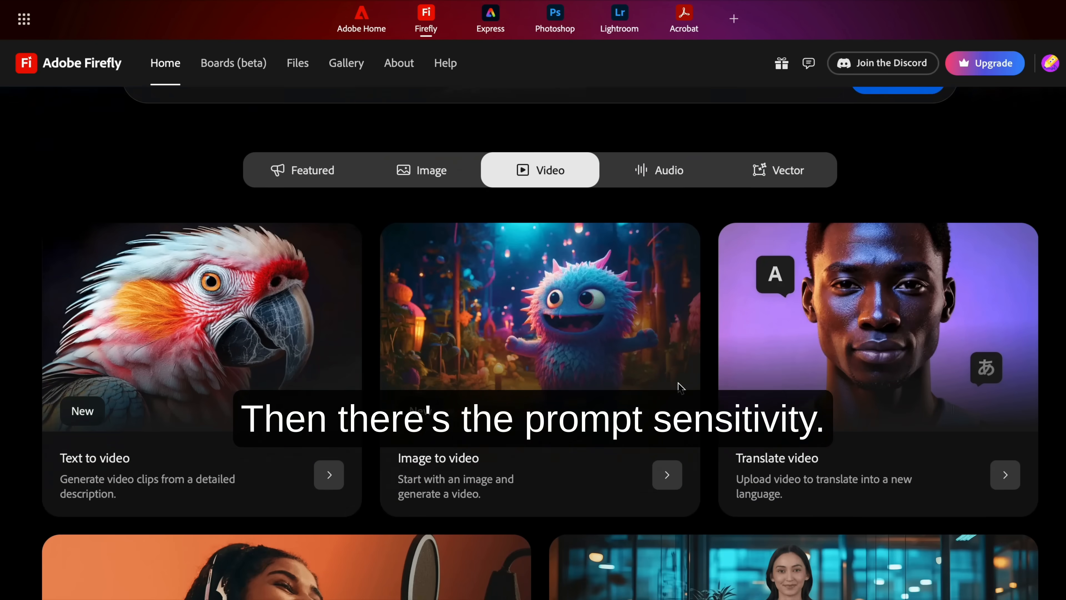
pyautogui.scroll(-3)
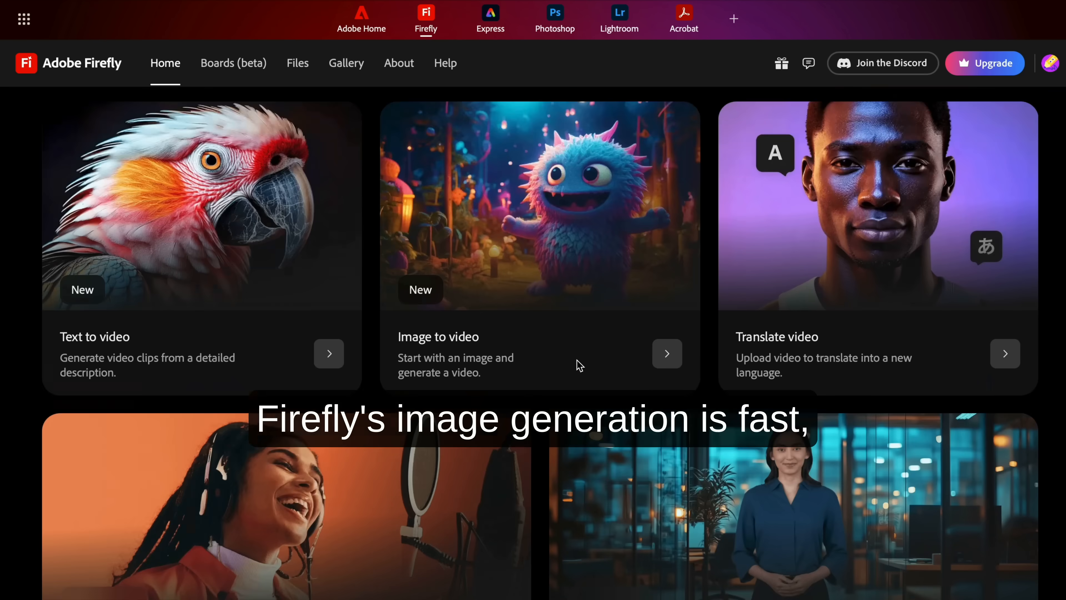
pyautogui.scroll(-3)
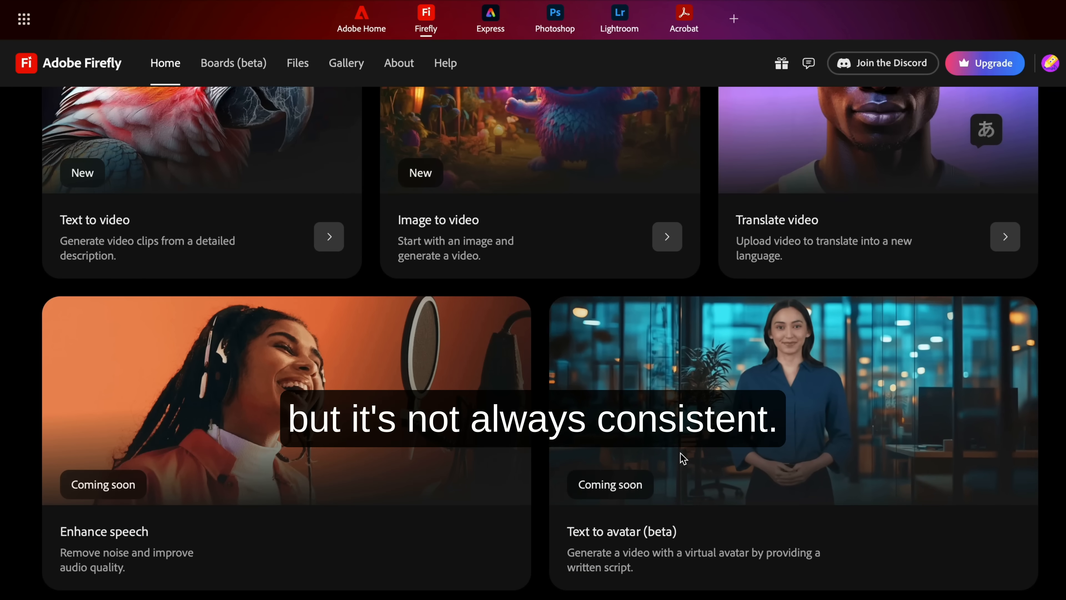
pyautogui.scroll(-3)
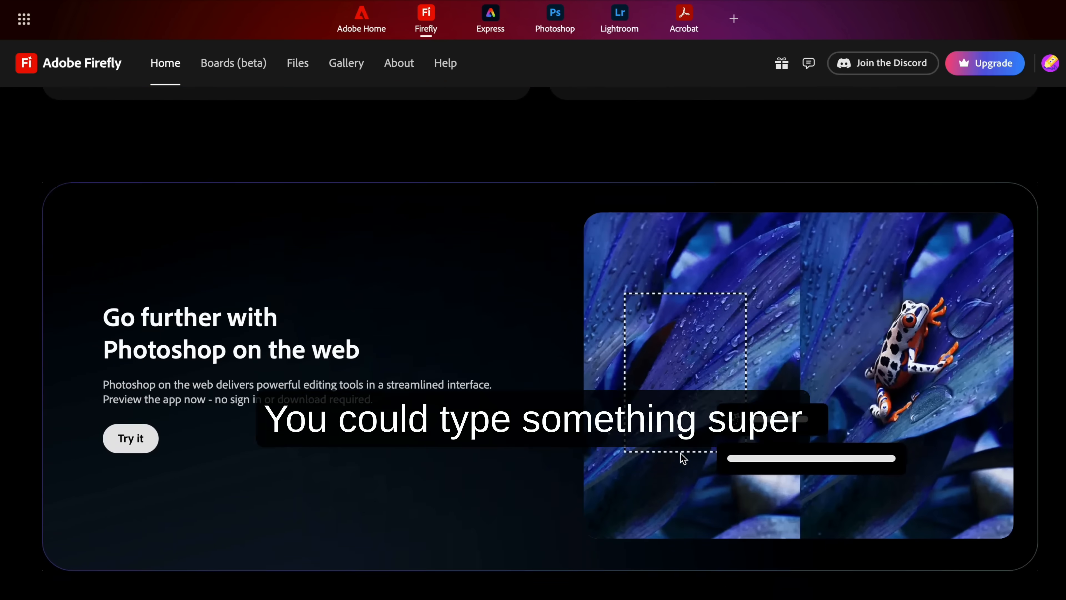
pyautogui.scroll(-3)
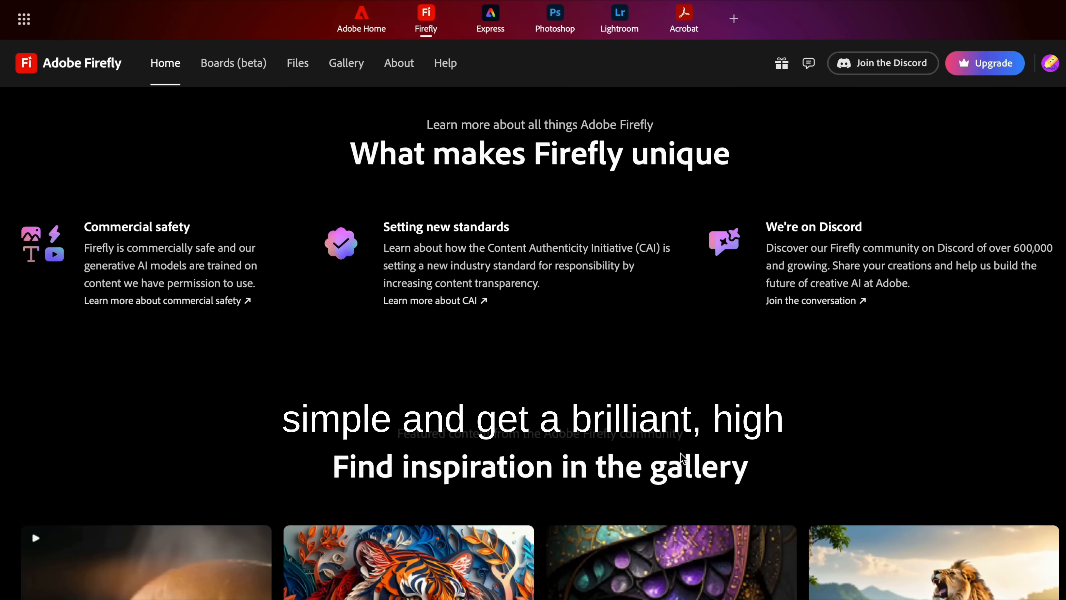
pyautogui.scroll(-3)
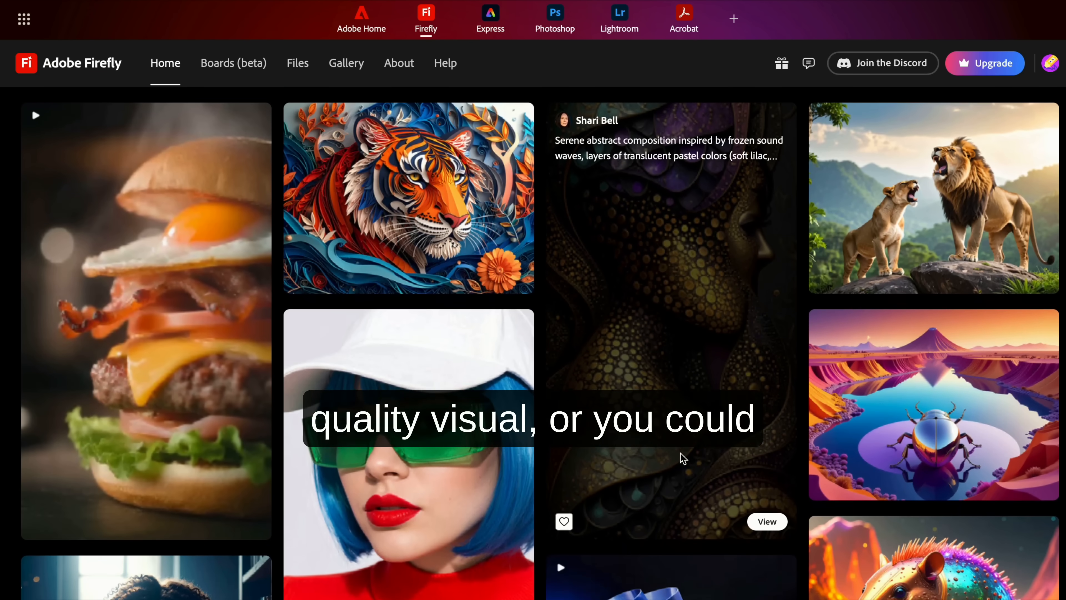
pyautogui.scroll(-3)
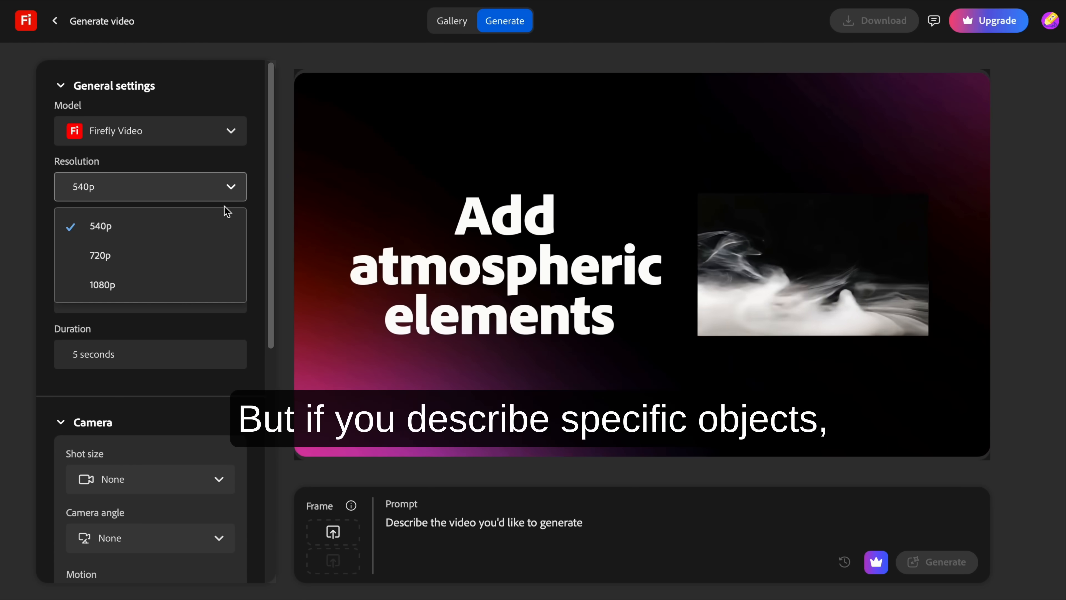
# Choose 1080p resolution for generated videos, keeping 16:9, 24 FPS and 5-second duration.
pyautogui.click(103, 285)
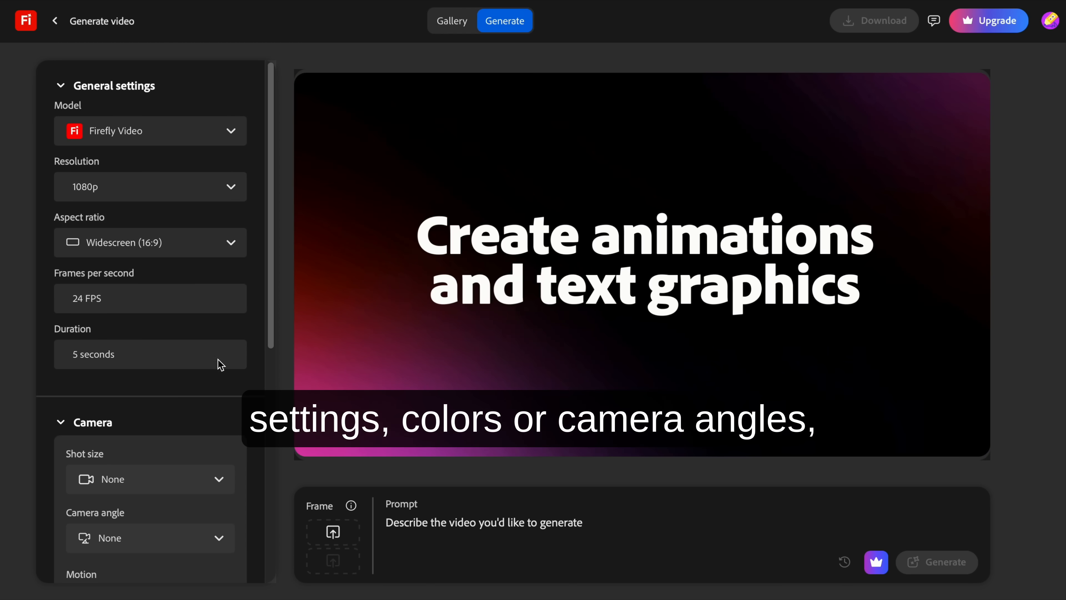
pyautogui.scroll(-3)
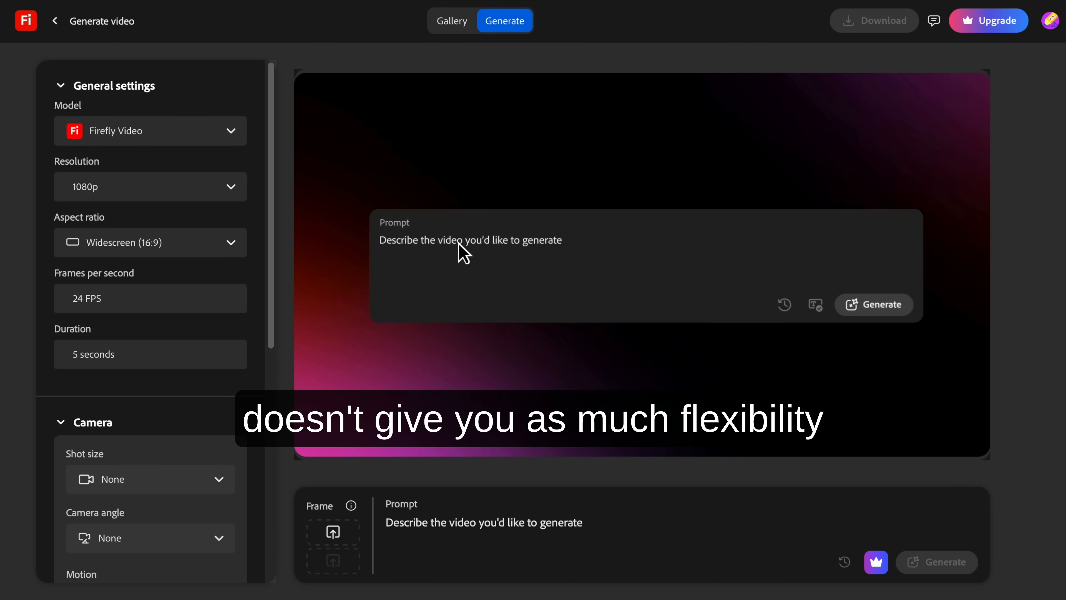
pyautogui.write('um...')
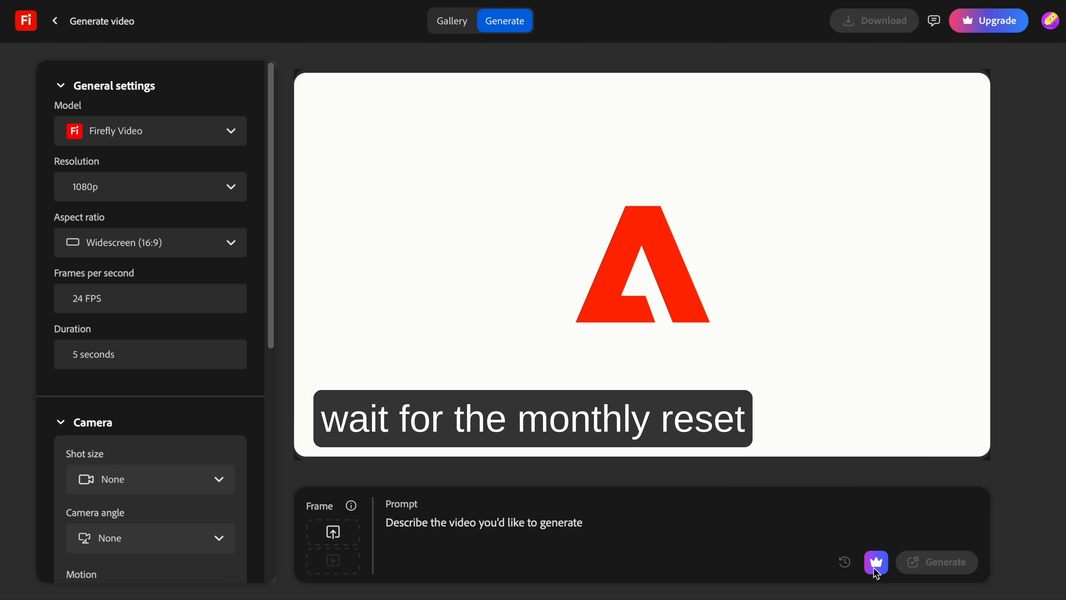
pyautogui.moveTo(876, 562)
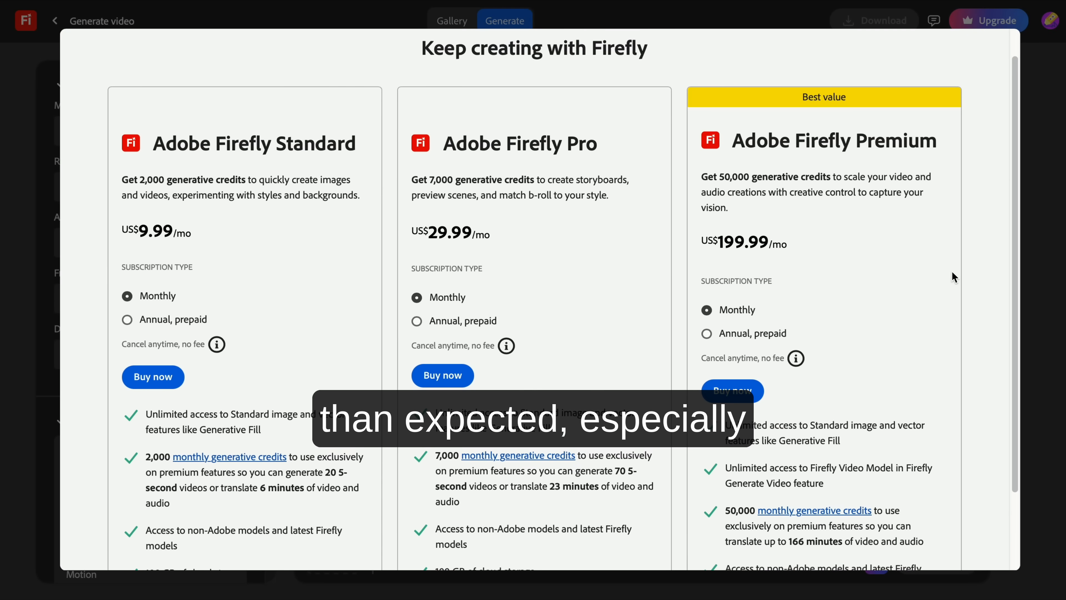
# Review Standard, Pro and Premium pricing, switch to annual prepaid billing, and close the plans dialog.
pyautogui.scroll(-3)
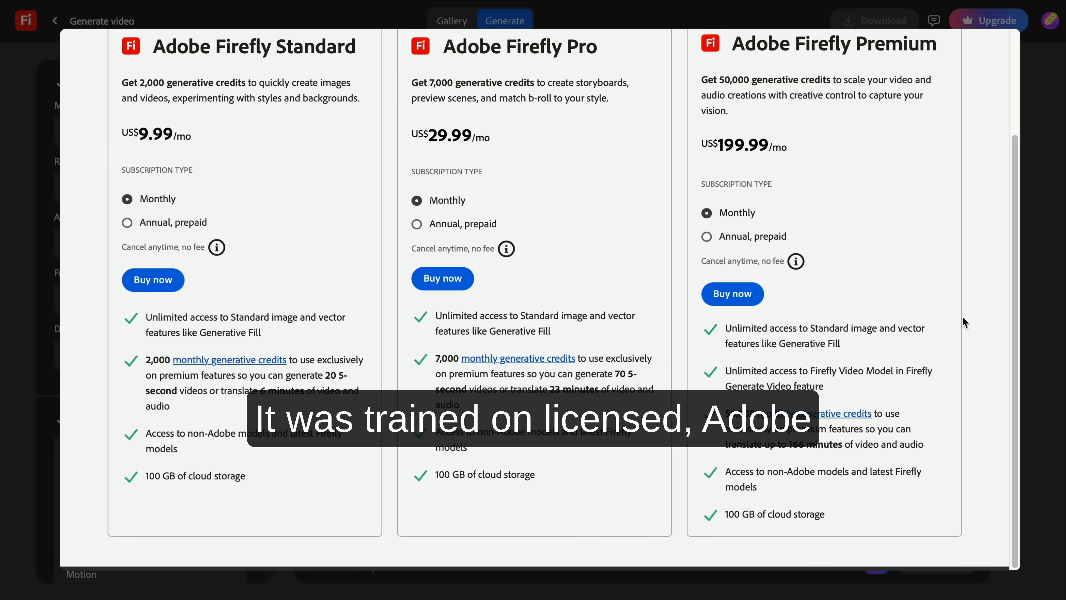
pyautogui.scroll(-3)
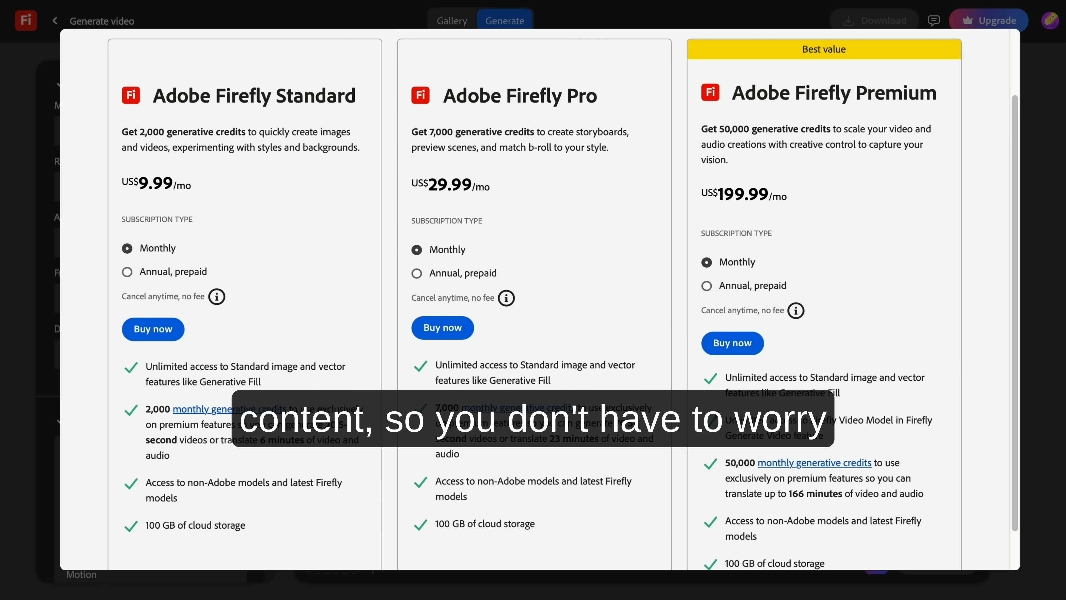
pyautogui.click(127, 271)
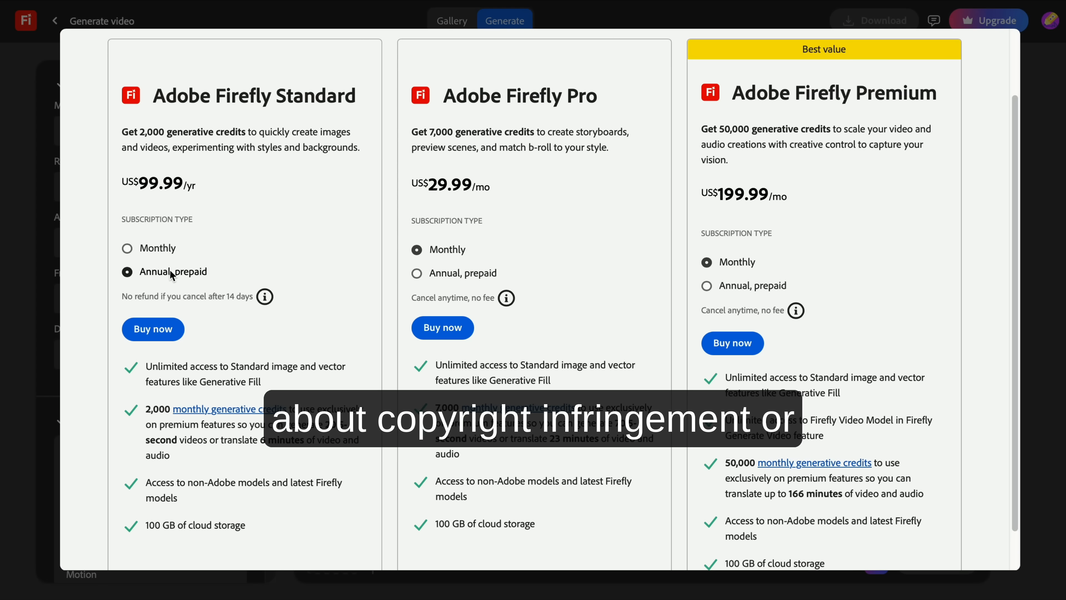
pyautogui.click(417, 272)
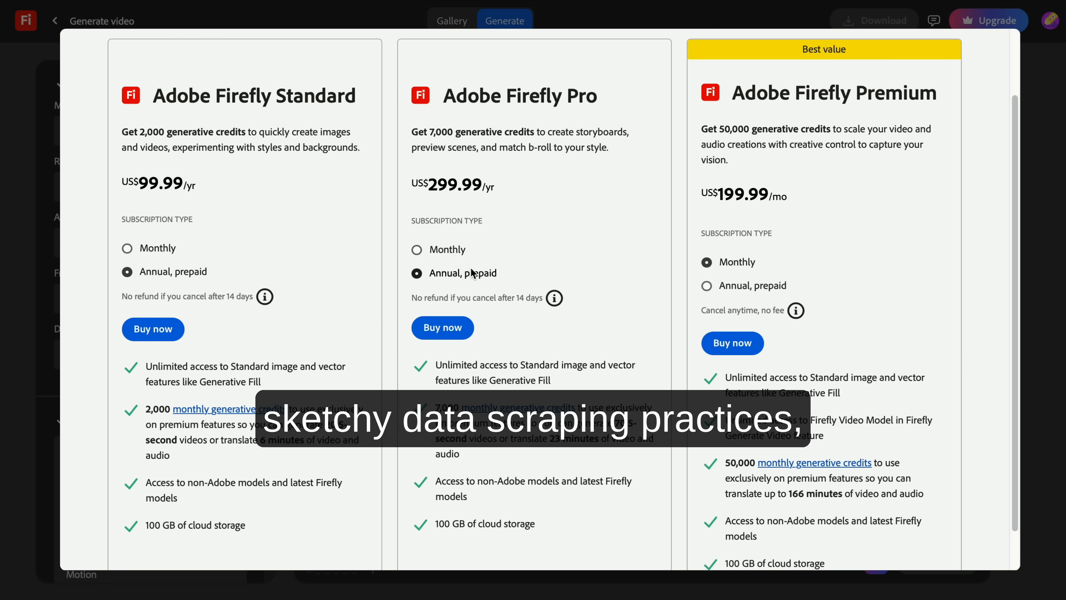
pyautogui.click(706, 284)
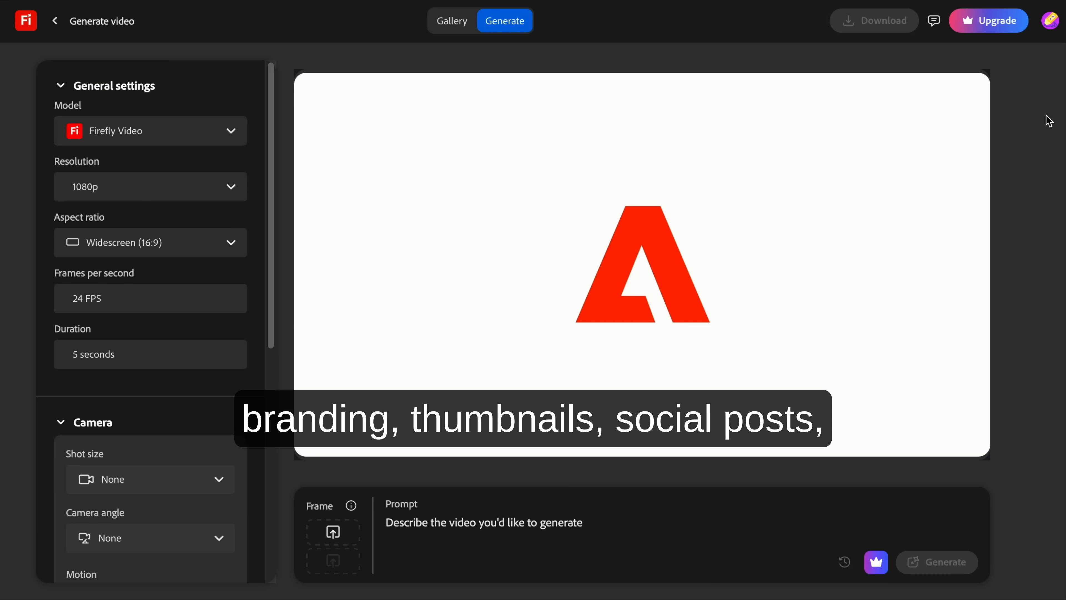
pyautogui.moveTo(159, 40)
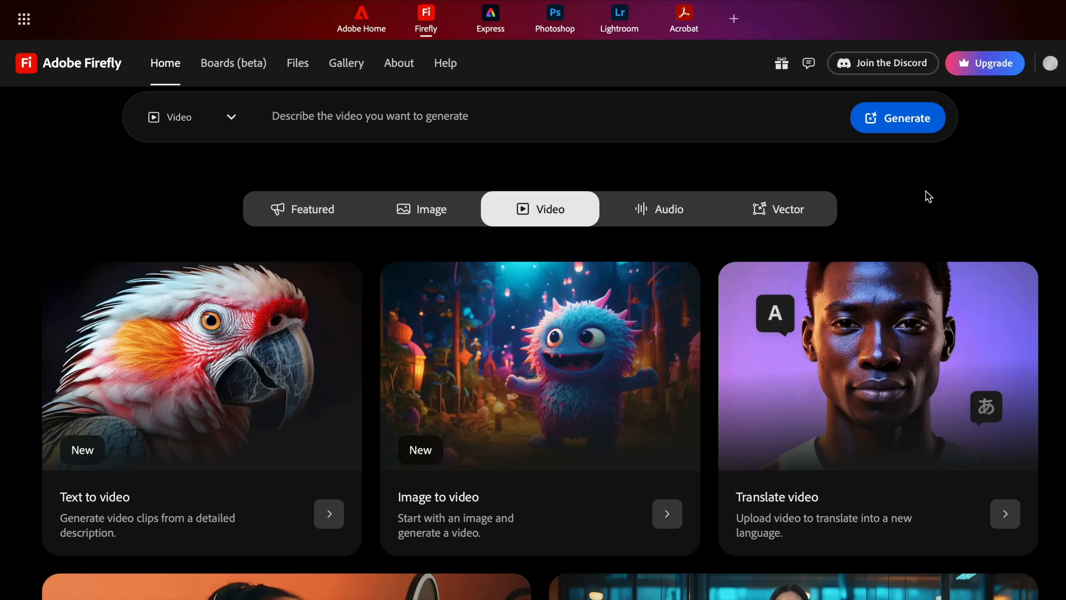
# Filter the home page to Audio tools and scroll through Translate audio and upcoming sound effects cards.
pyautogui.click(658, 209)
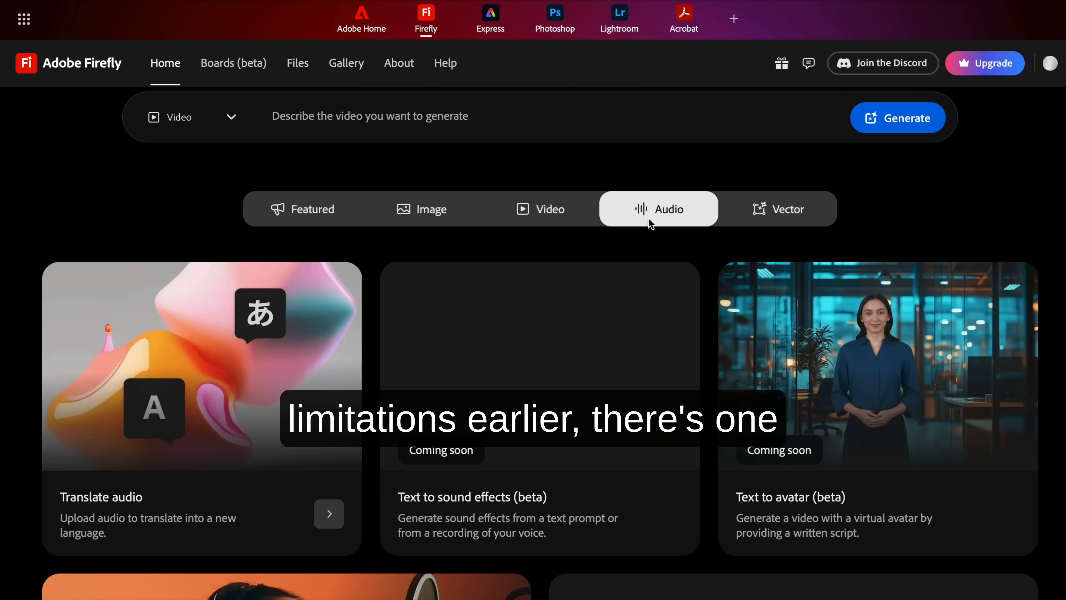
pyautogui.scroll(-3)
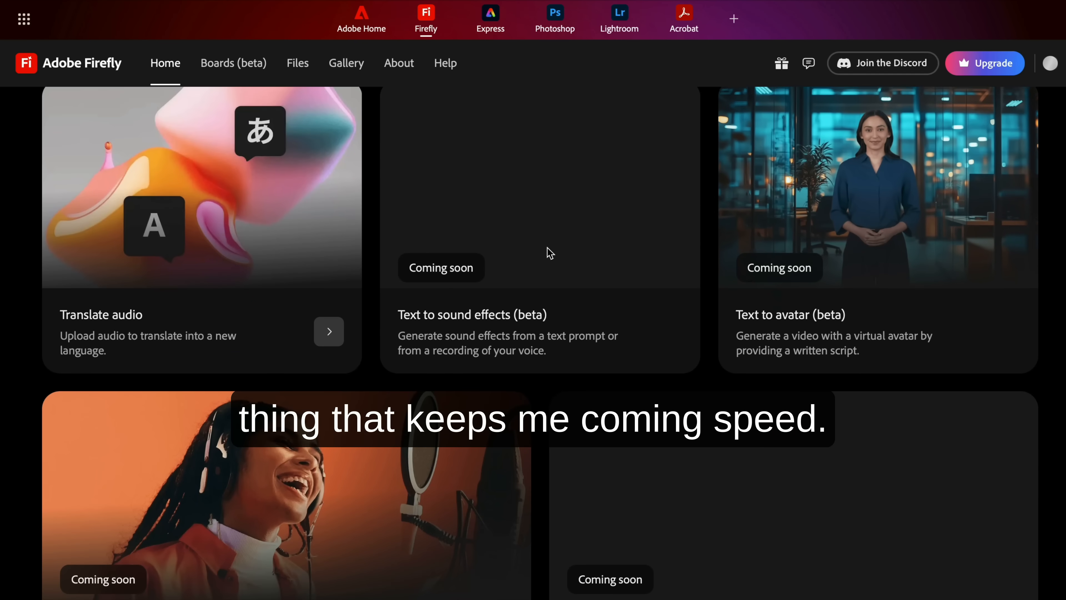
pyautogui.moveTo(854, 267)
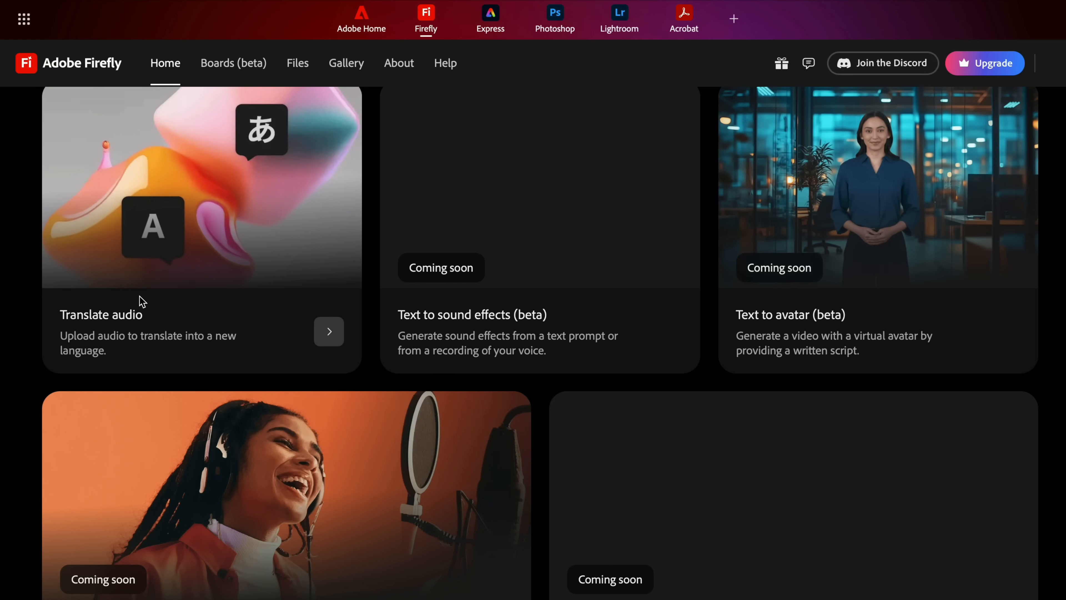
pyautogui.scroll(-3)
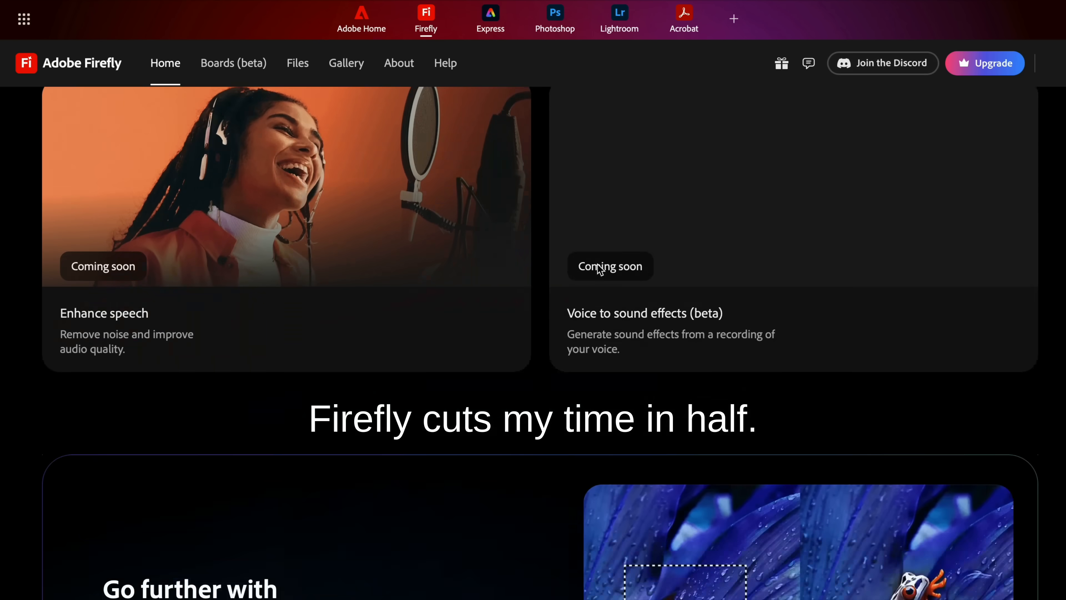
pyautogui.scroll(-3)
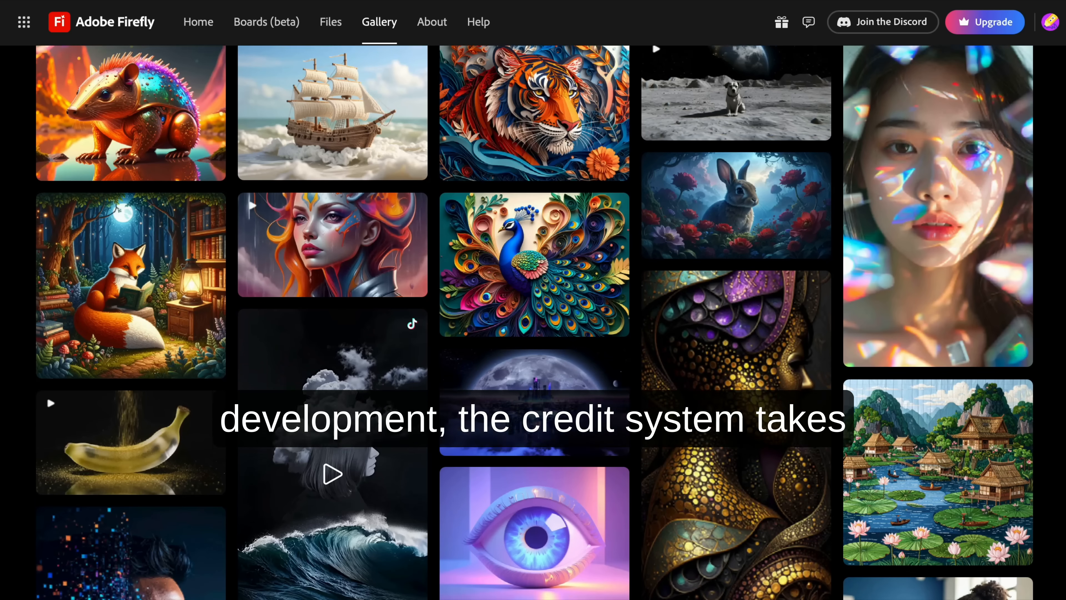
# Scroll down the Gallery feed of community-generated images and videos.
pyautogui.scroll(-3)
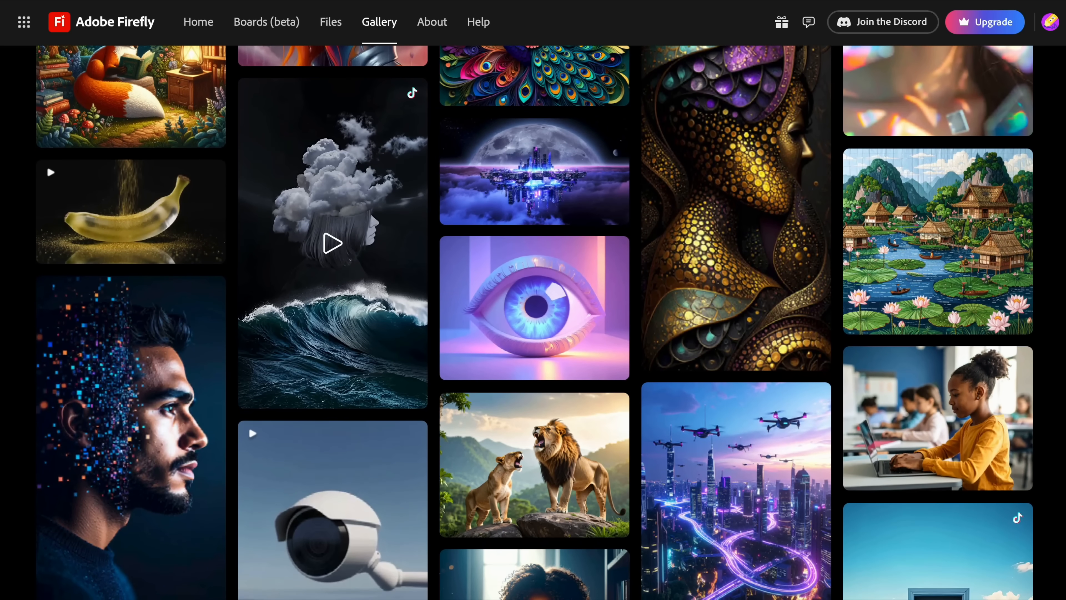
pyautogui.scroll(-3)
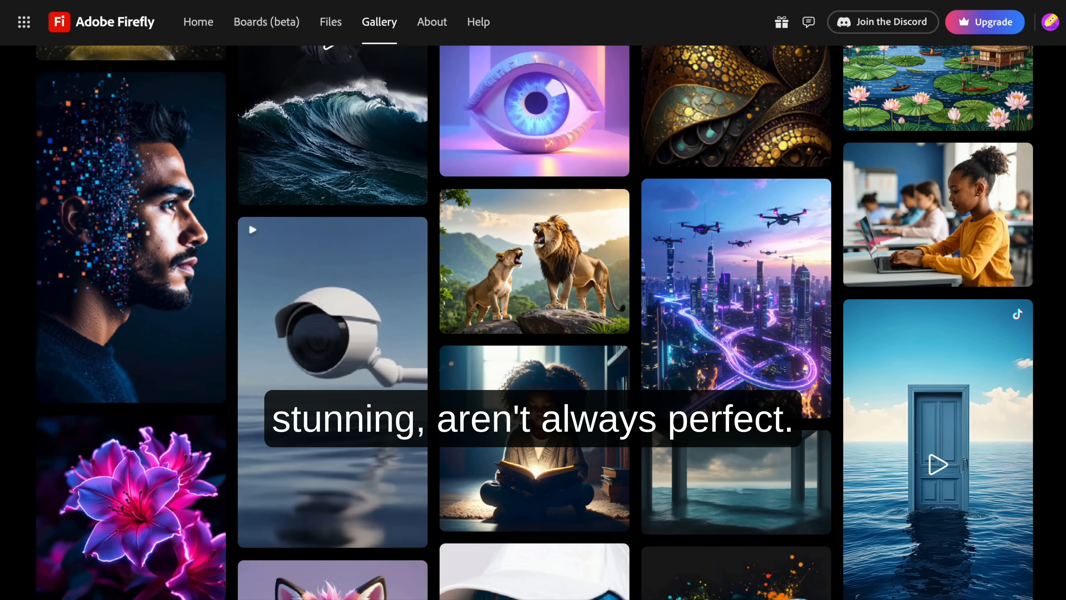
pyautogui.scroll(-3)
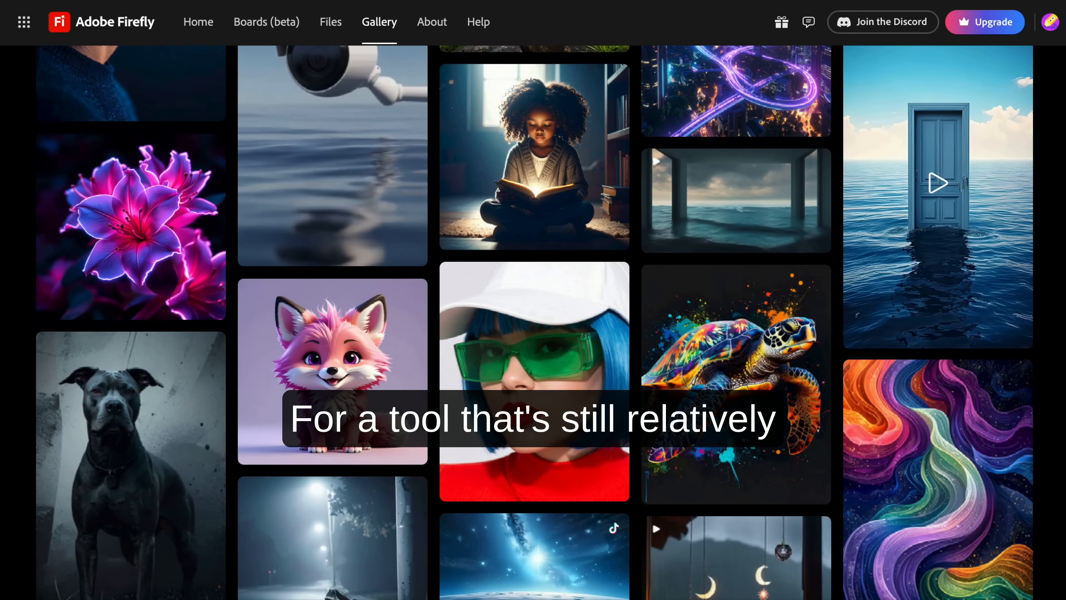
pyautogui.scroll(-3)
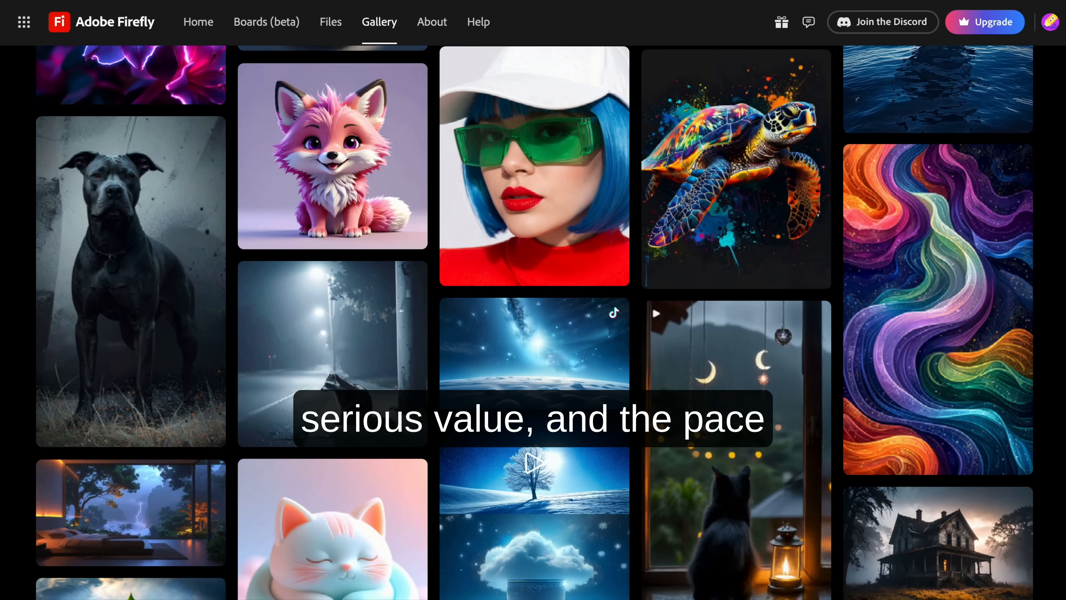
pyautogui.scroll(-3)
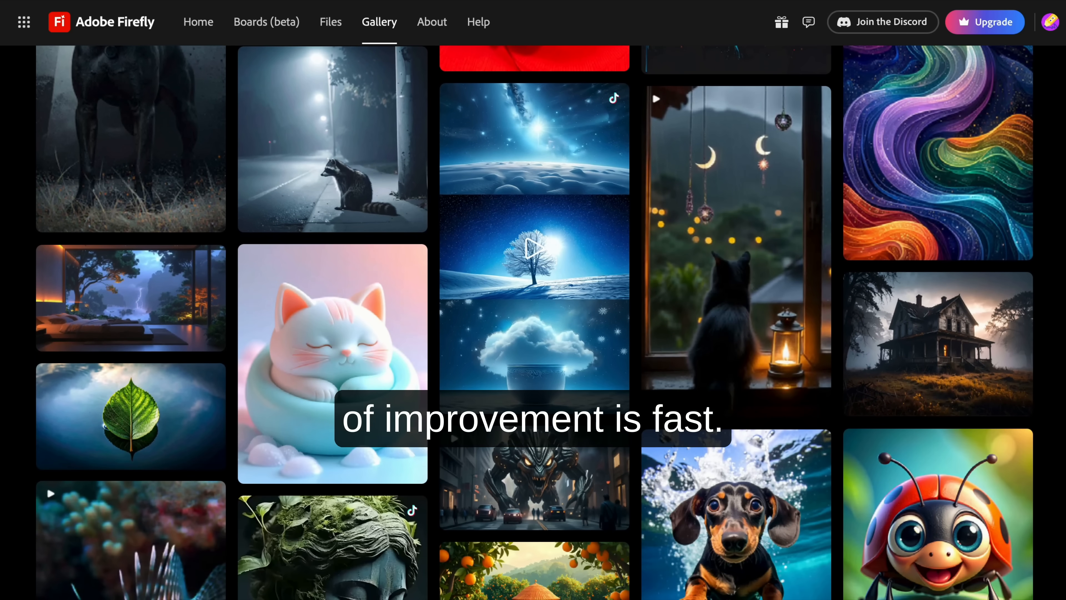
pyautogui.scroll(-3)
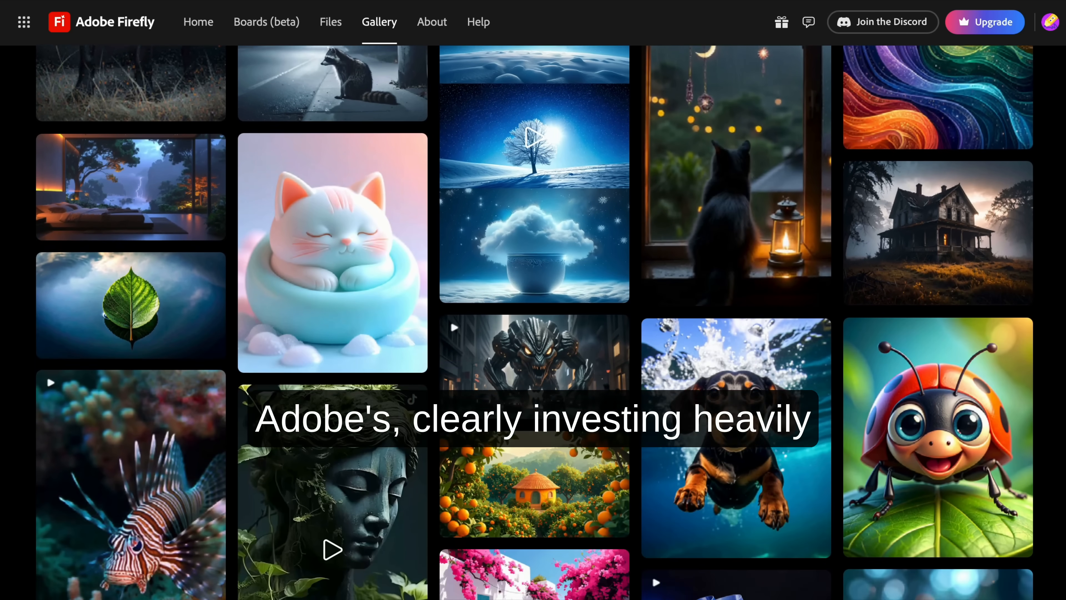
pyautogui.scroll(-3)
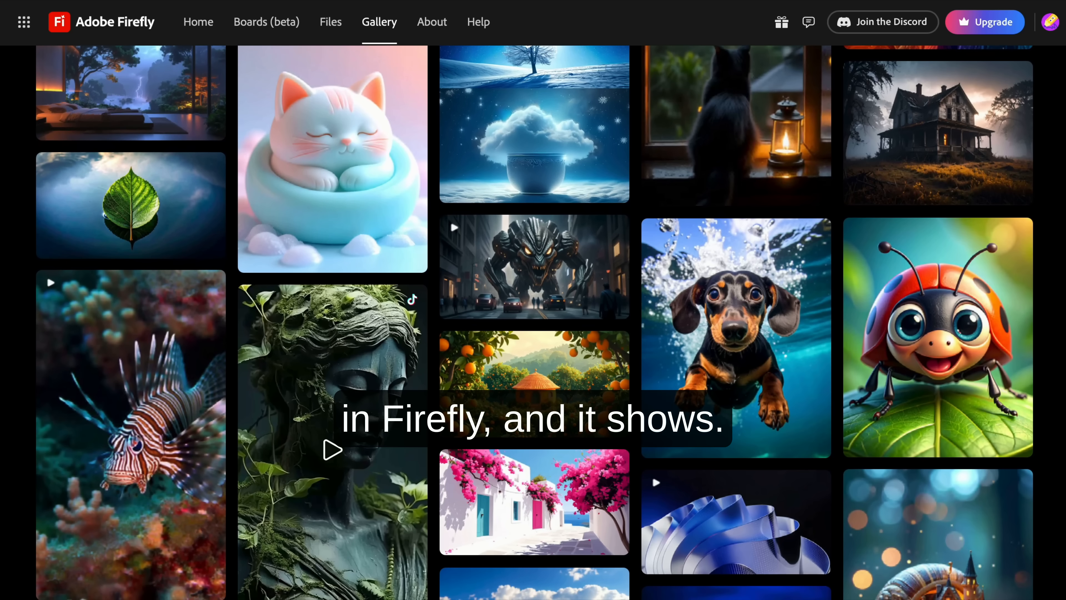
pyautogui.scroll(-3)
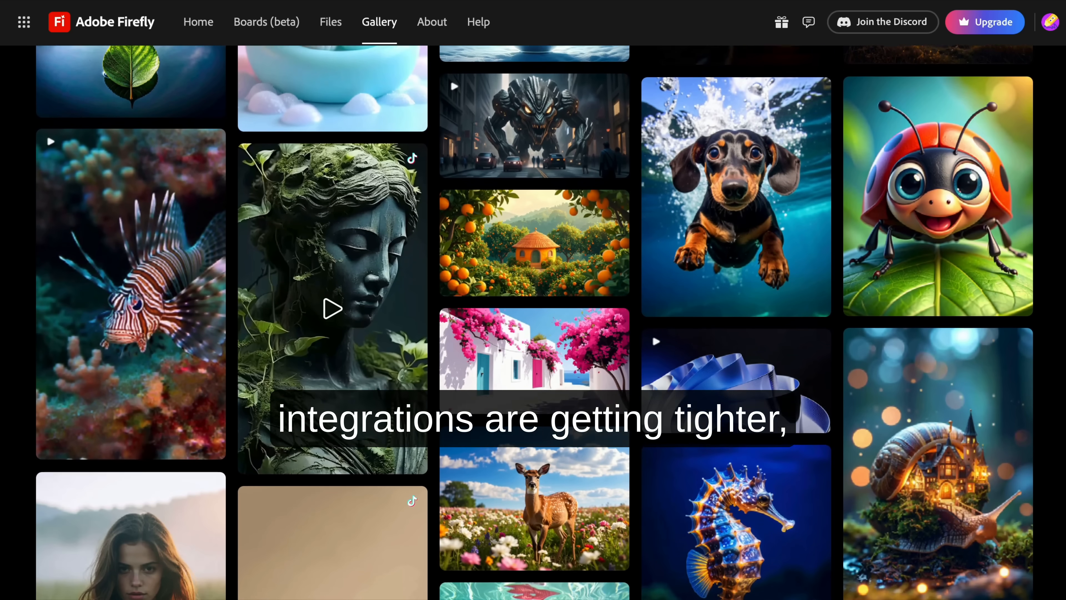
pyautogui.scroll(-3)
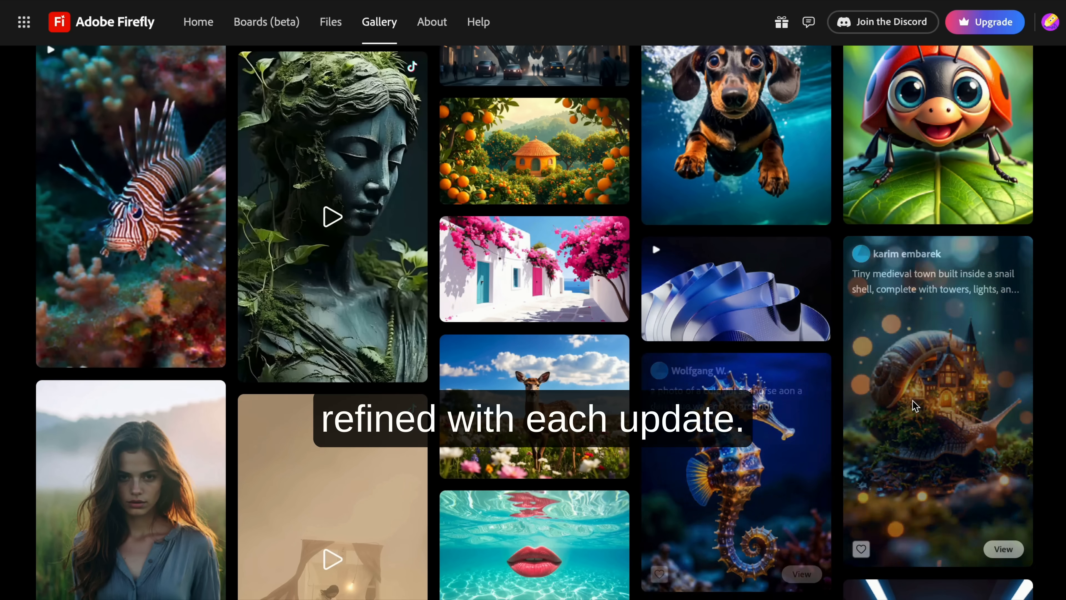
pyautogui.scroll(-3)
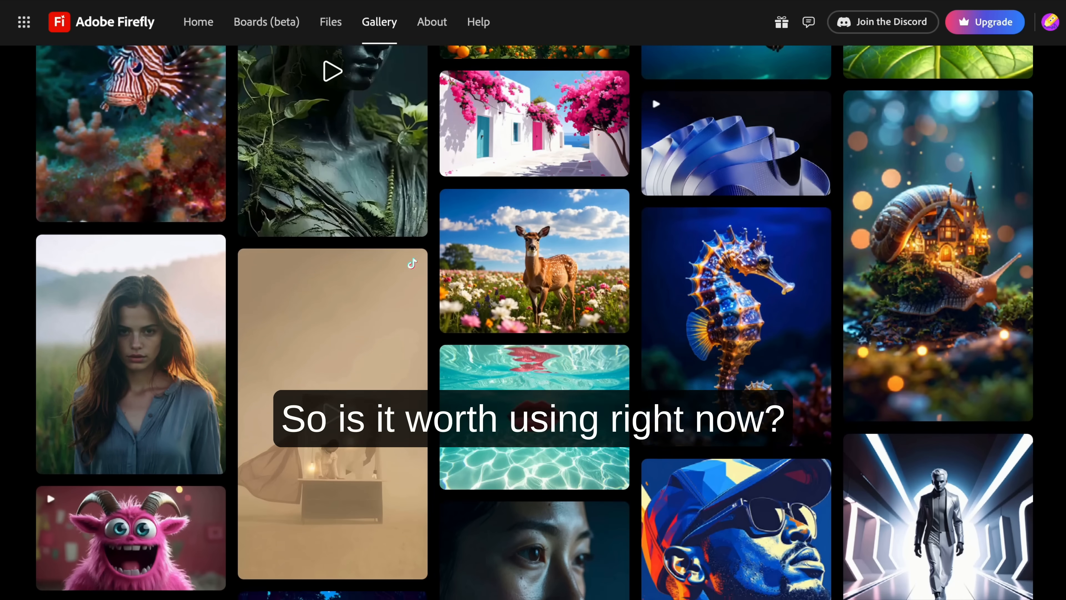
pyautogui.scroll(-3)
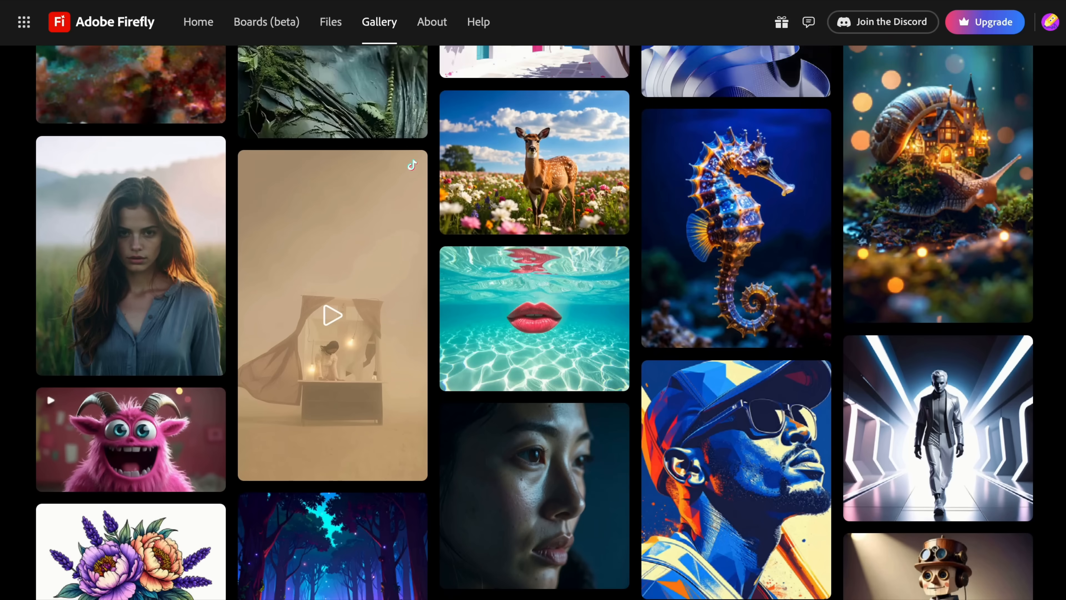
pyautogui.scroll(-3)
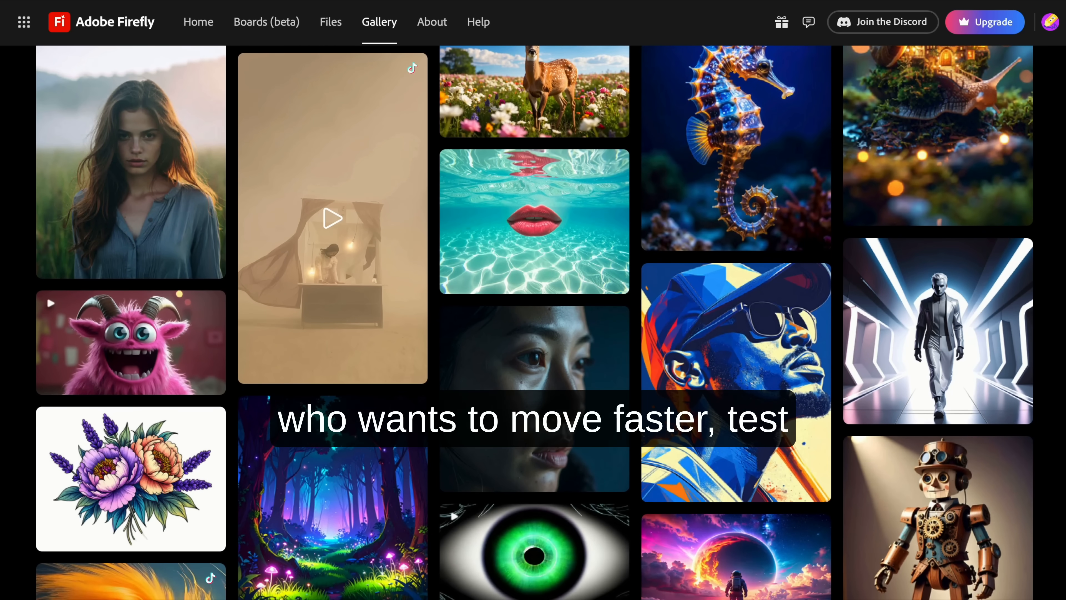
pyautogui.scroll(-3)
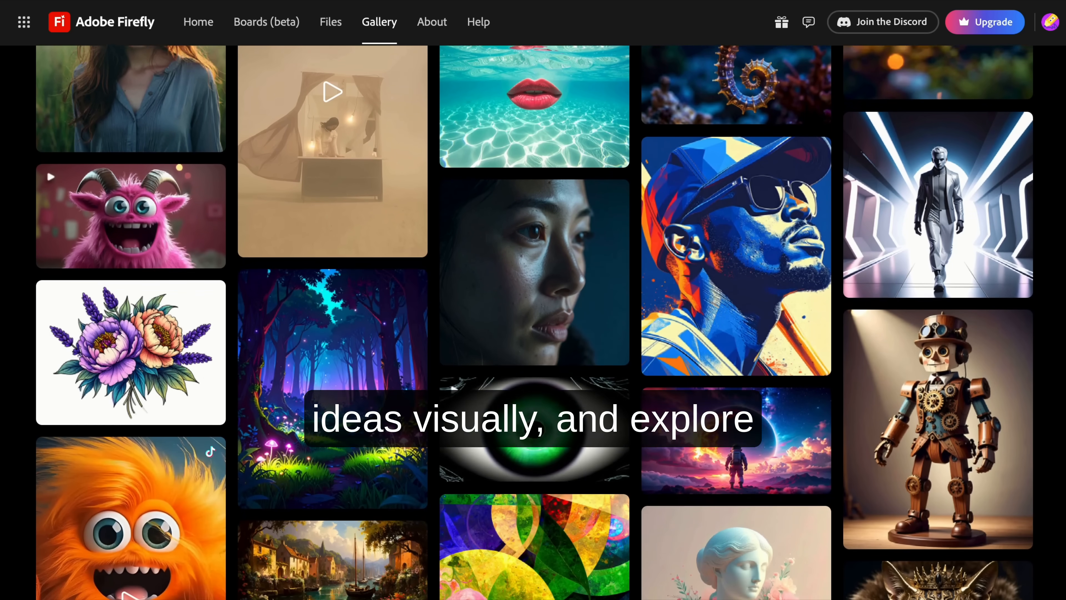
pyautogui.scroll(-3)
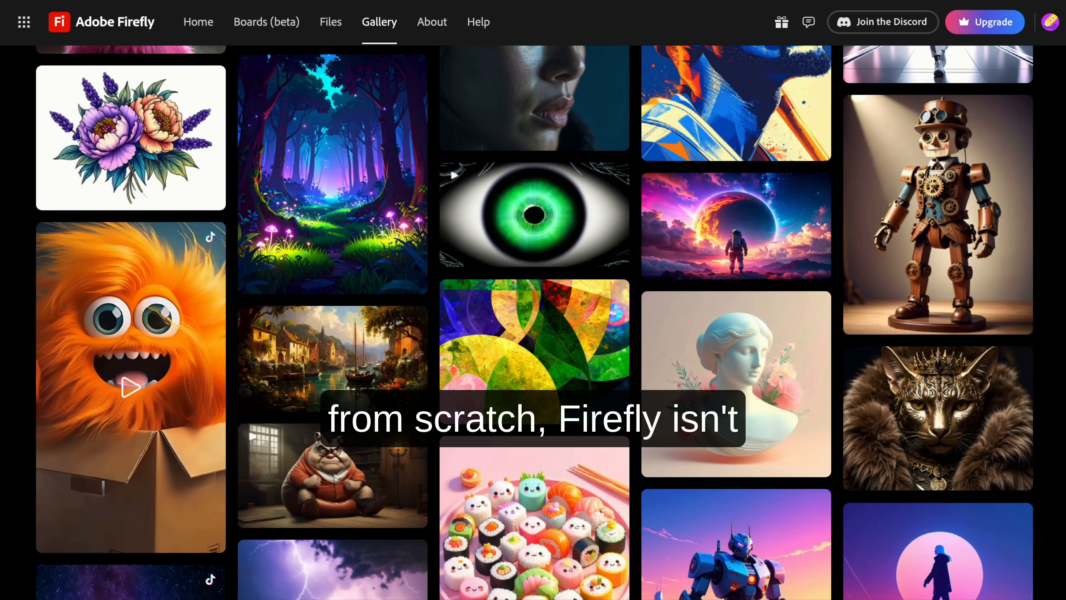
pyautogui.scroll(-3)
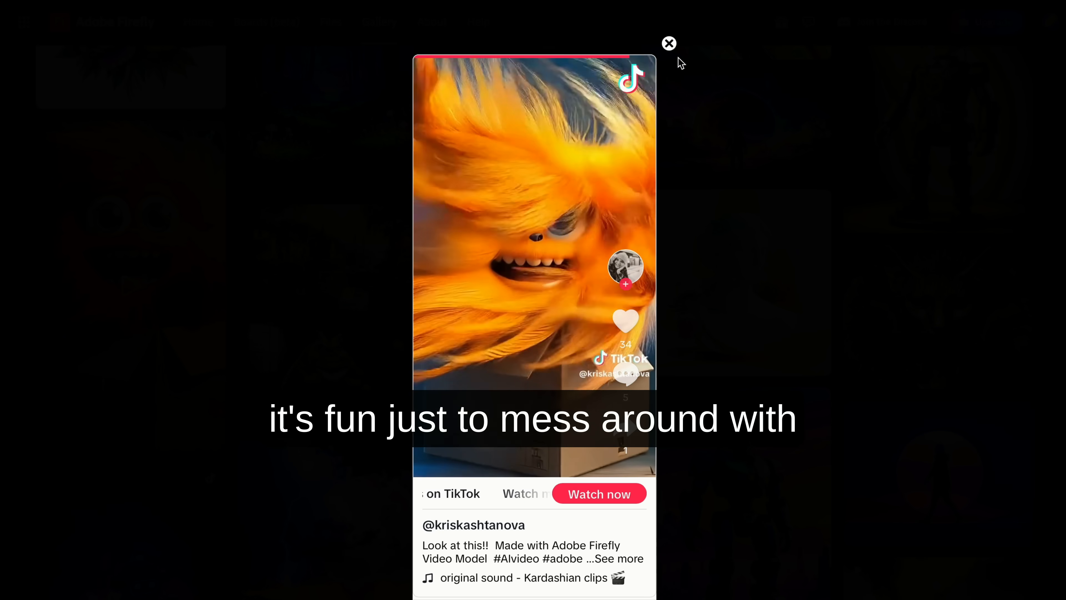
# Close the enlarged TikTok video preview and continue scrolling down the shared creations.
pyautogui.click(668, 43)
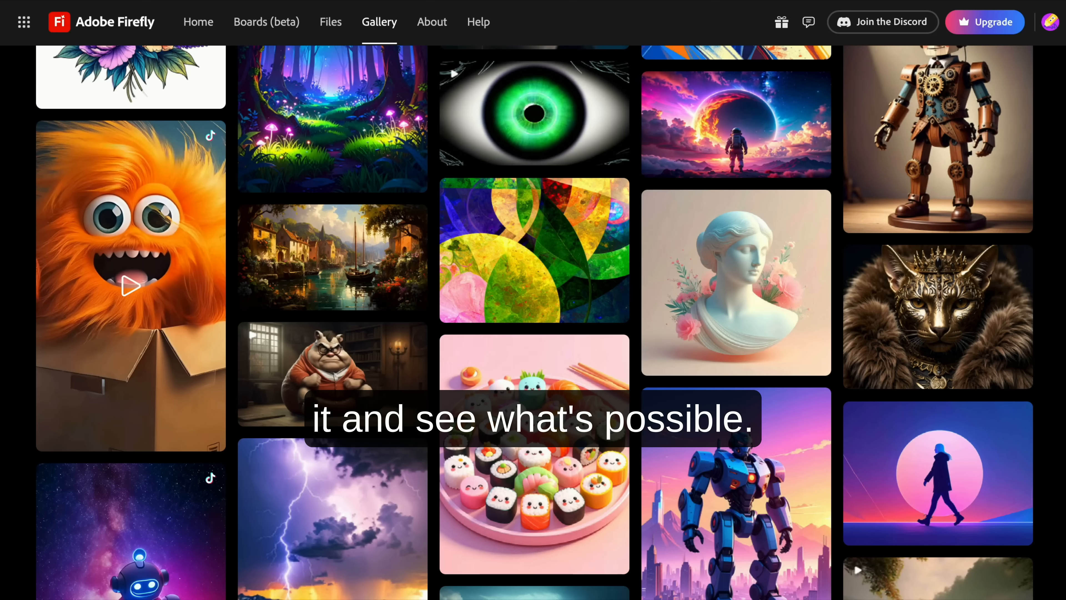
pyautogui.scroll(-3)
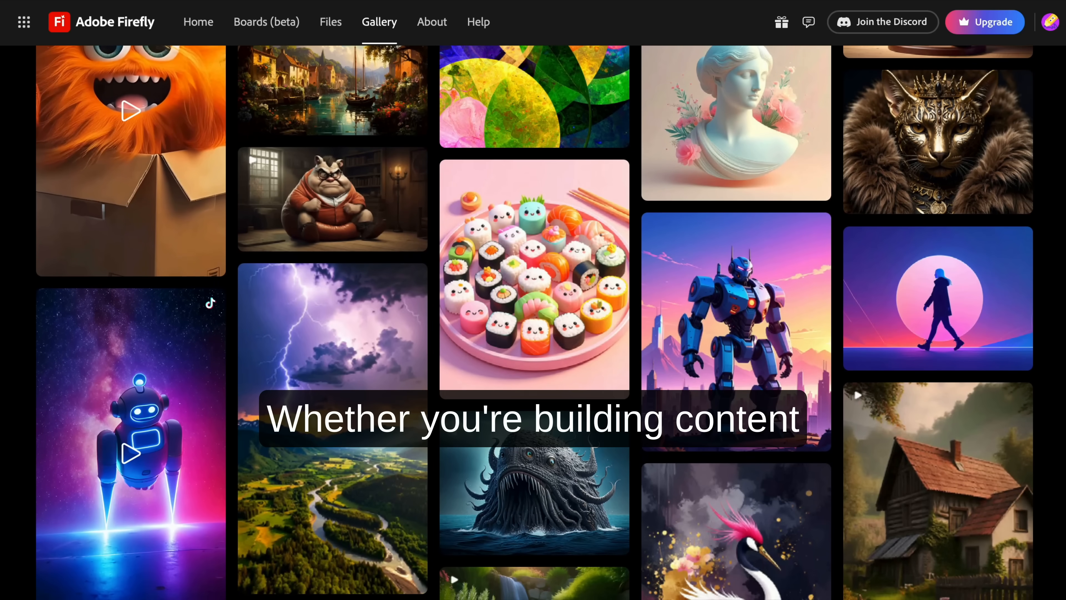
pyautogui.scroll(-3)
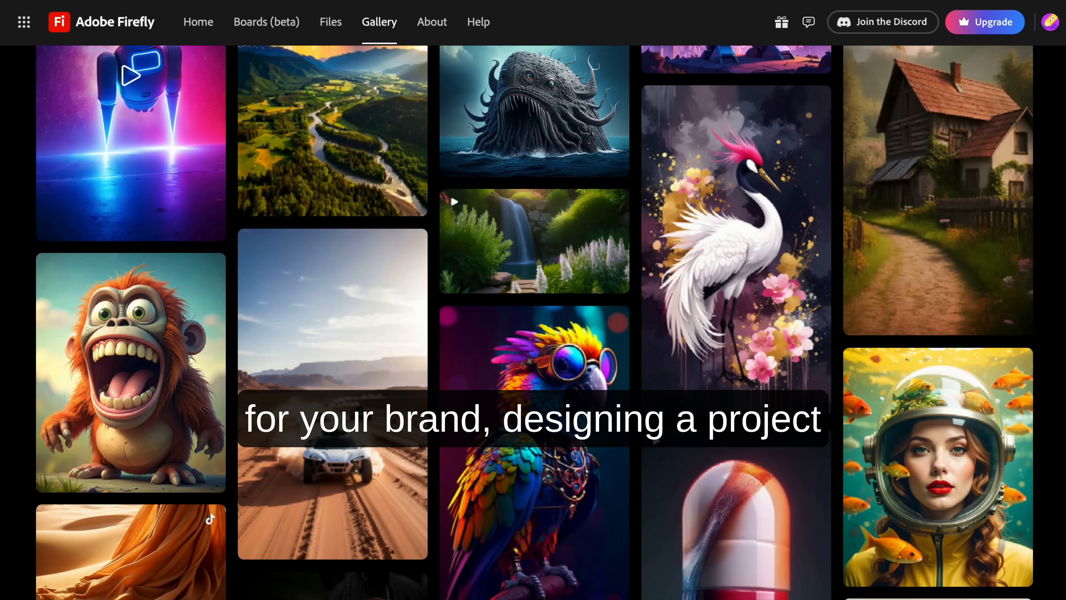
pyautogui.scroll(-3)
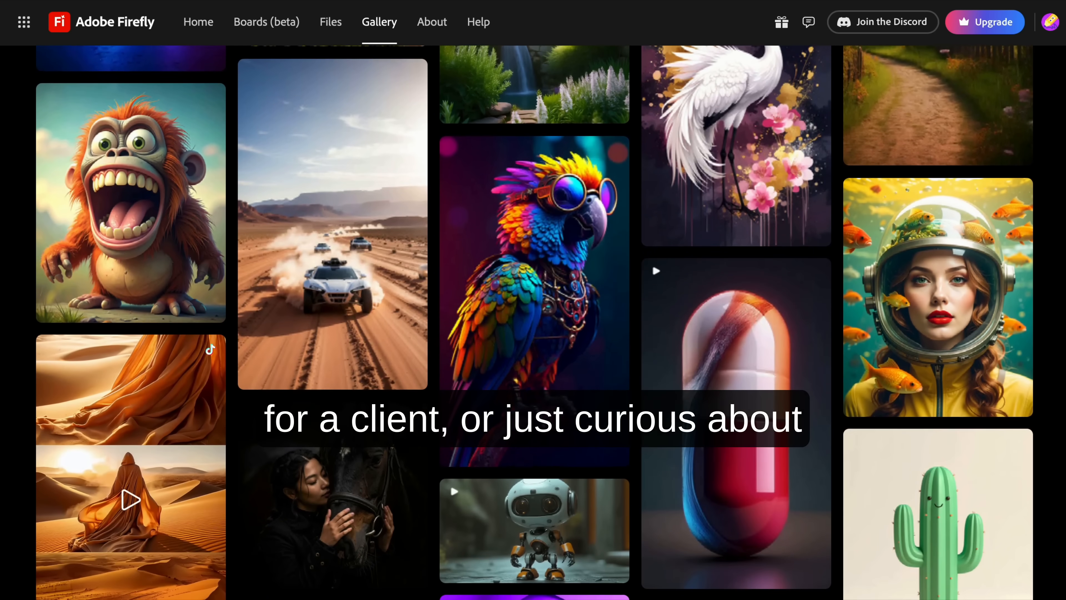
pyautogui.scroll(-3)
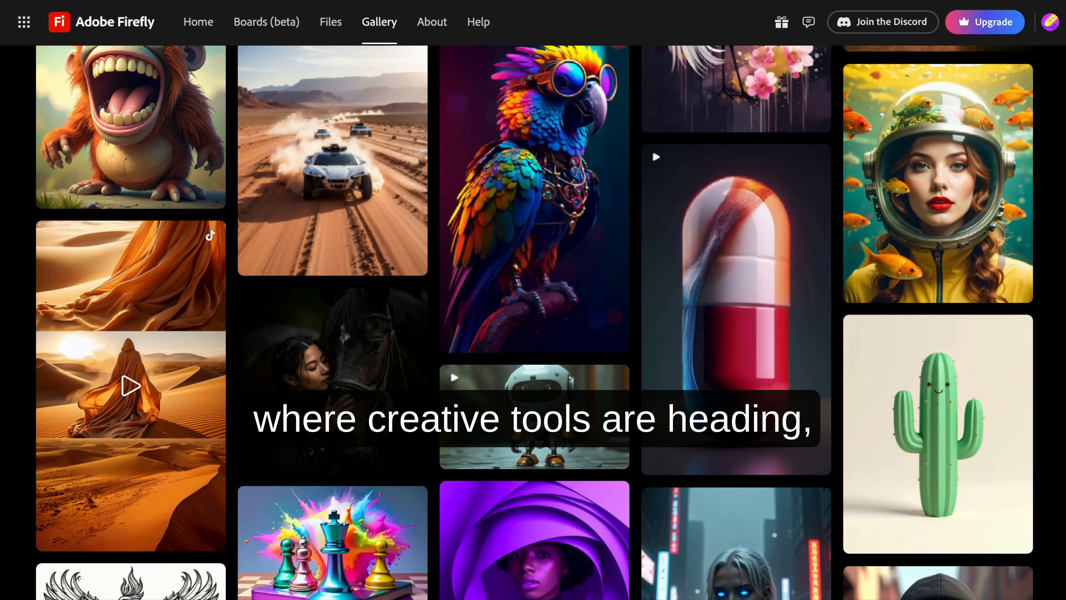
pyautogui.scroll(-3)
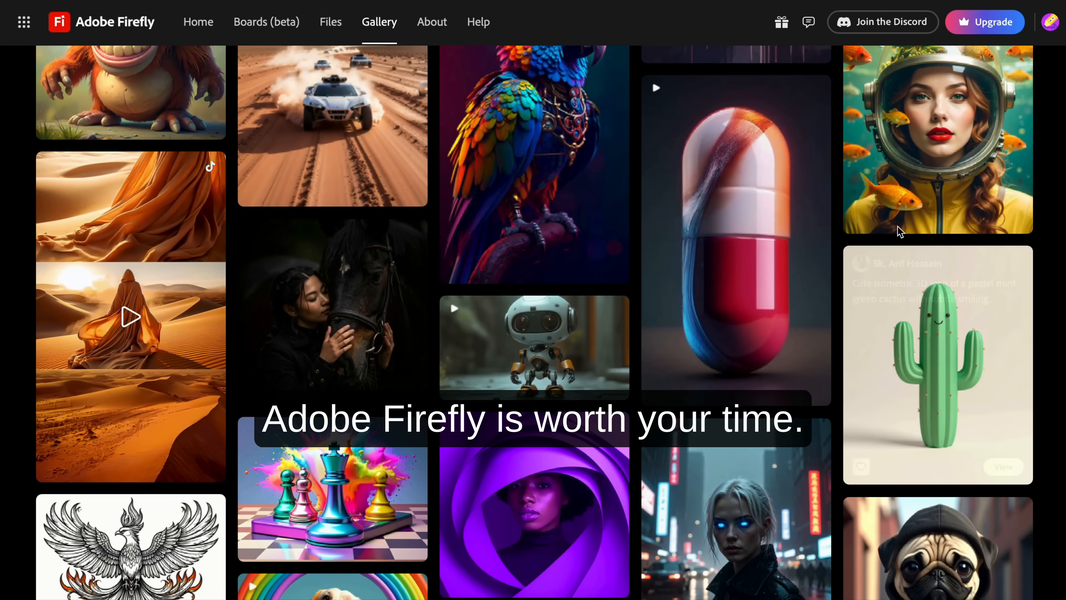